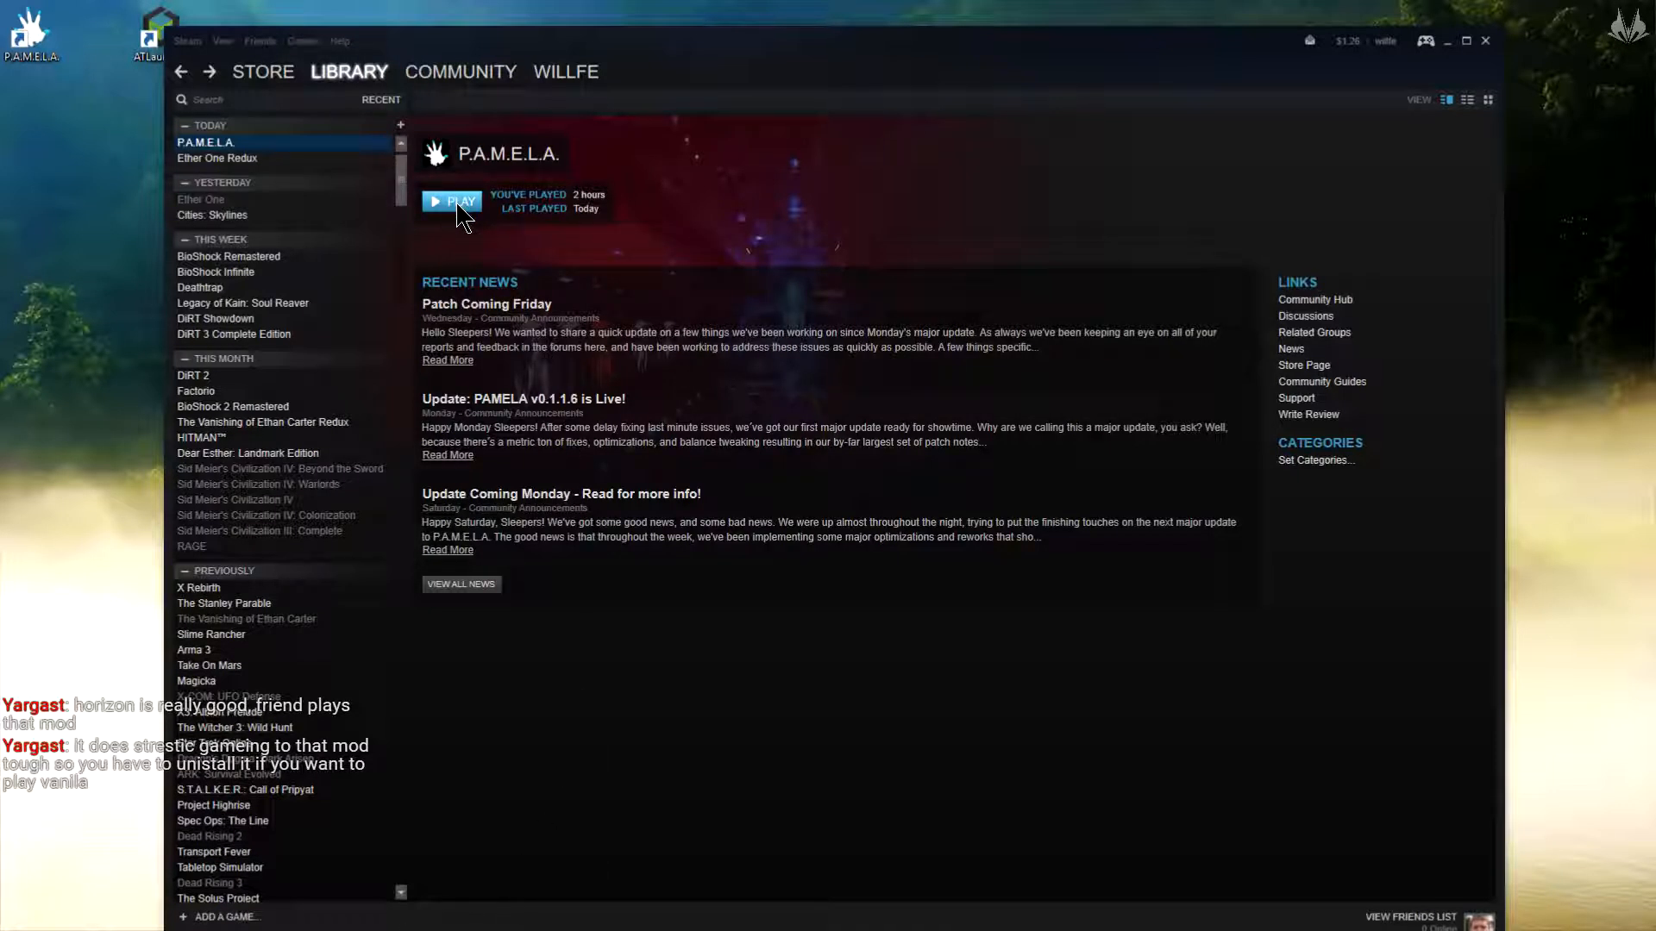
# Launch P.A.M.E.L.A. from the Steam library with the PLAY button
pyautogui.click(450, 202)
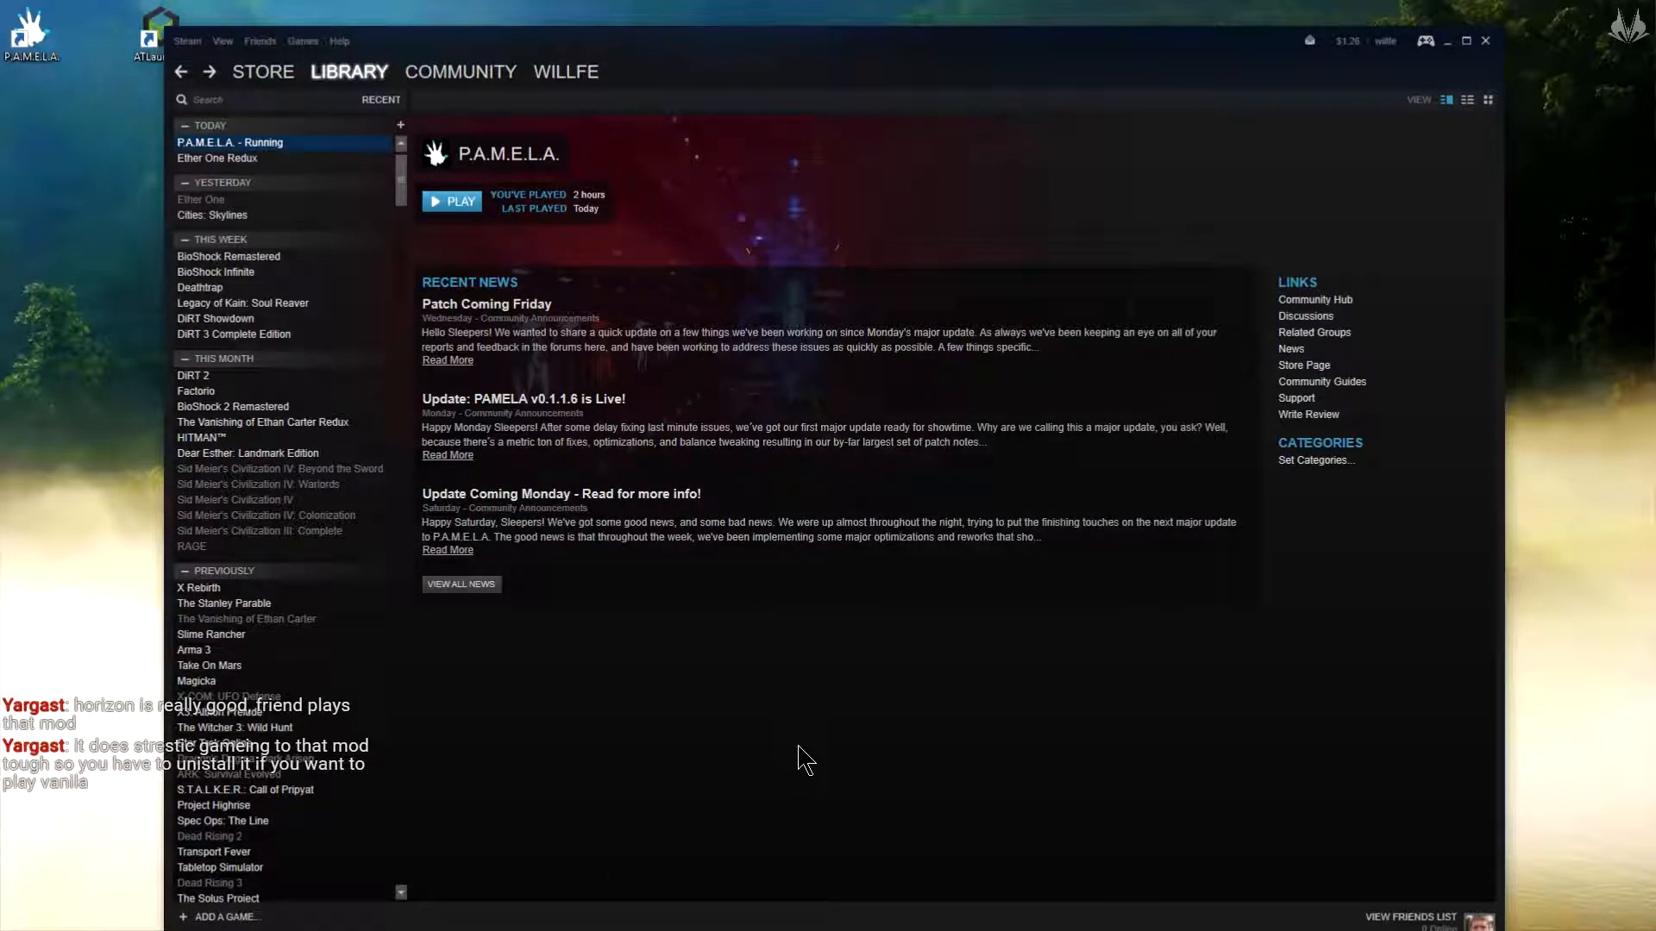
pyautogui.click(450, 200)
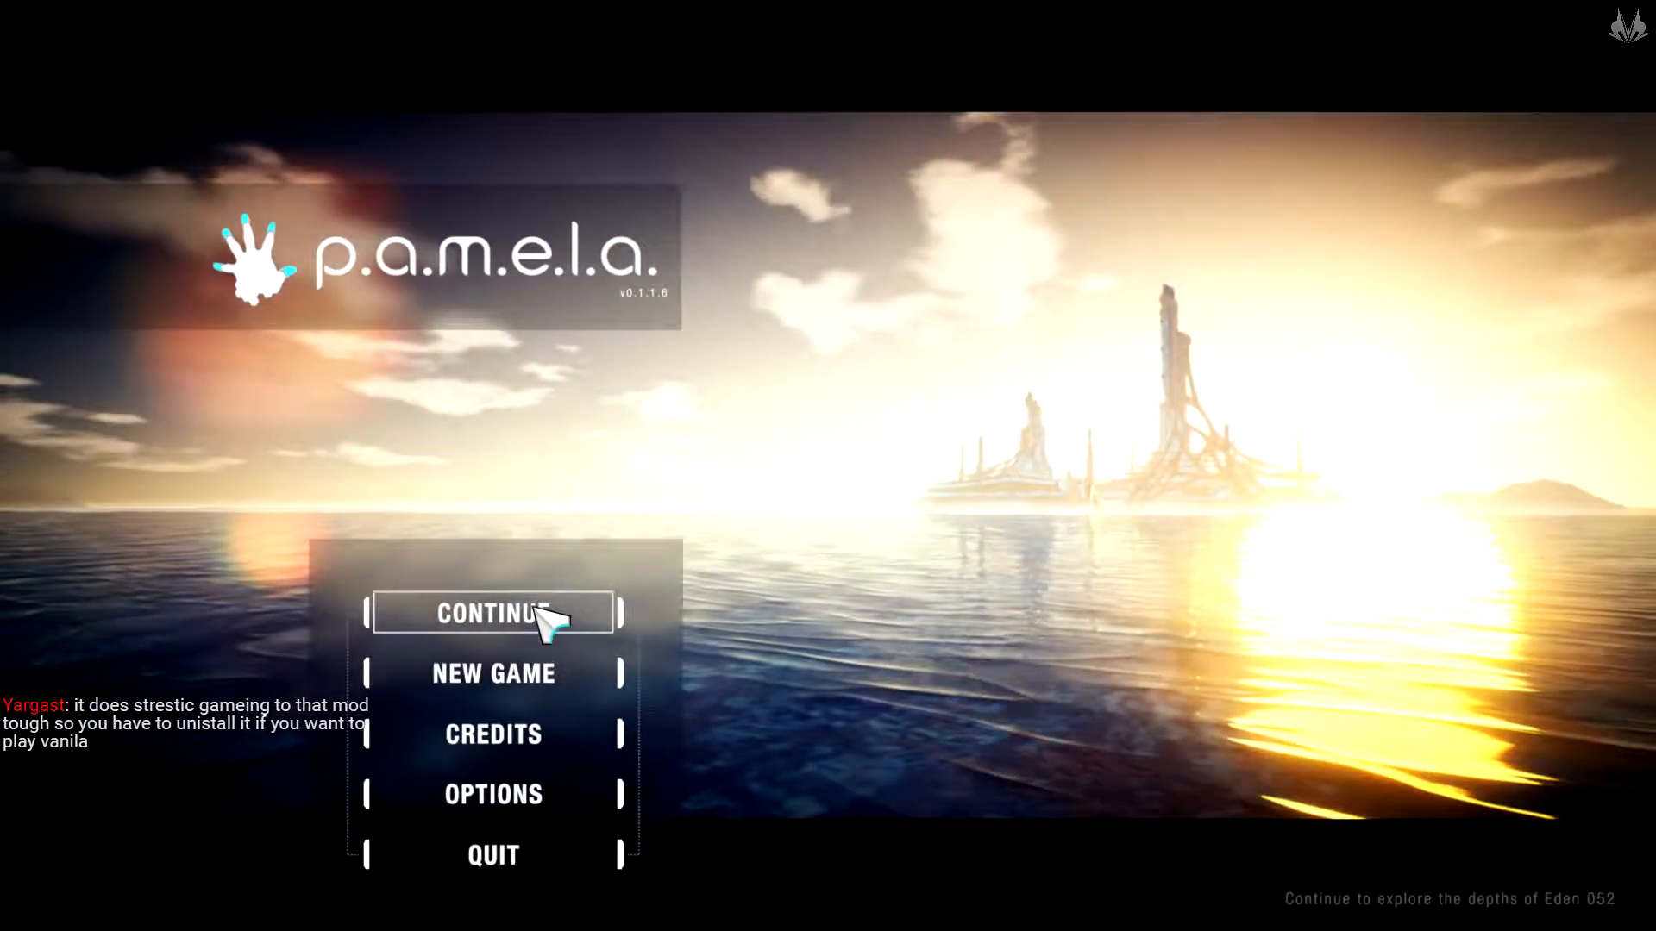
# Continue the saved game from the main menu
pyautogui.click(491, 614)
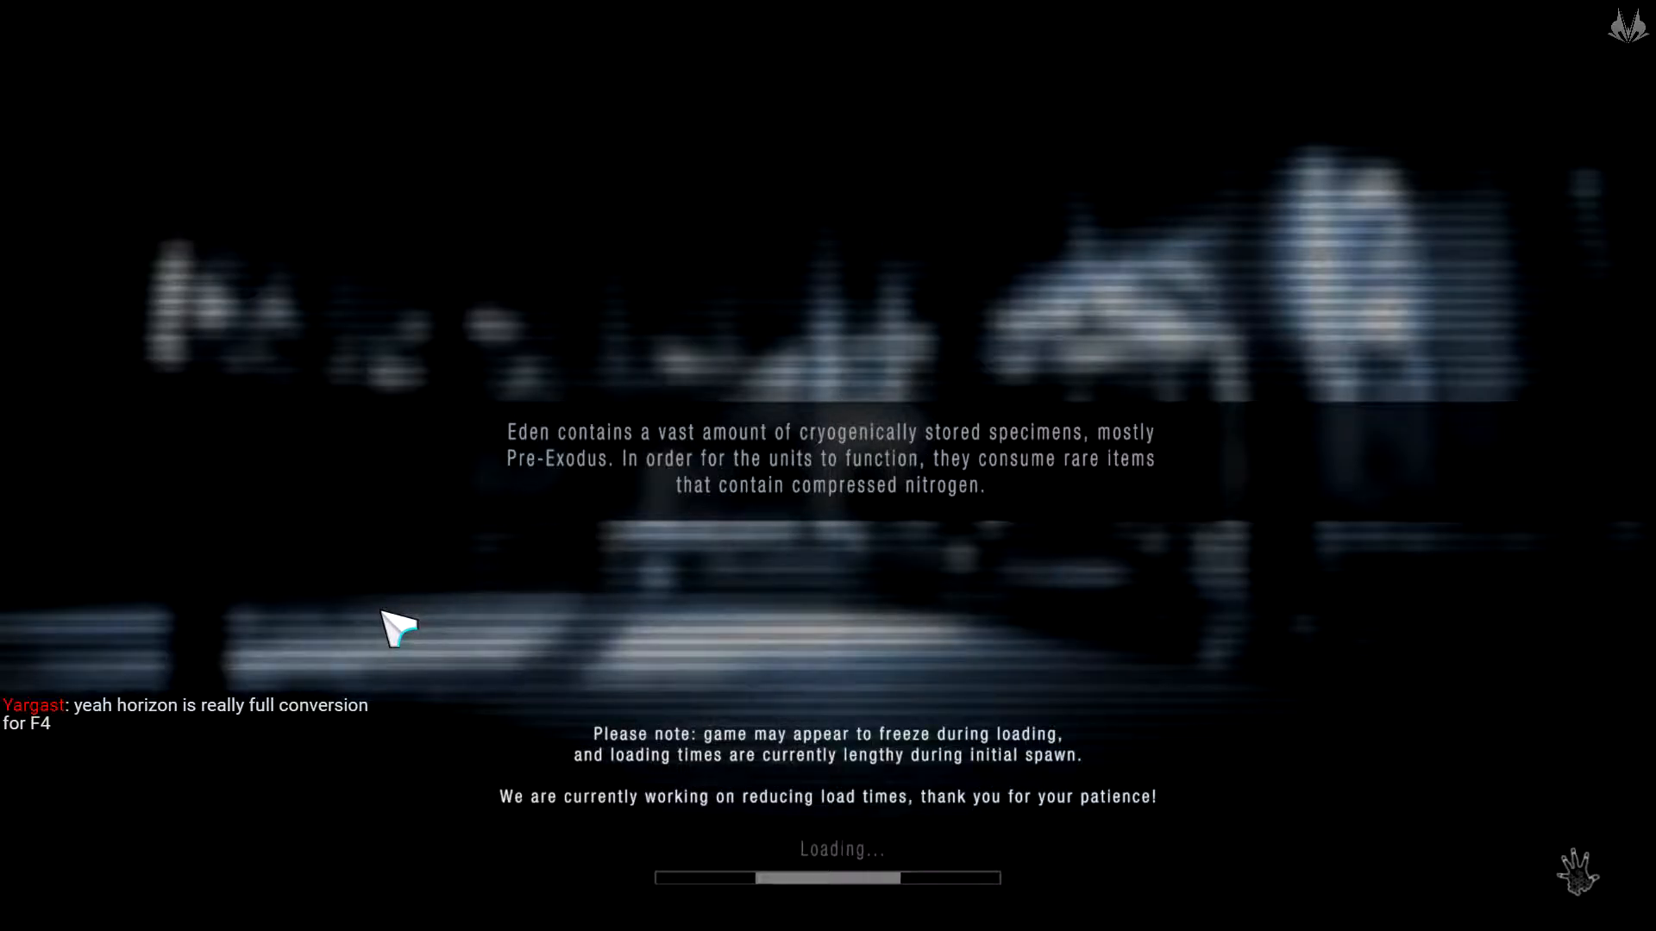
pyautogui.moveTo(385, 643)
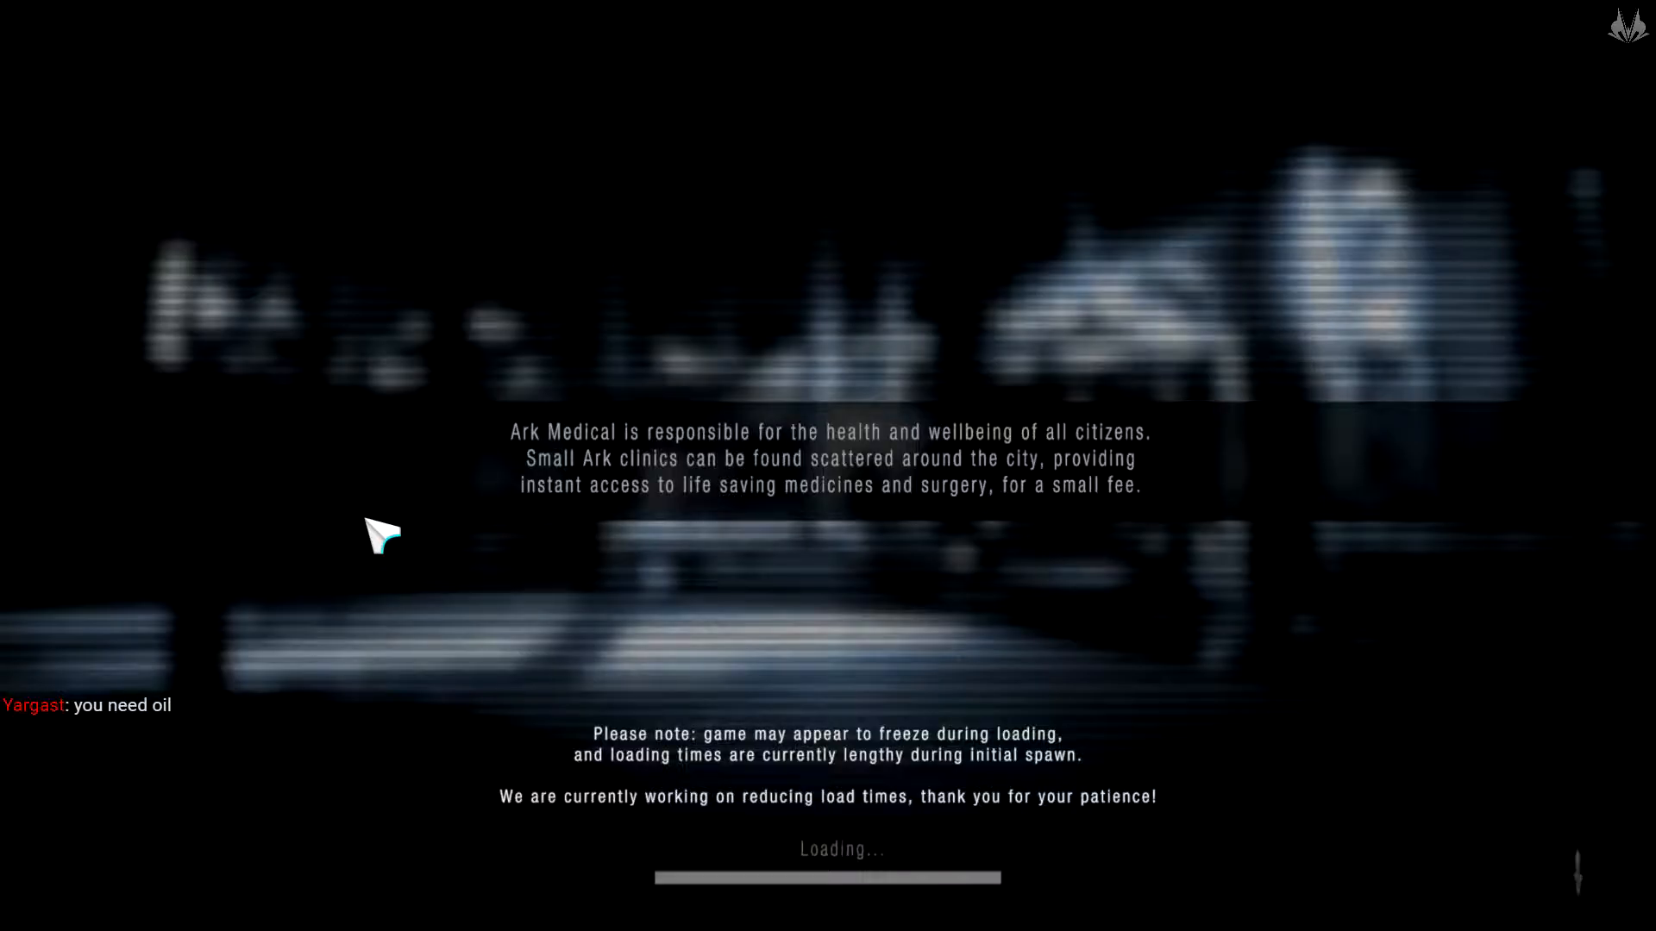
pyautogui.moveTo(391, 576)
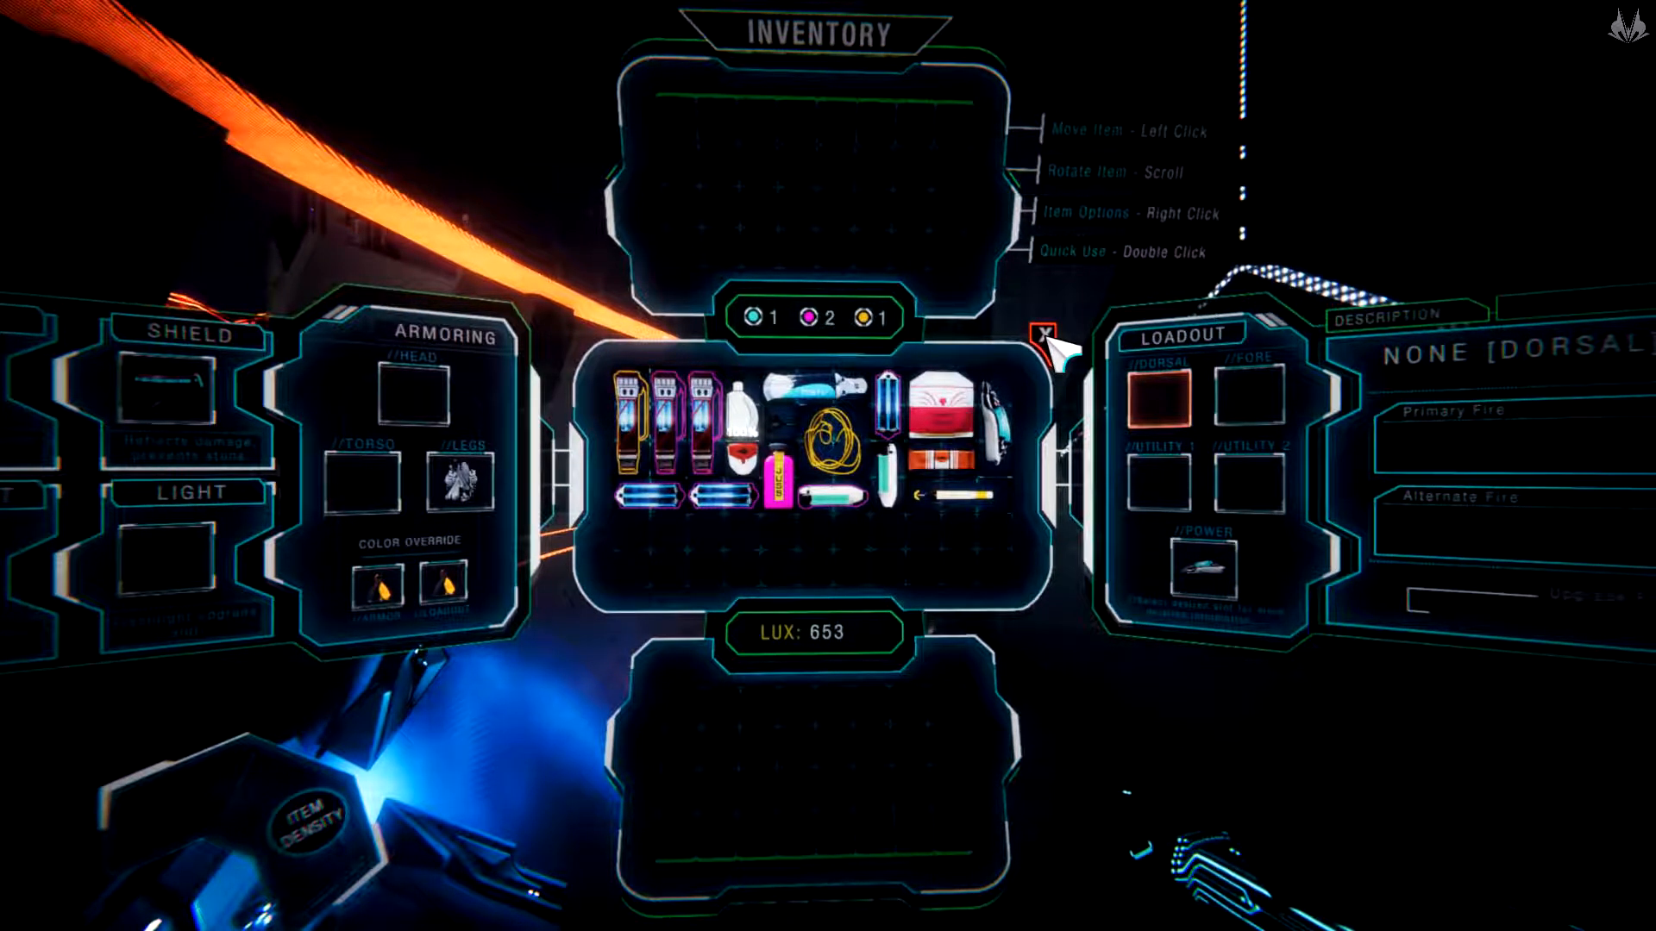
# Review the Tomato Seed Packet's details in the inventory, then close the inventory
pyautogui.click(1045, 334)
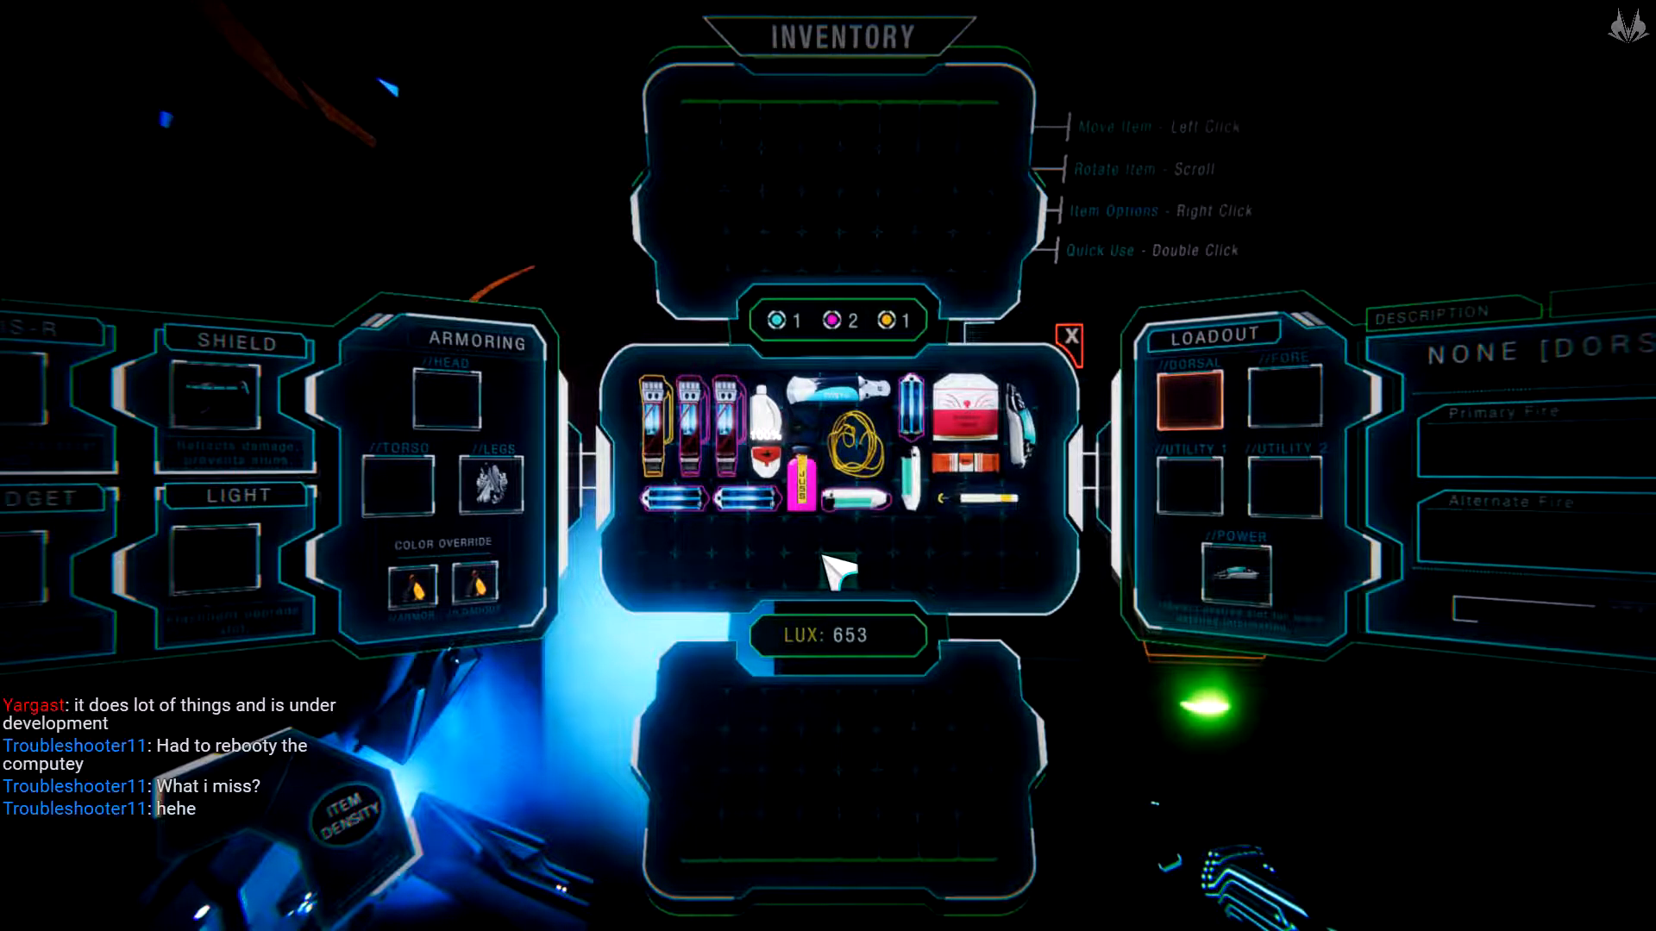
pyautogui.moveTo(771, 459)
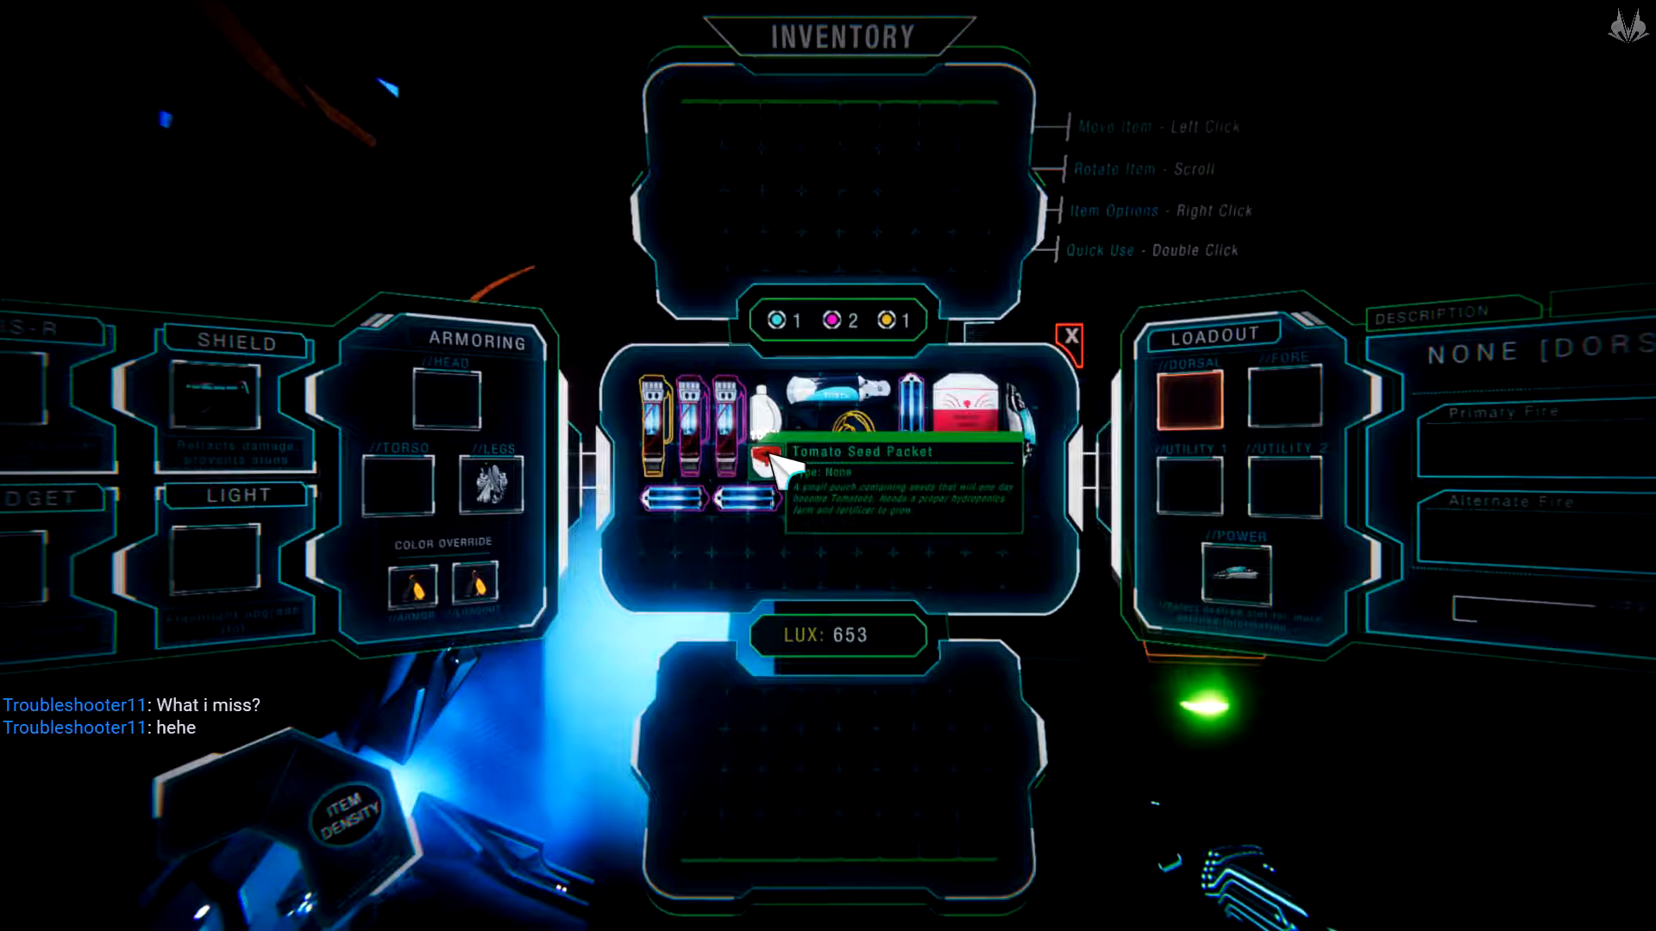
pyautogui.moveTo(1083, 543)
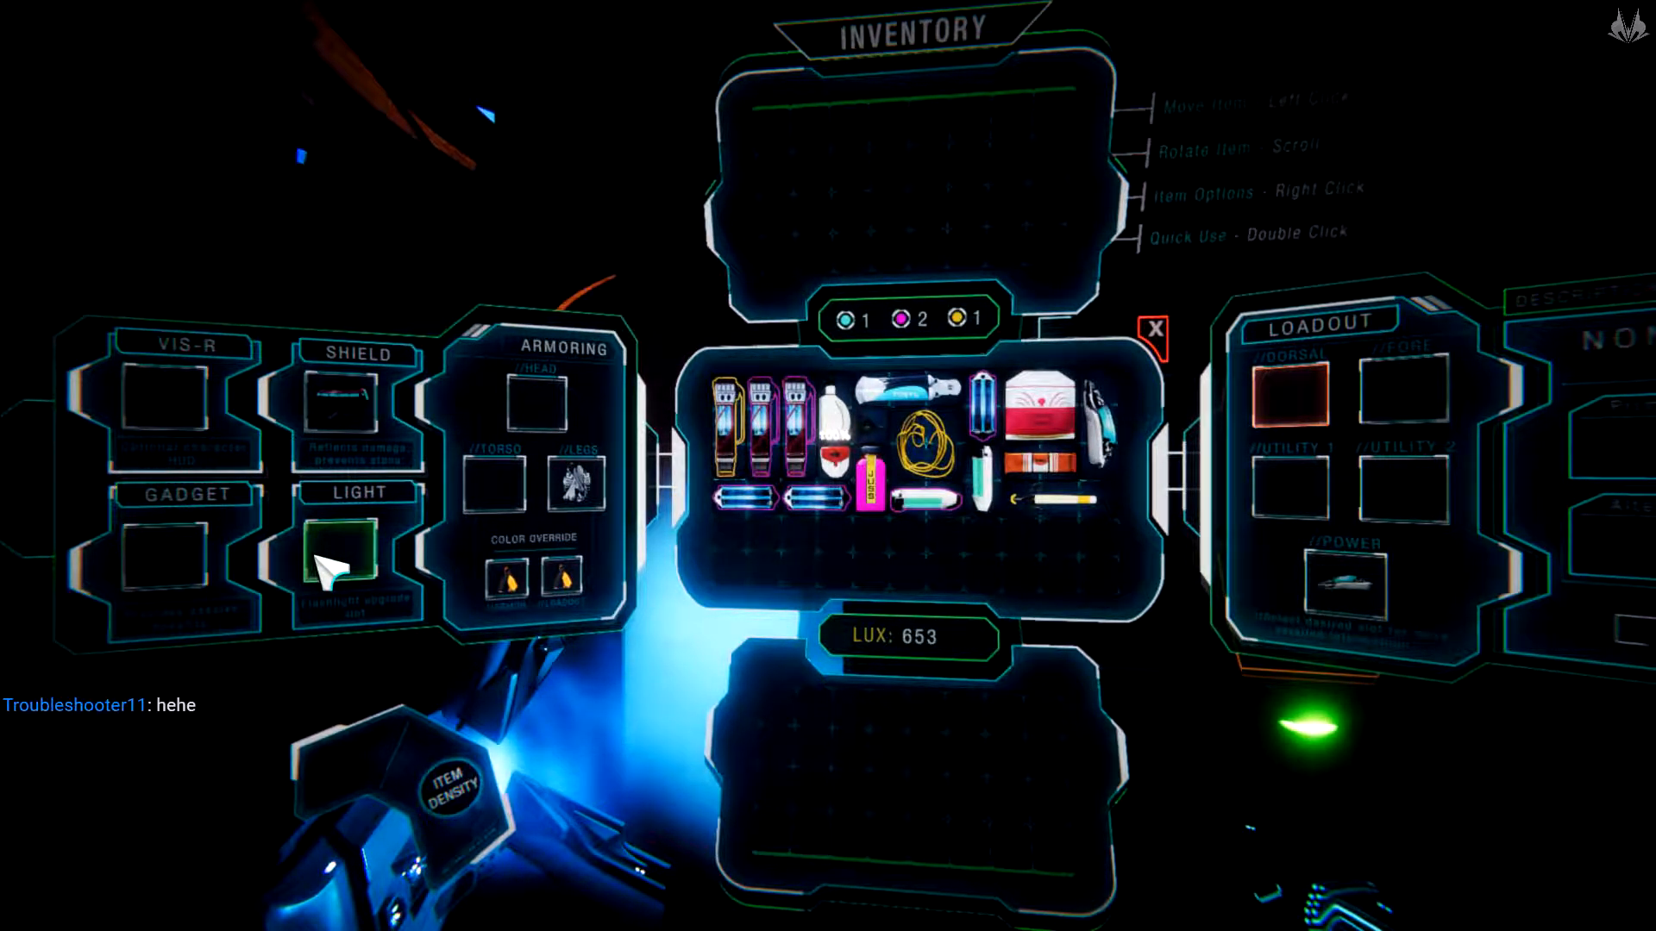
pyautogui.moveTo(179, 554)
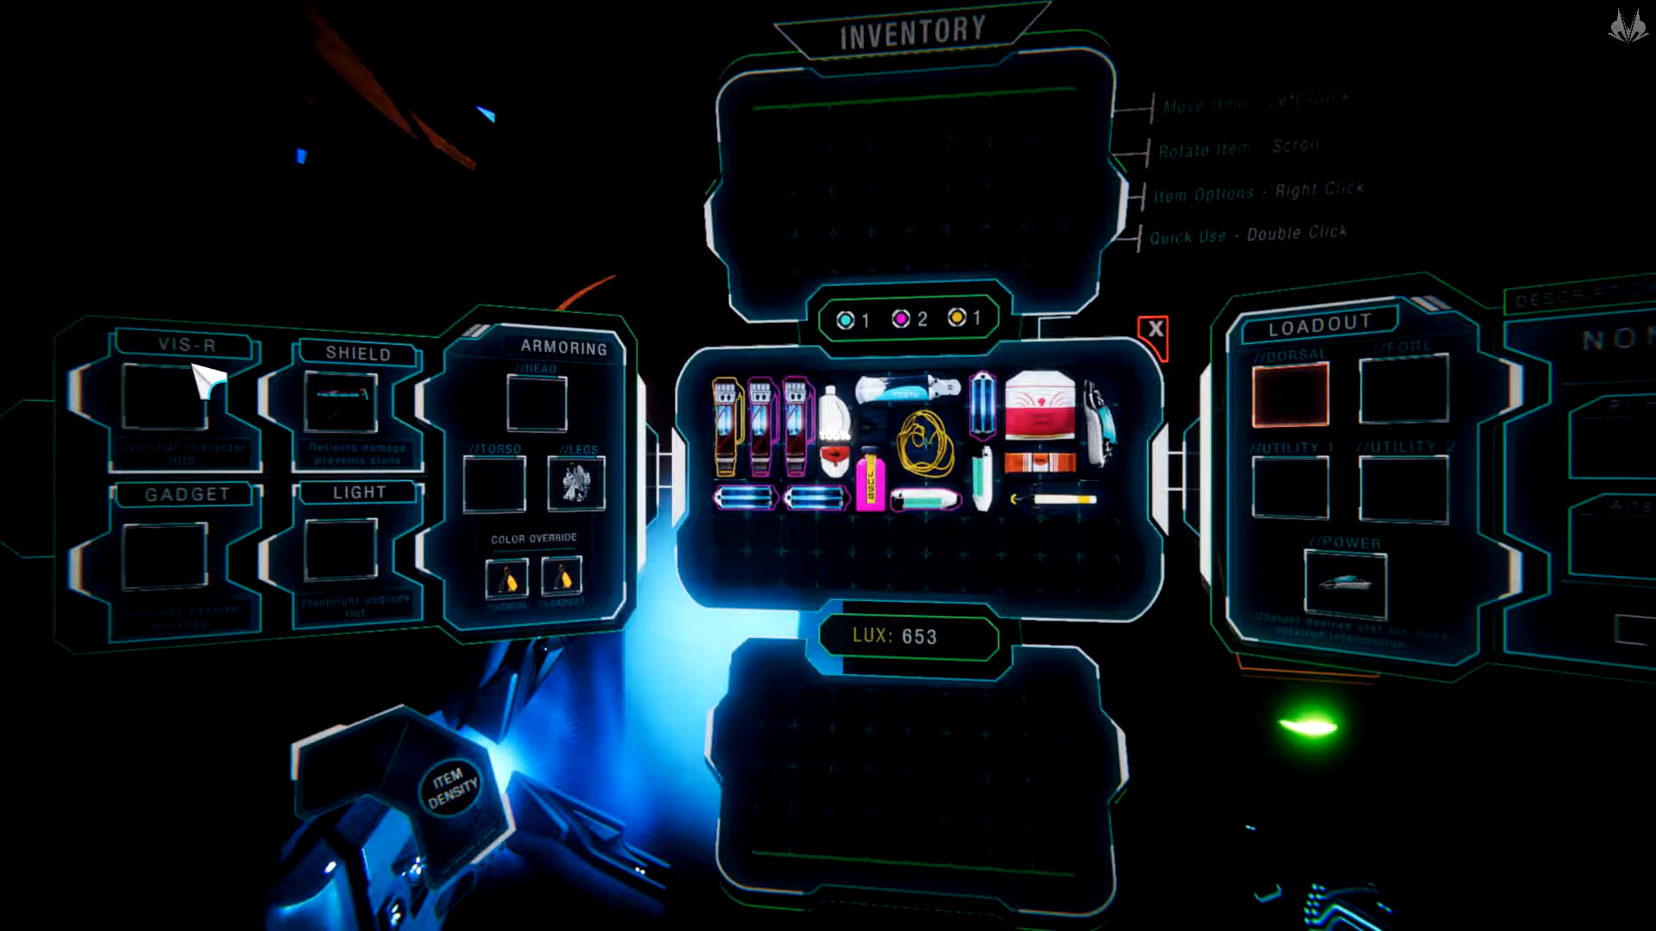
pyautogui.click(1154, 327)
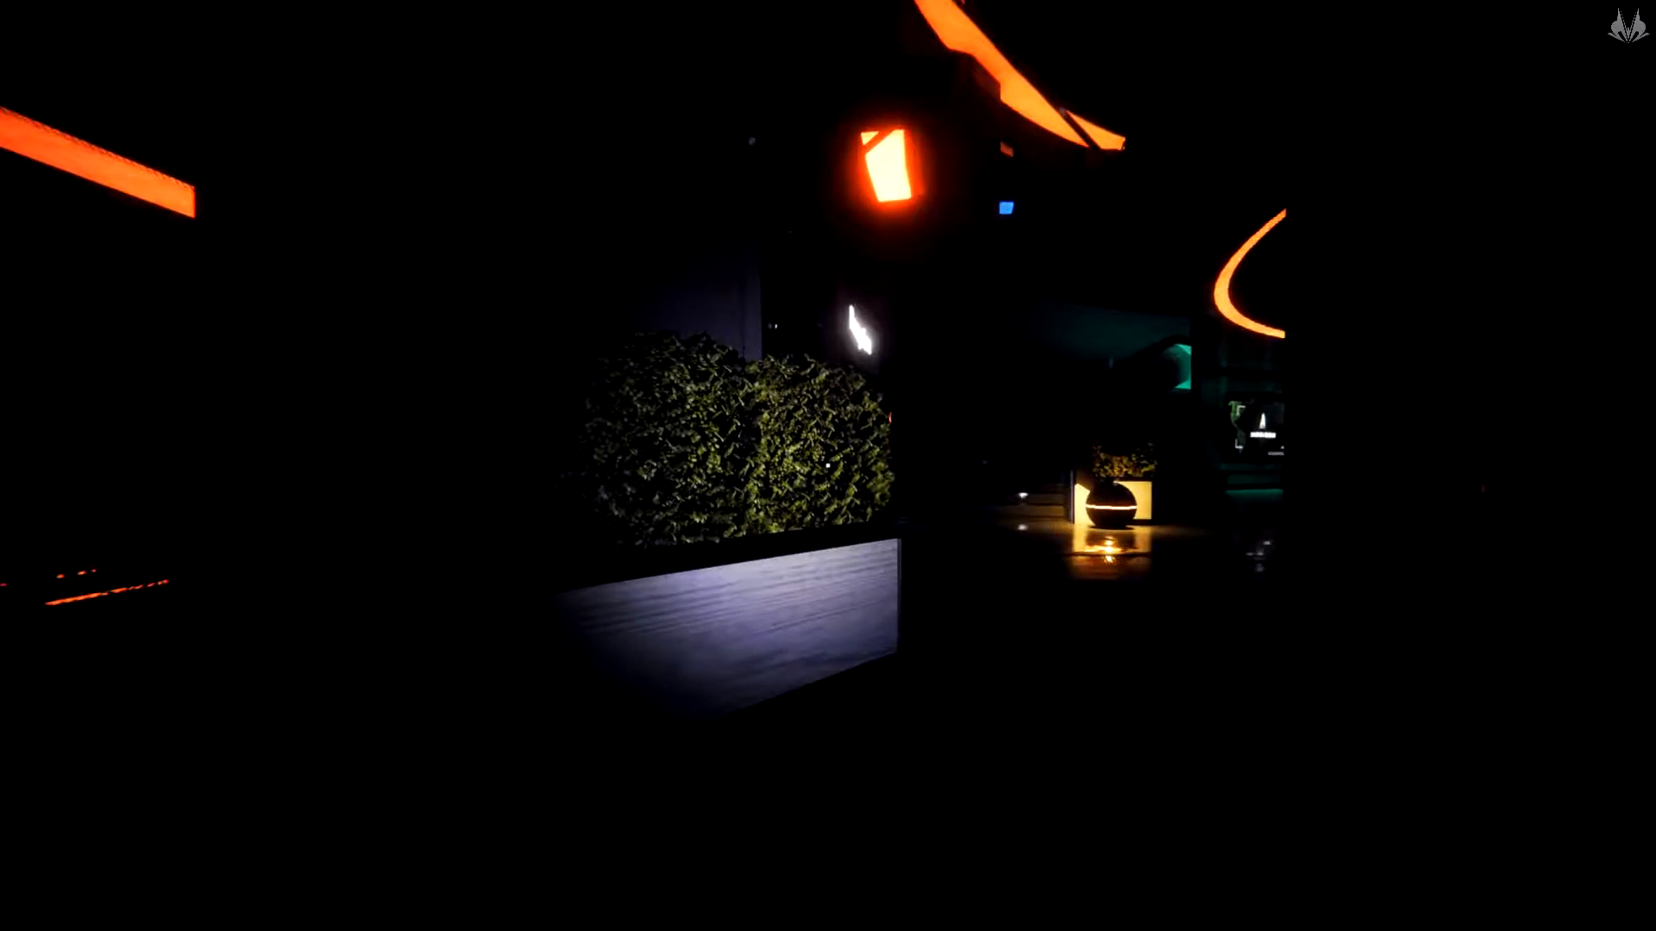
# Pause the game briefly and resume play on the night street
pyautogui.press('Escape')
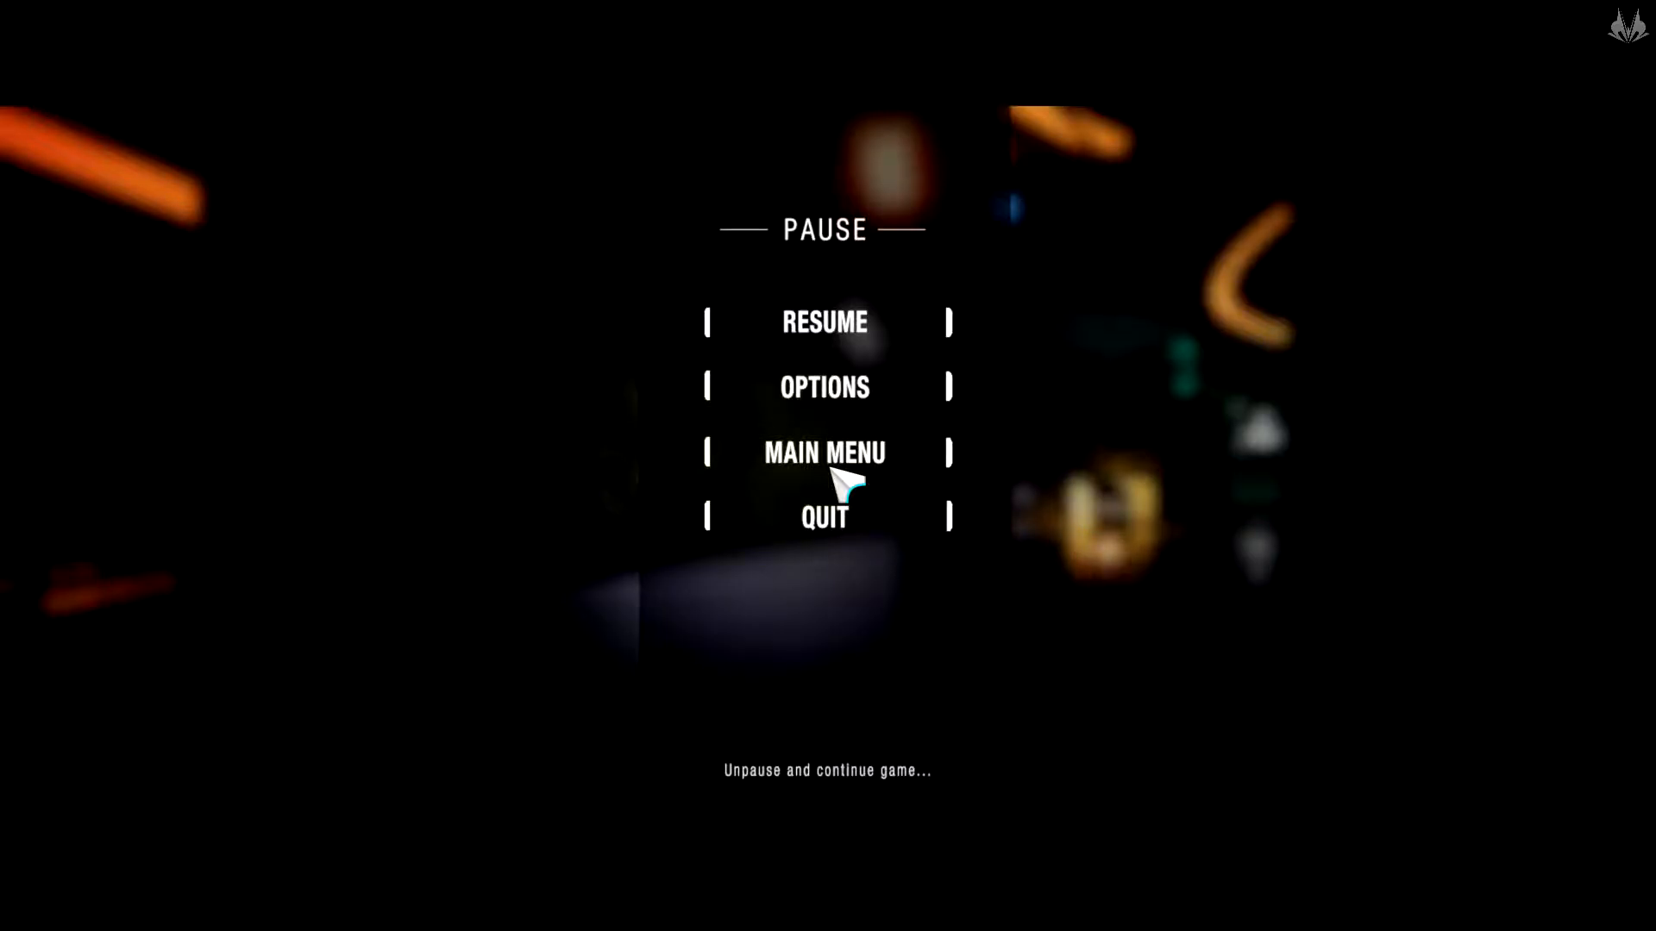
pyautogui.click(825, 323)
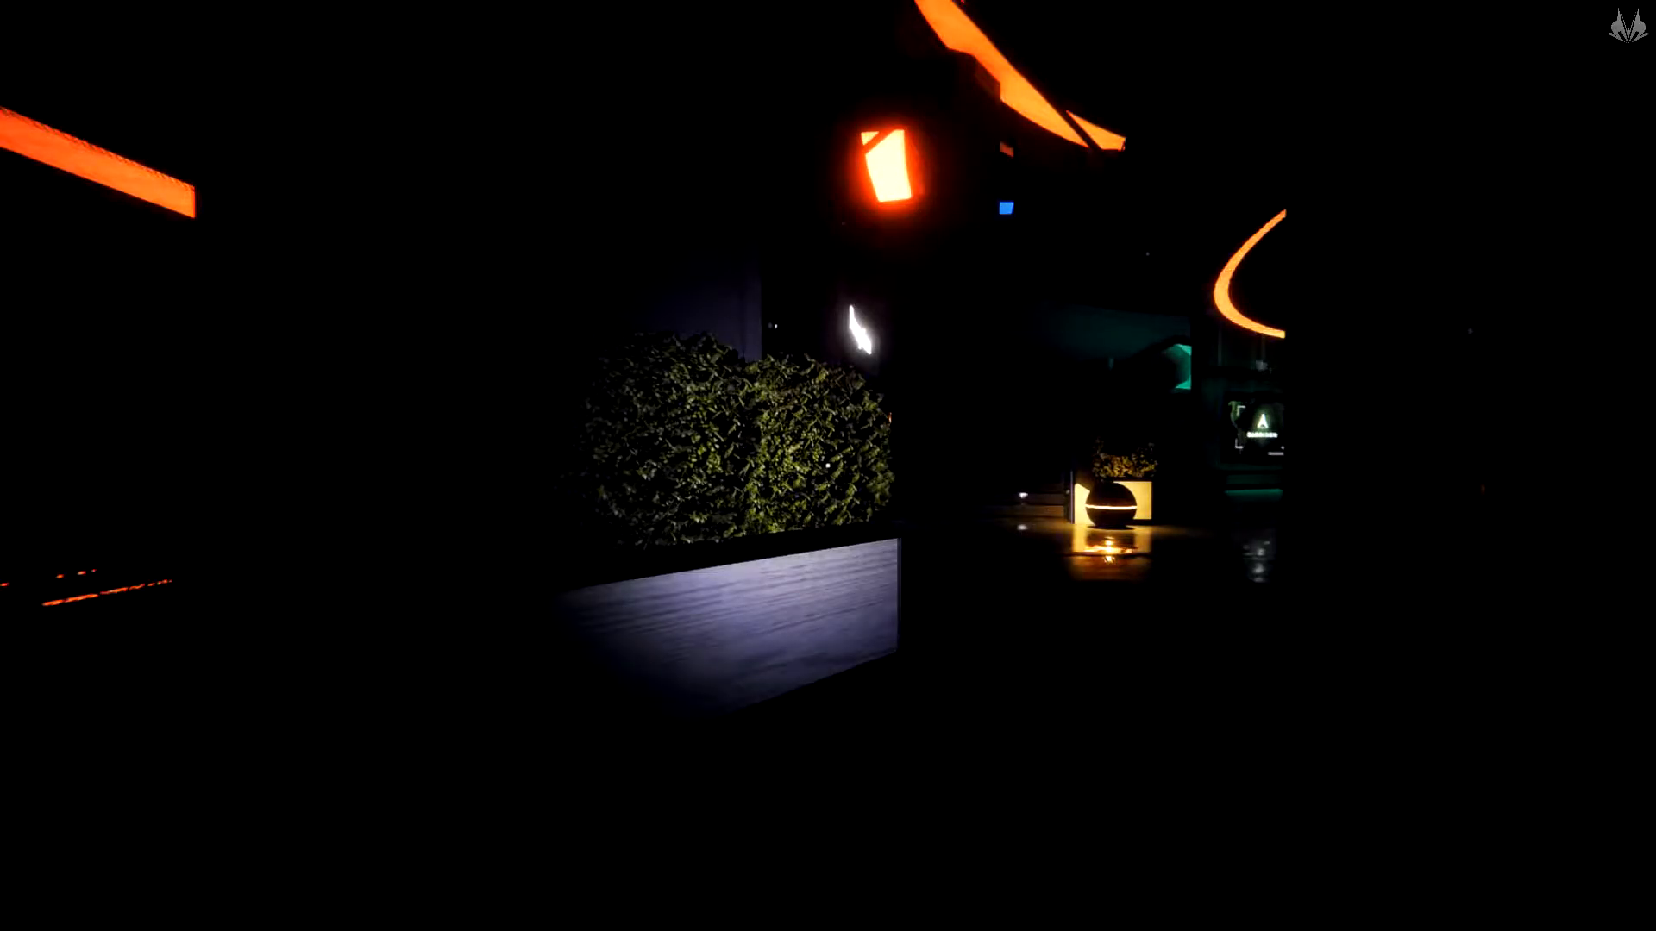
pyautogui.moveTo(828, 465)
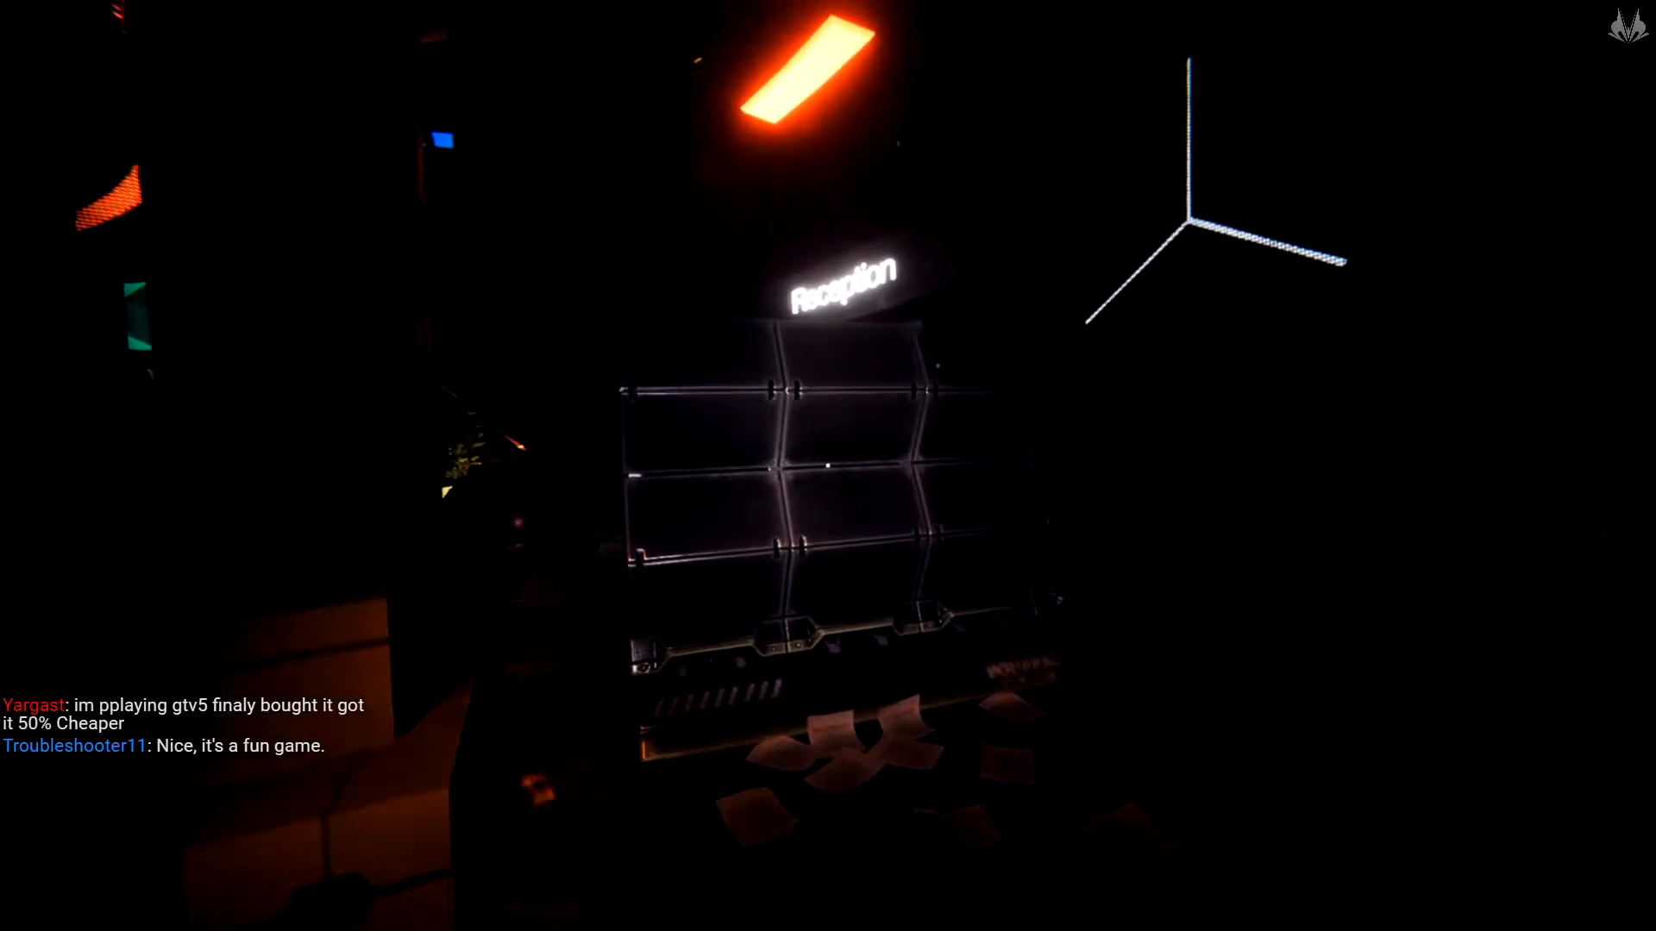
pyautogui.moveTo(828, 466)
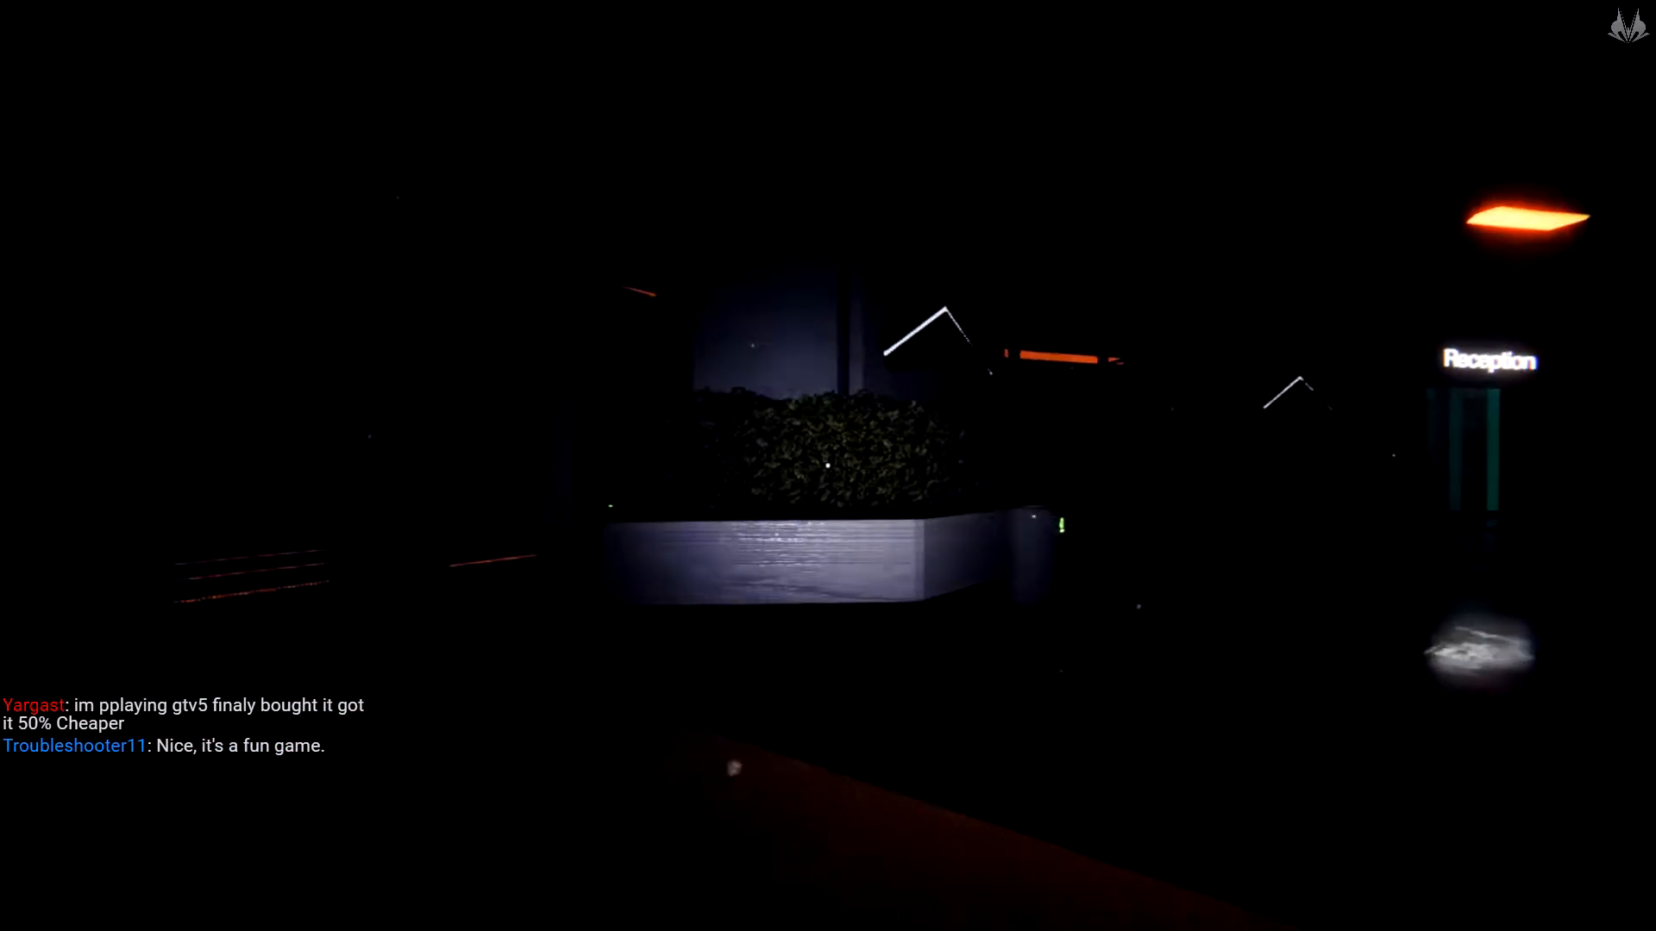
pyautogui.moveTo(828, 466)
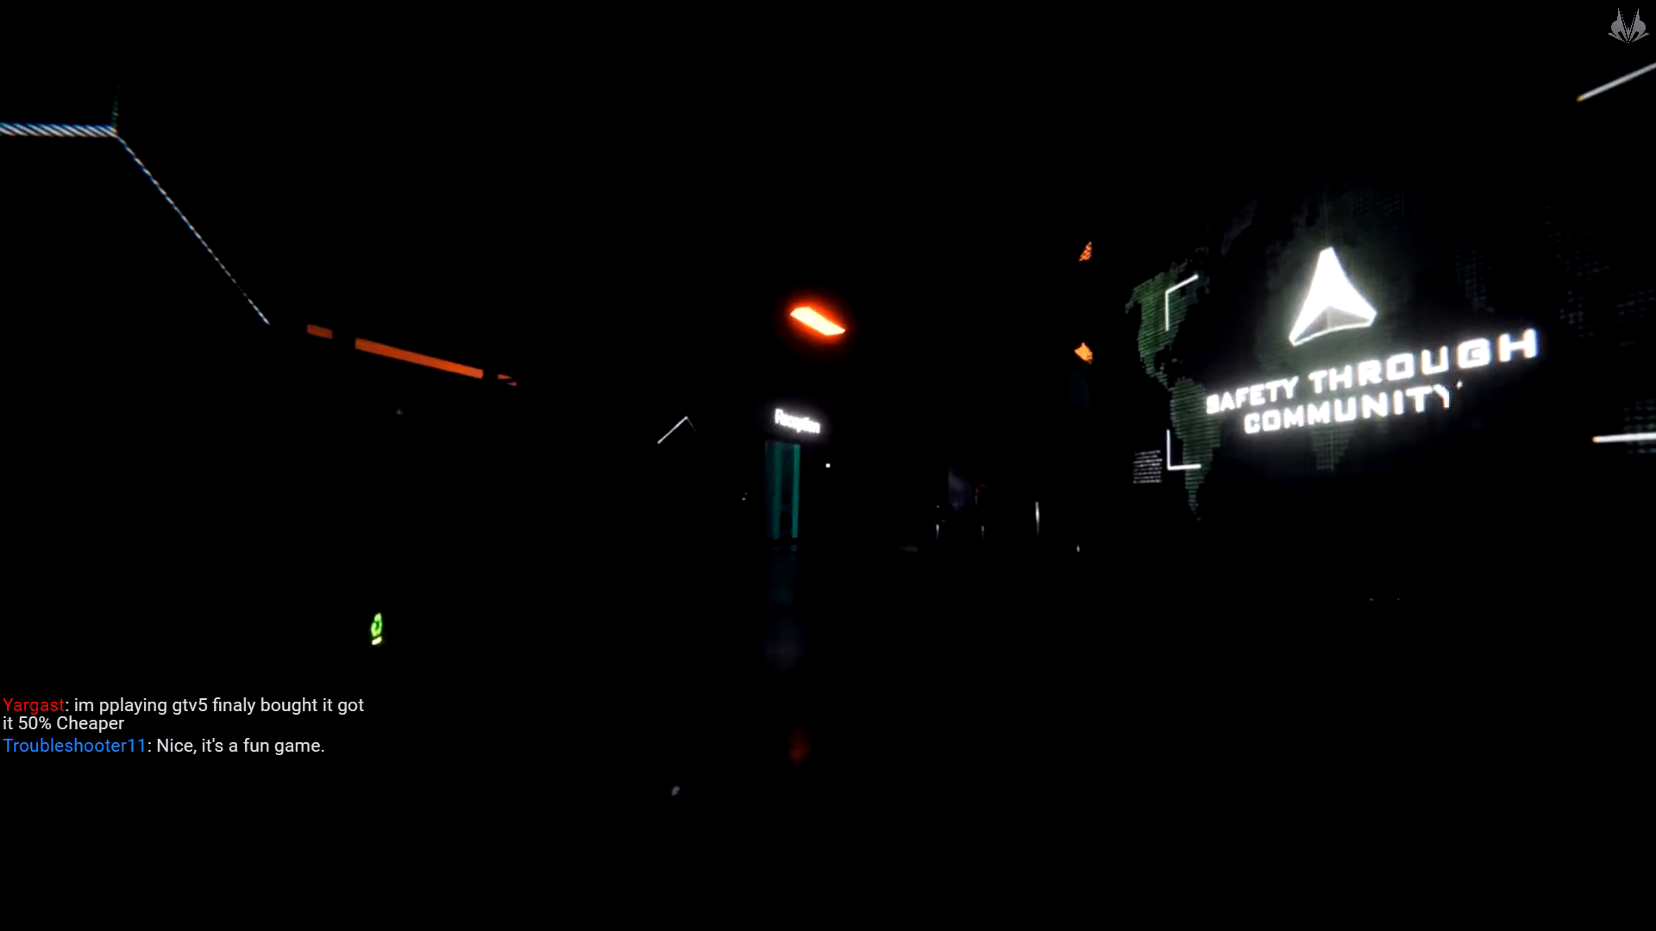
pyautogui.moveTo(828, 466)
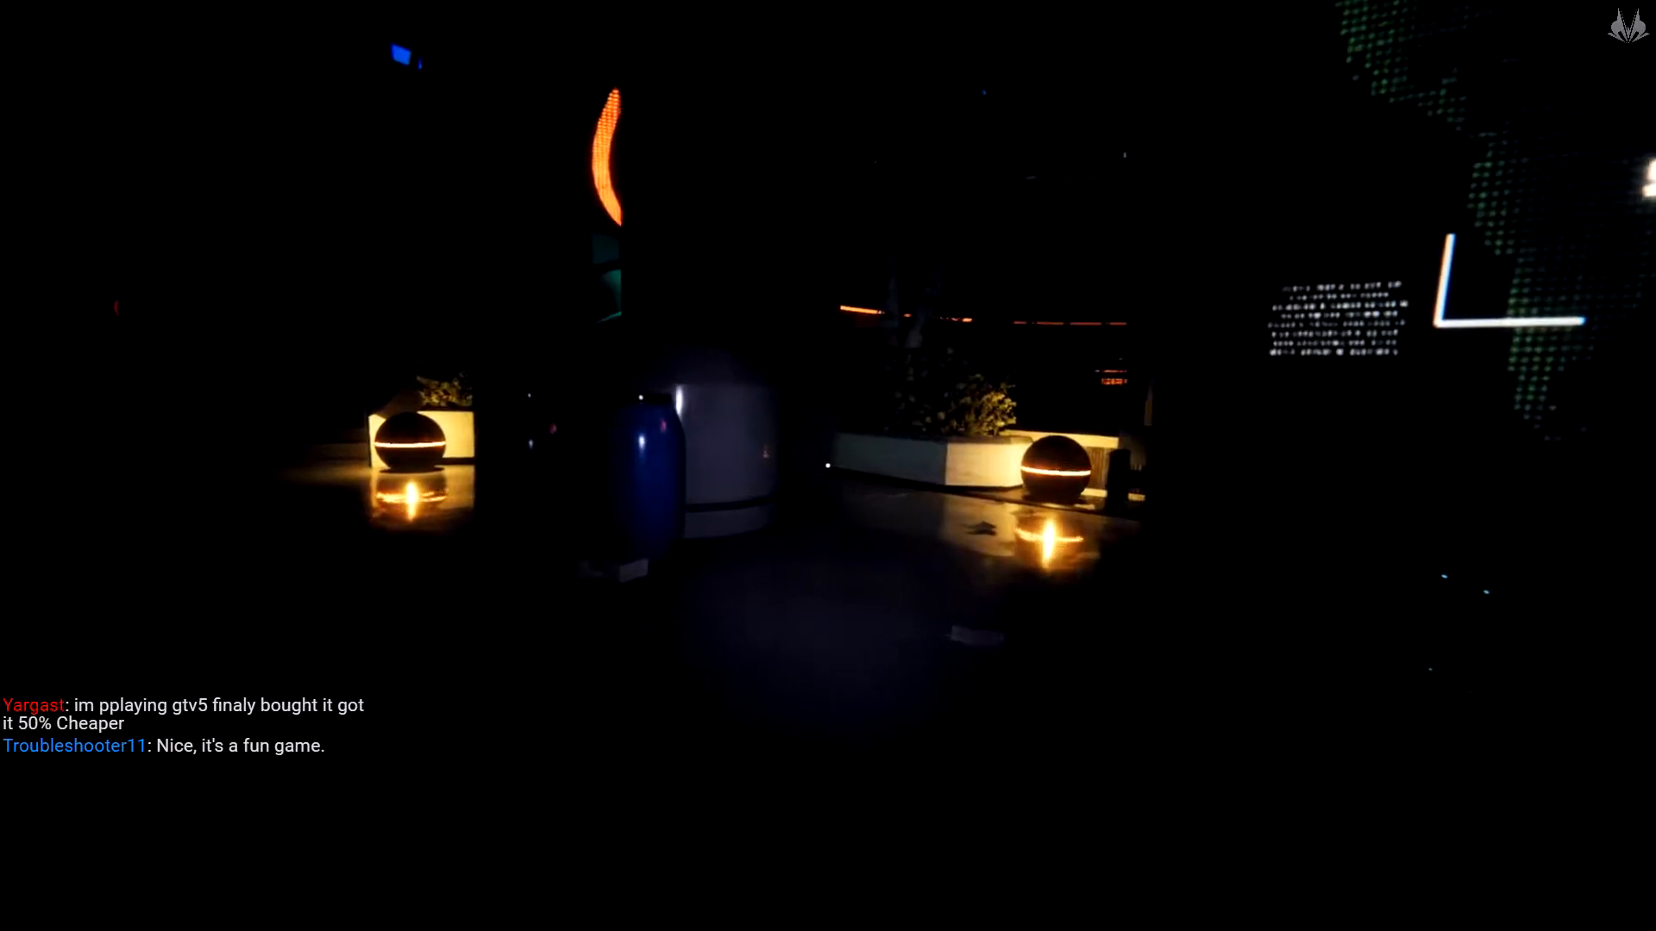
pyautogui.moveTo(827, 466)
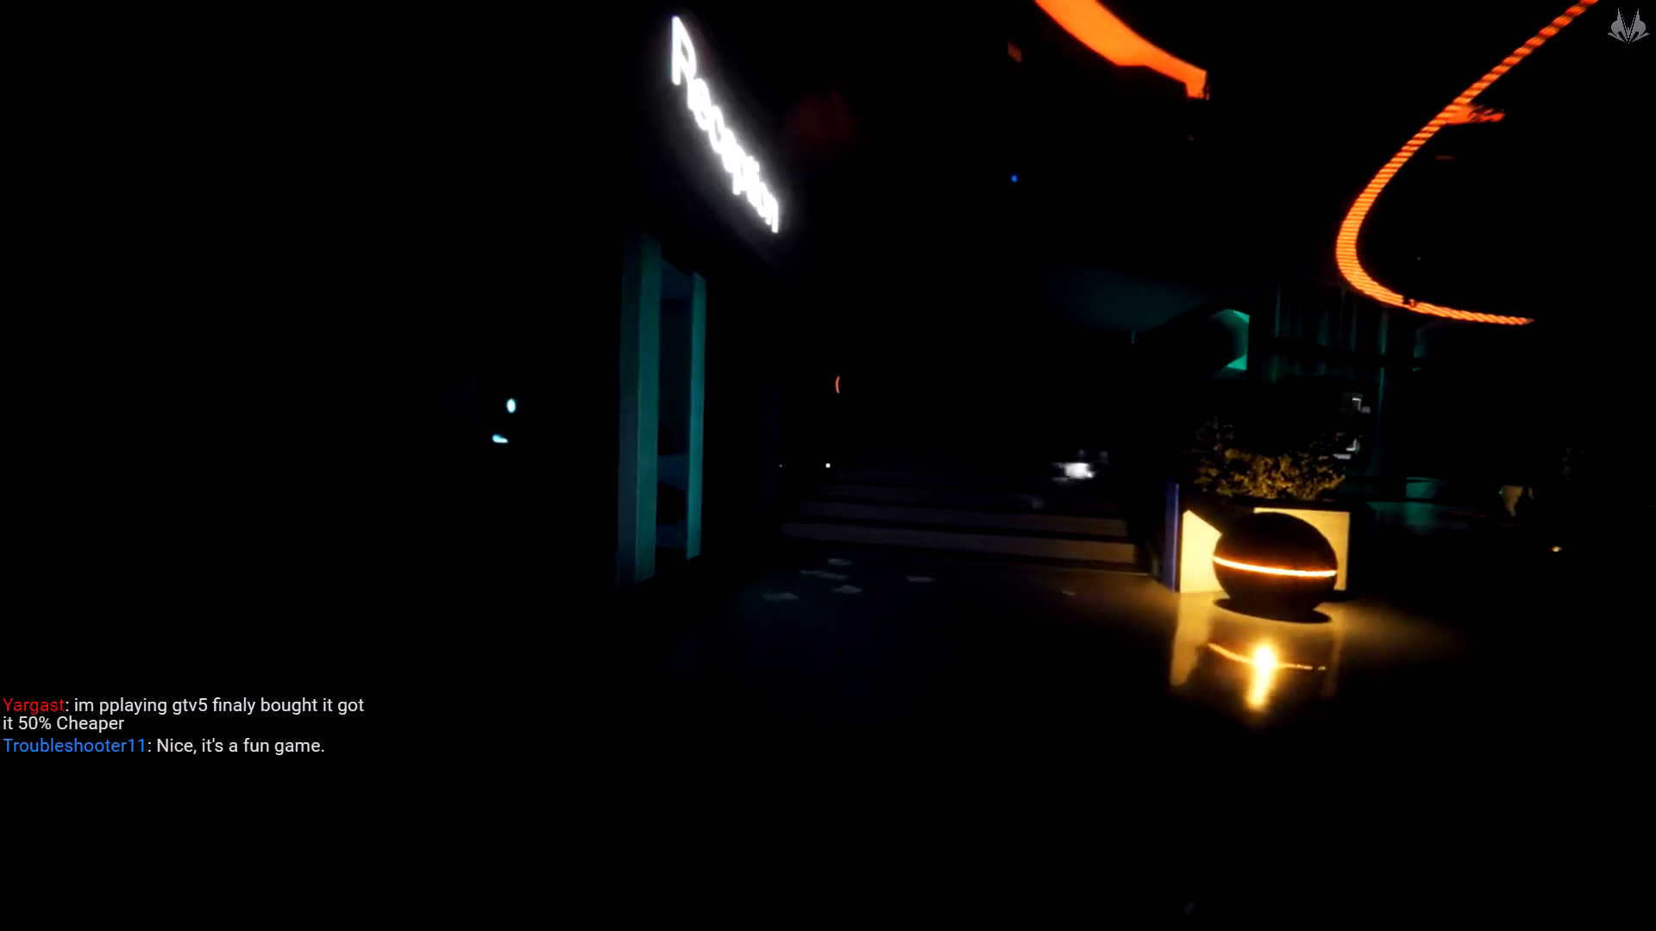
pyautogui.moveTo(828, 465)
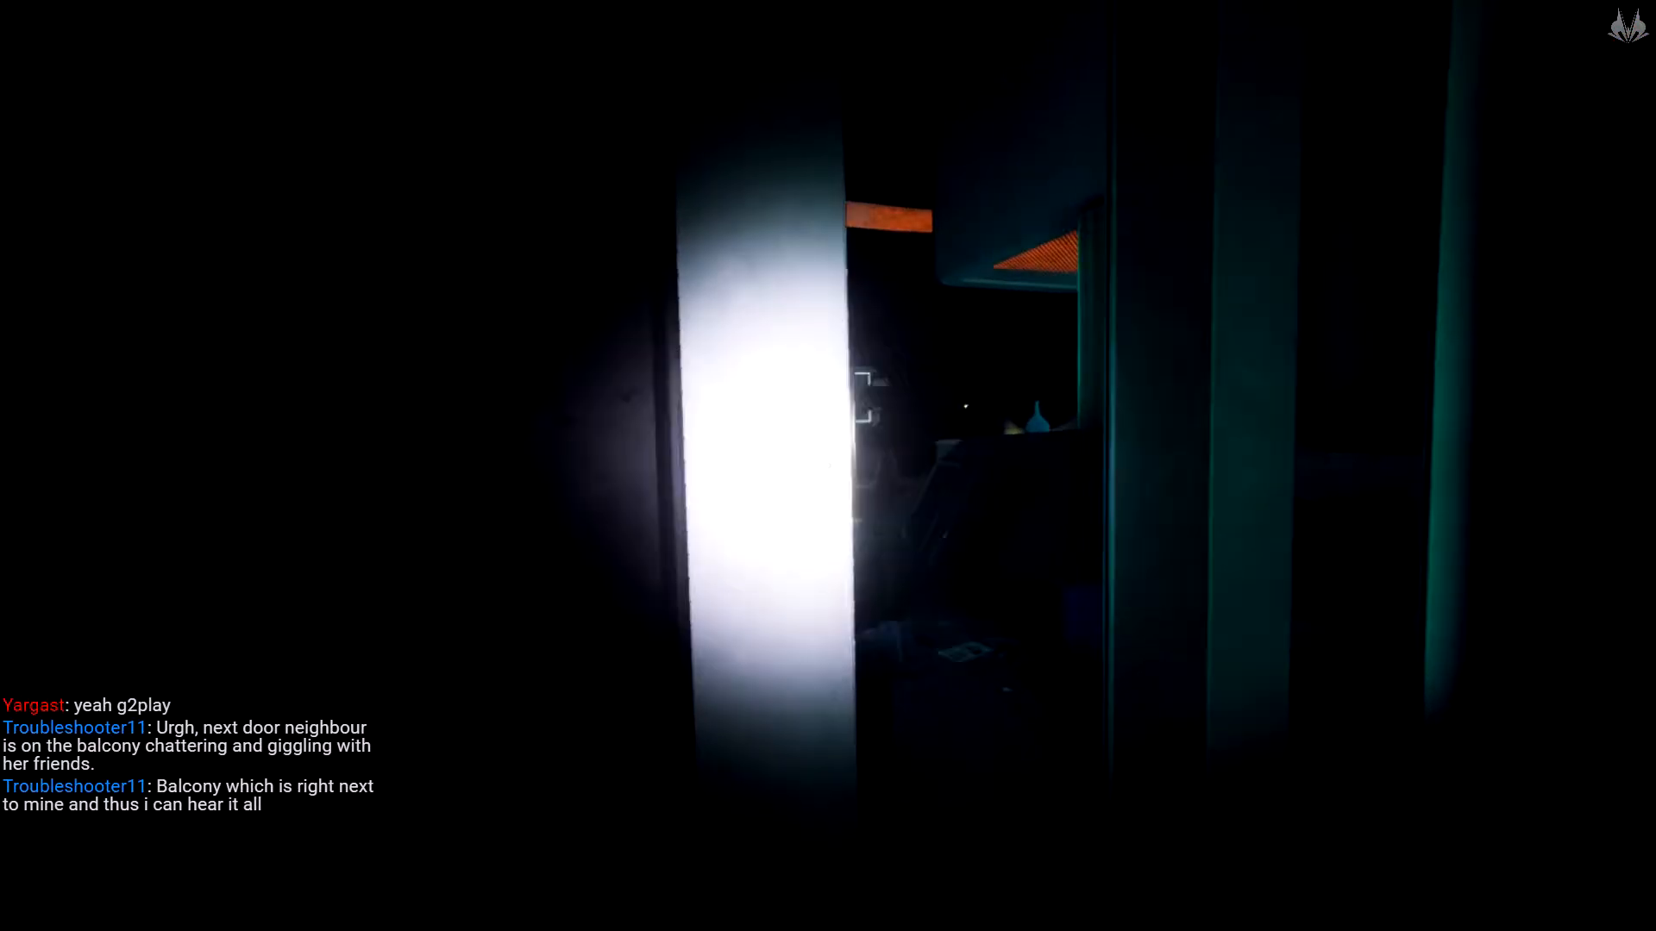
pyautogui.moveTo(828, 465)
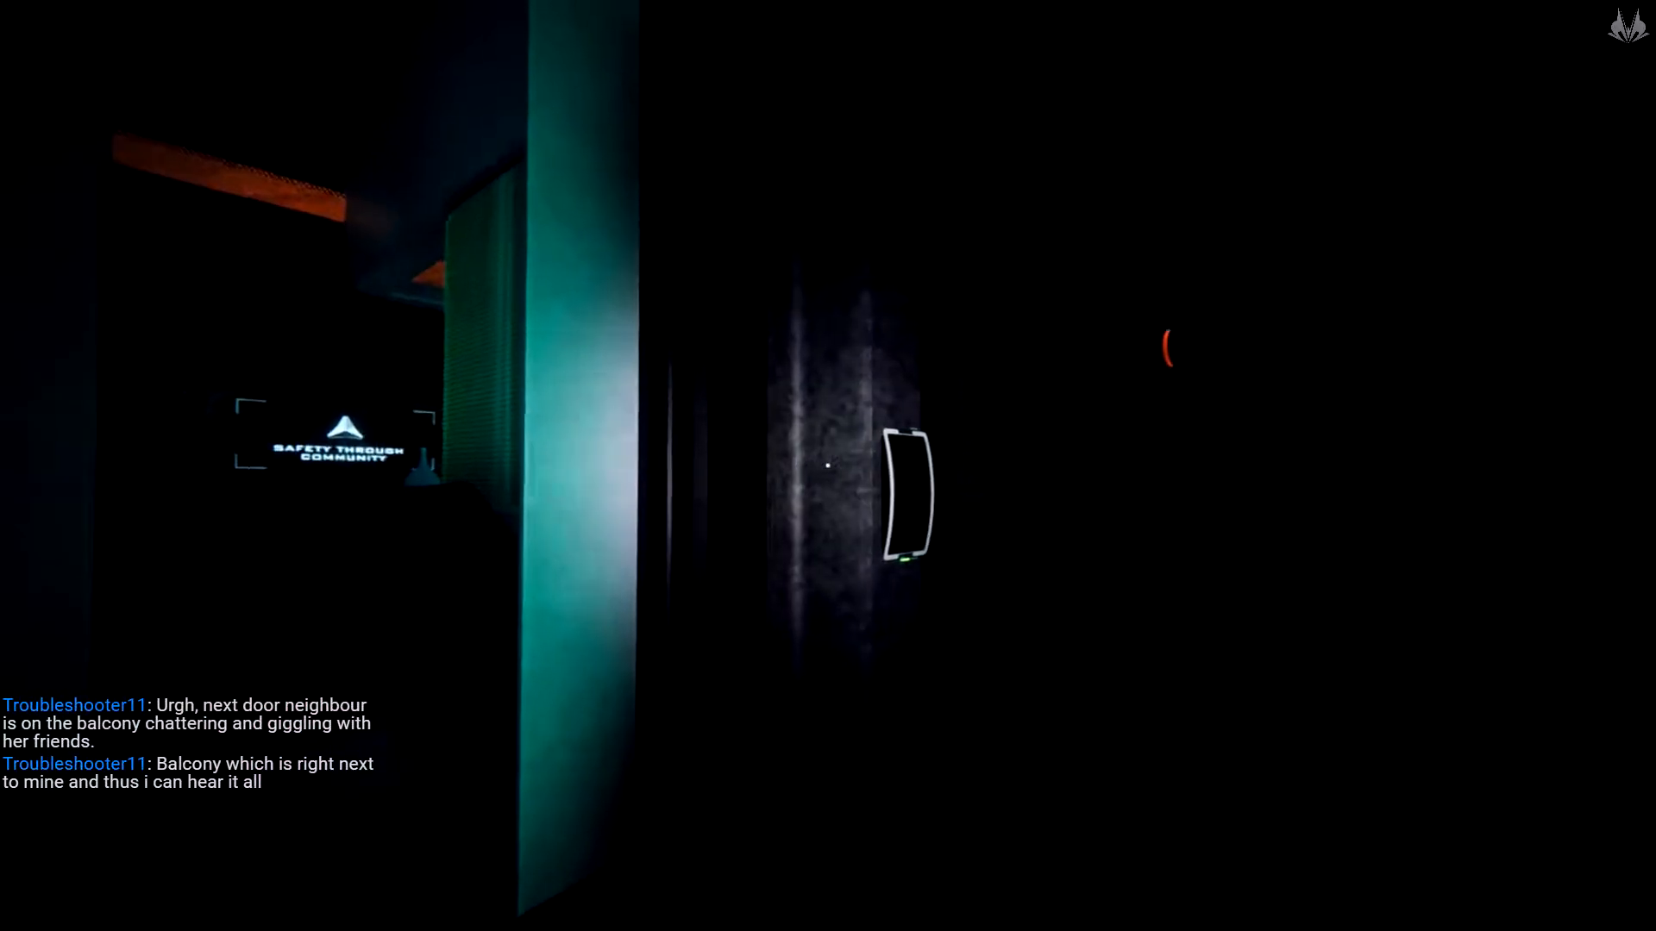
pyautogui.moveTo(828, 465)
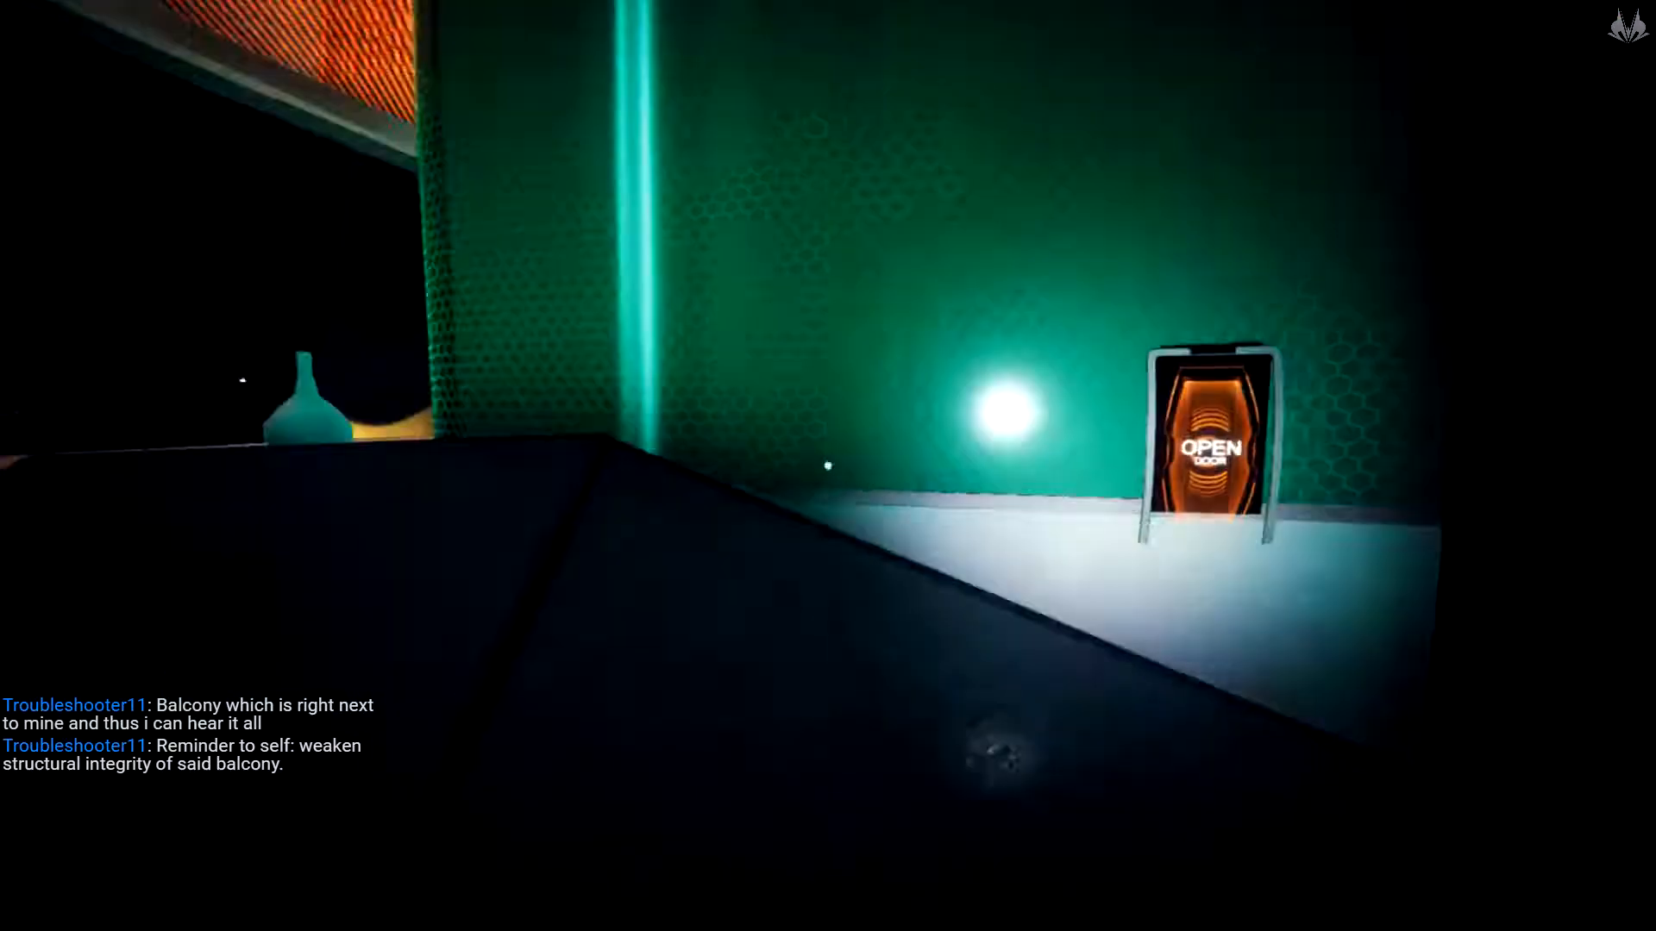
pyautogui.moveTo(828, 466)
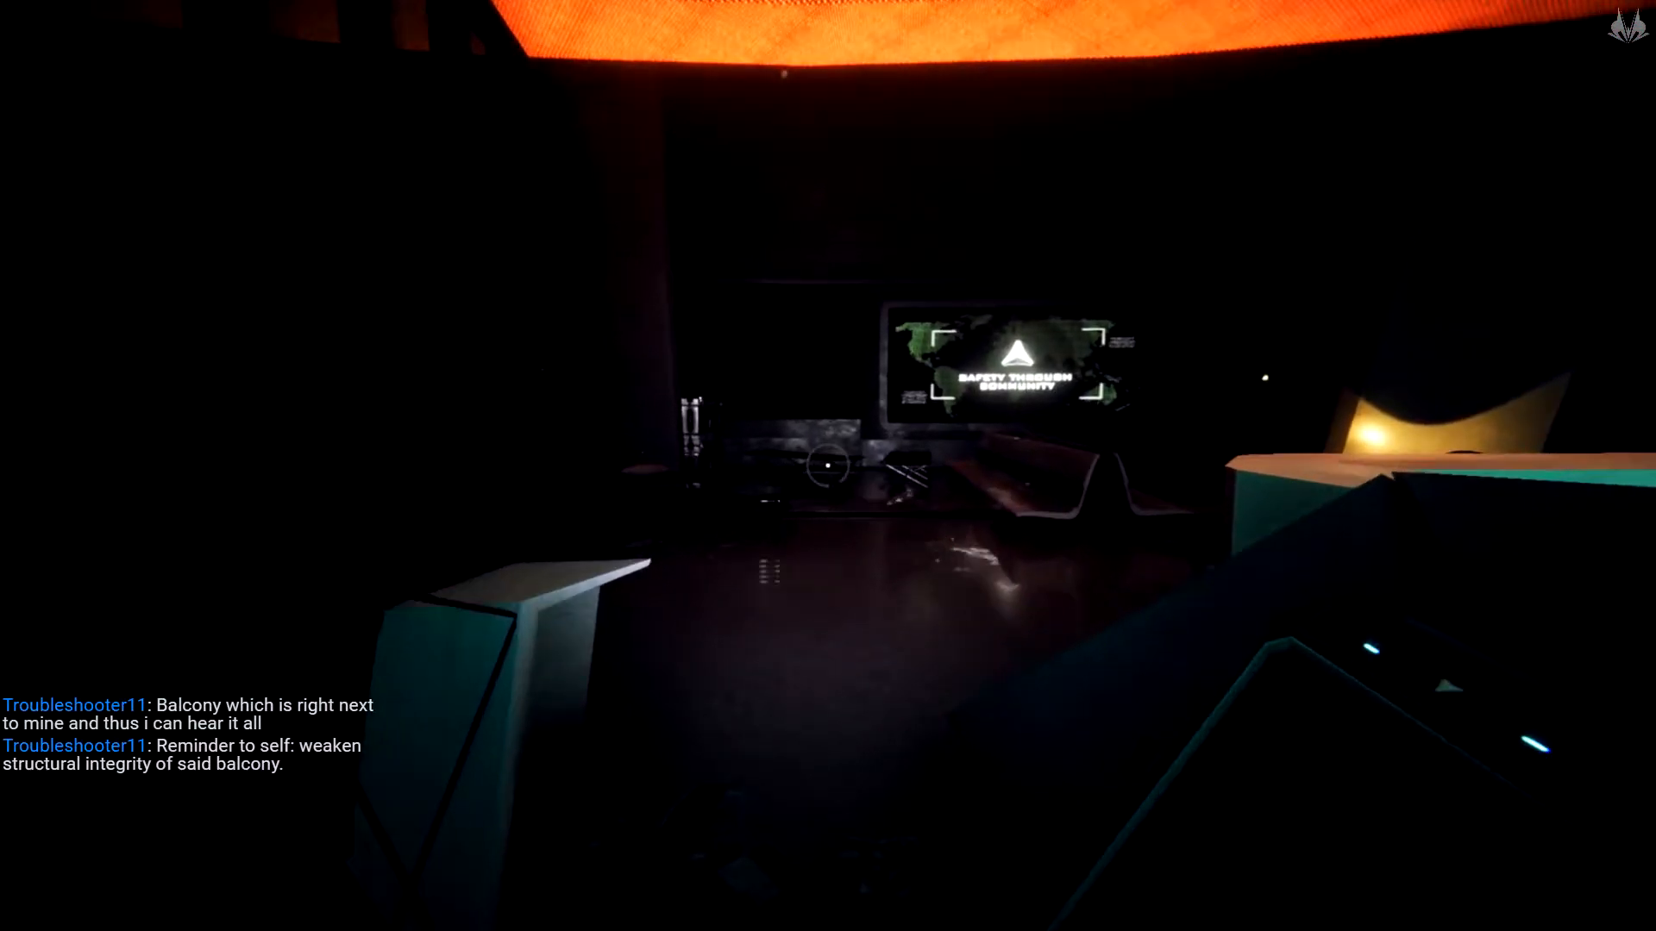
pyautogui.moveTo(828, 466)
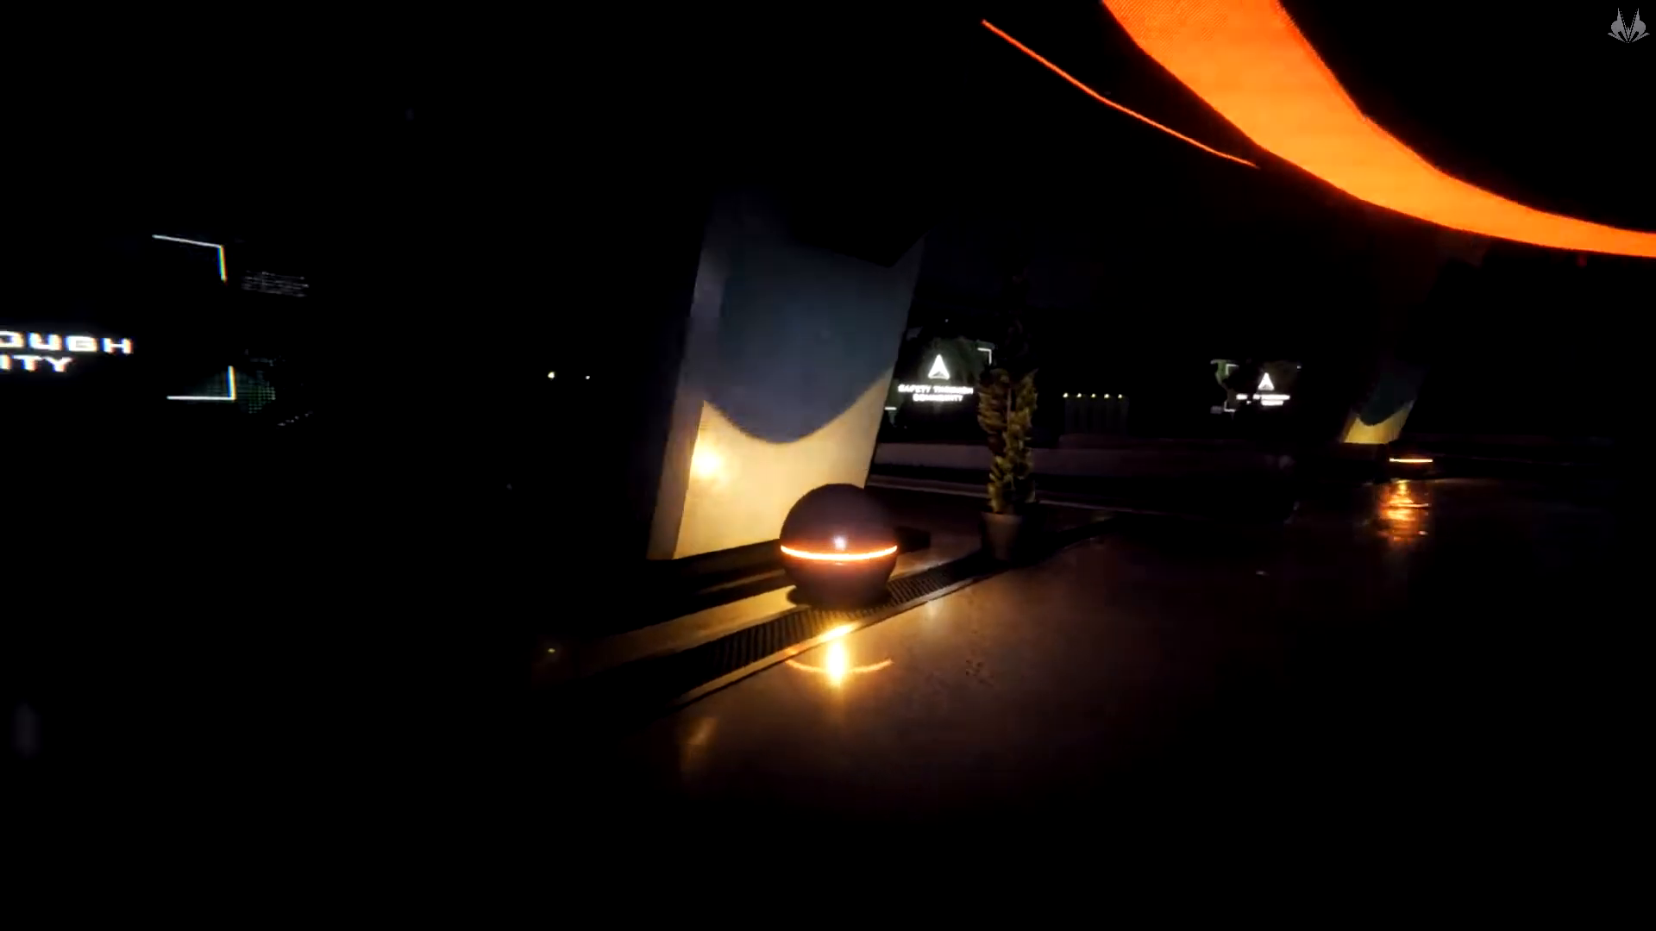
pyautogui.moveTo(827, 465)
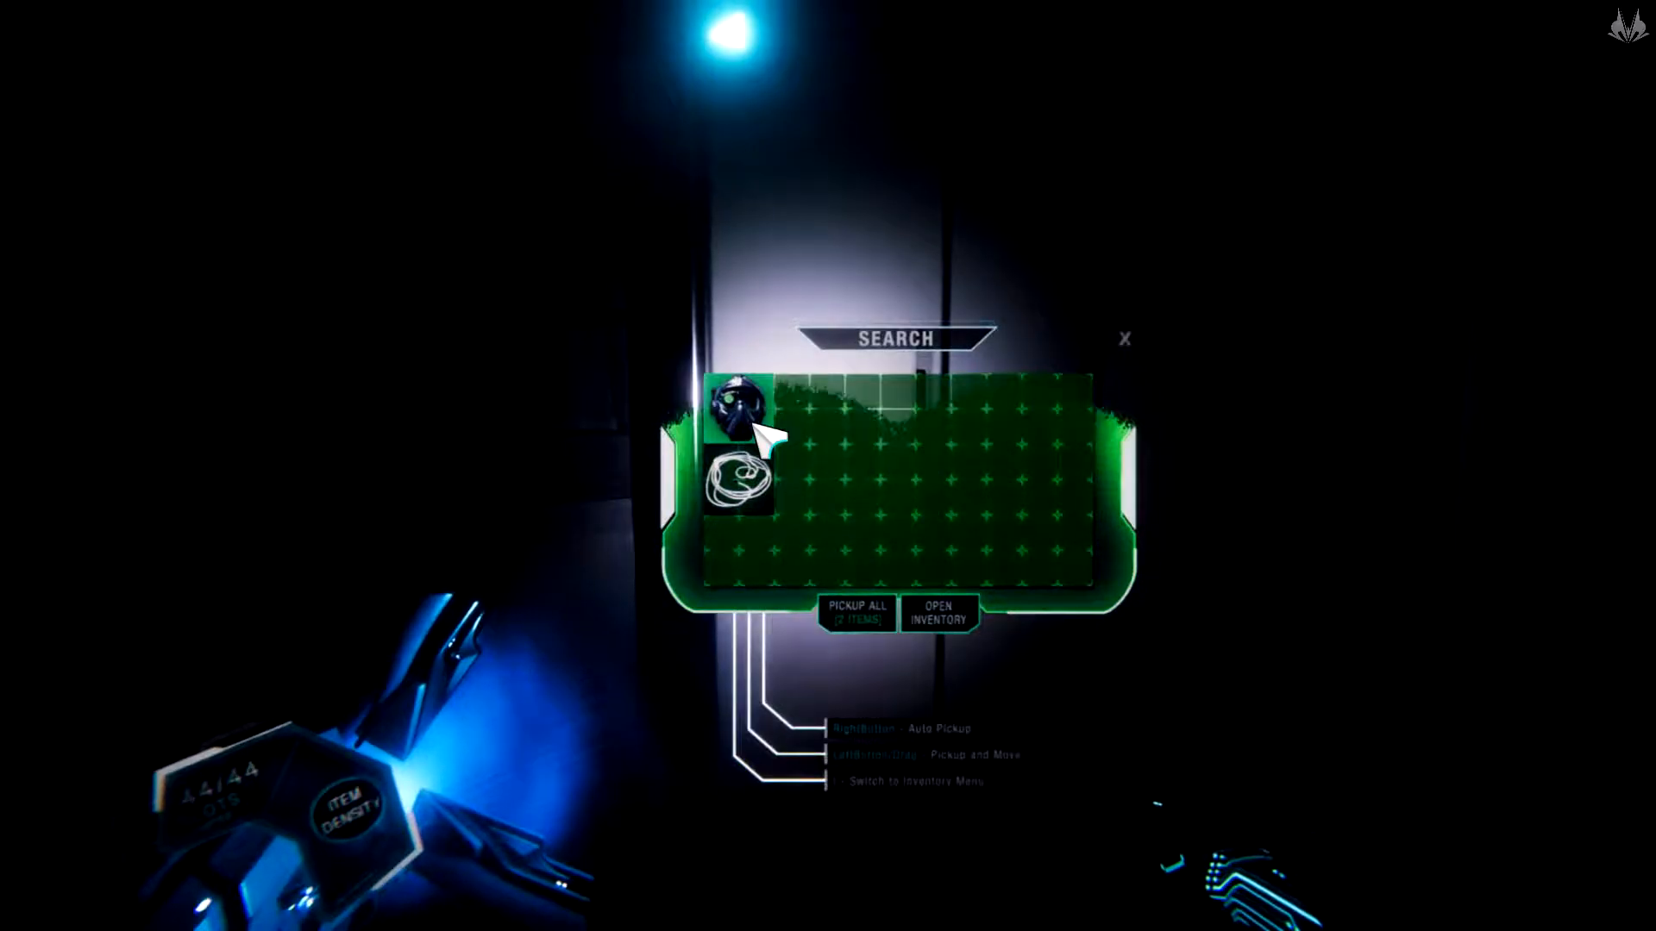
pyautogui.moveTo(738, 398)
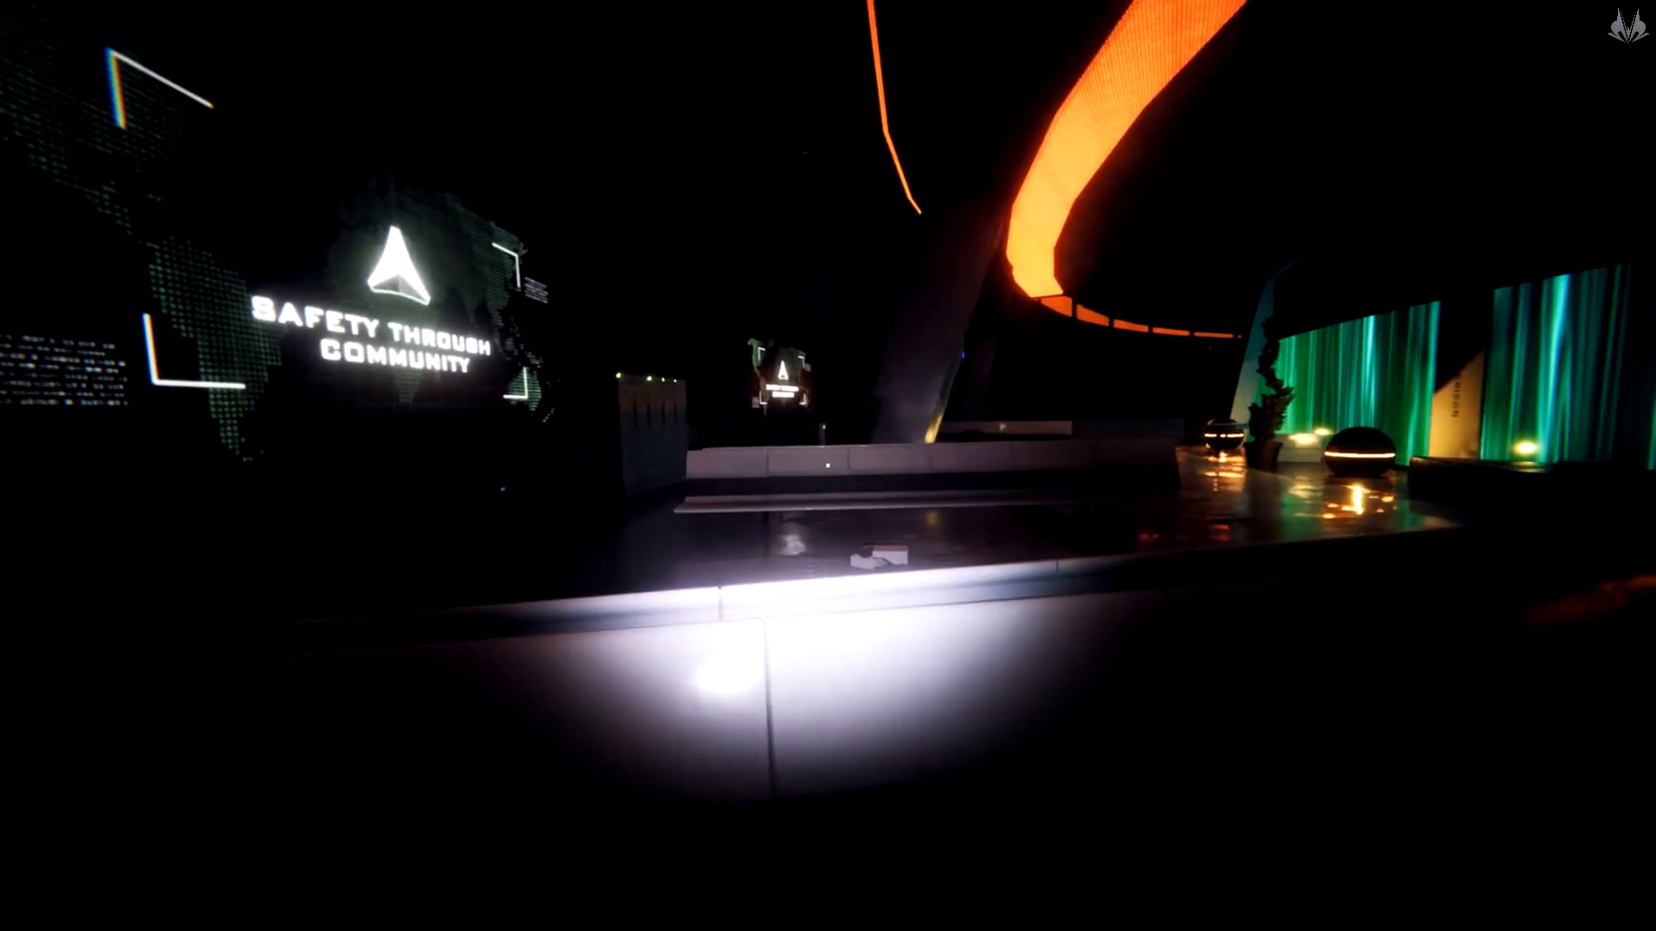
pyautogui.moveTo(828, 465)
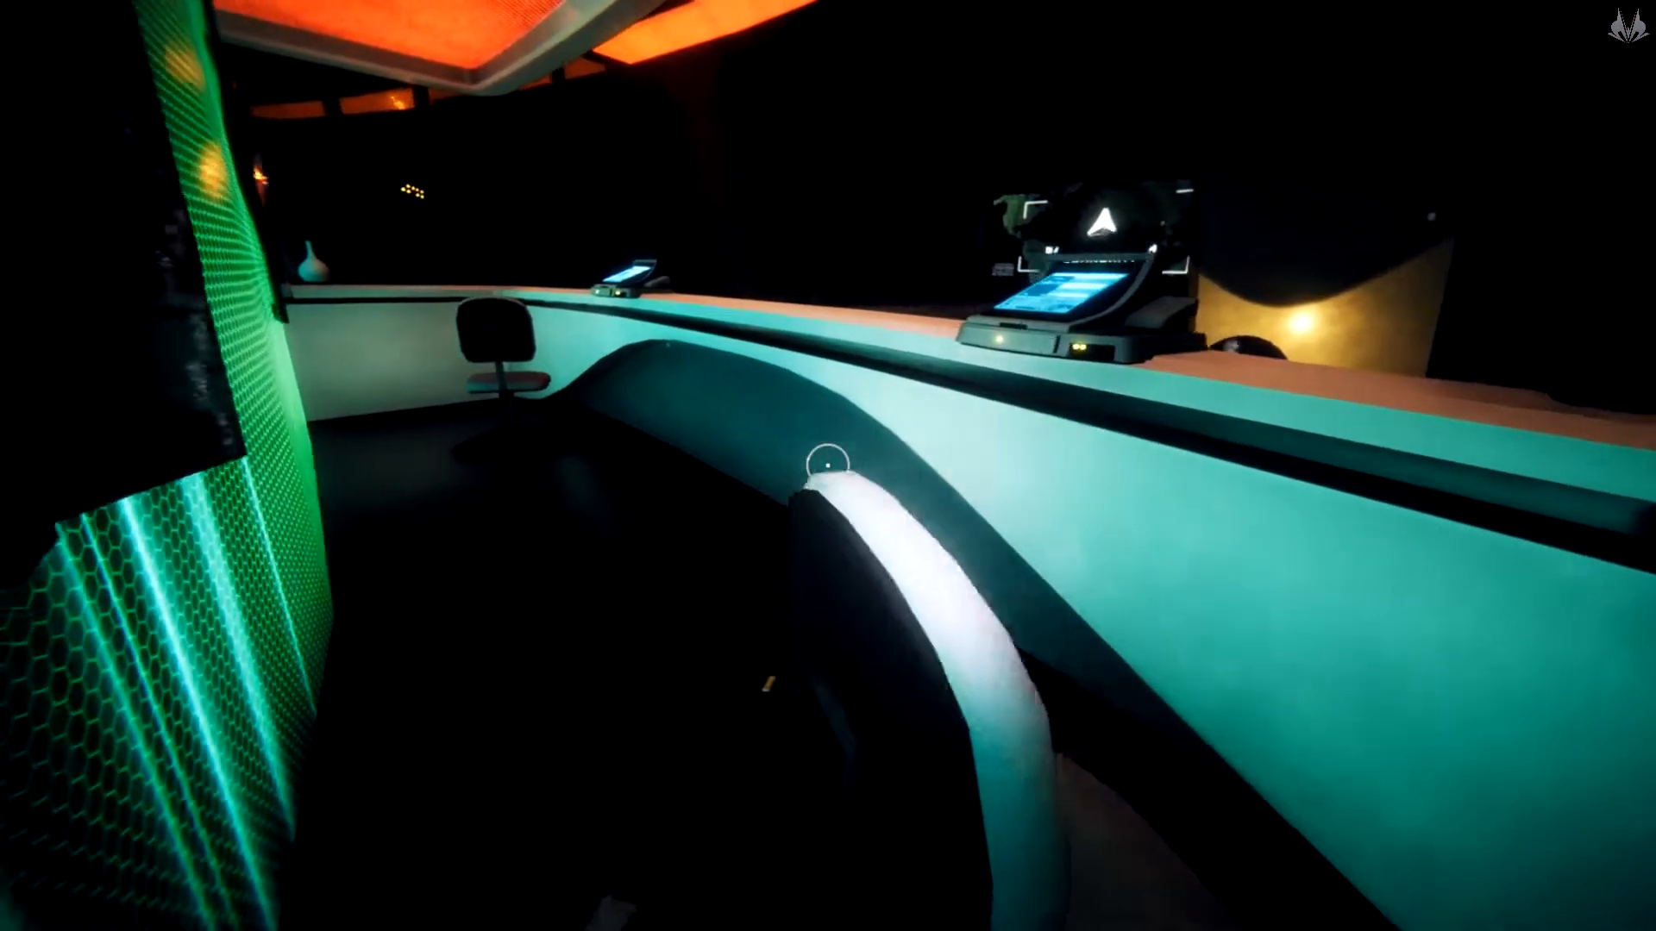
pyautogui.moveTo(827, 466)
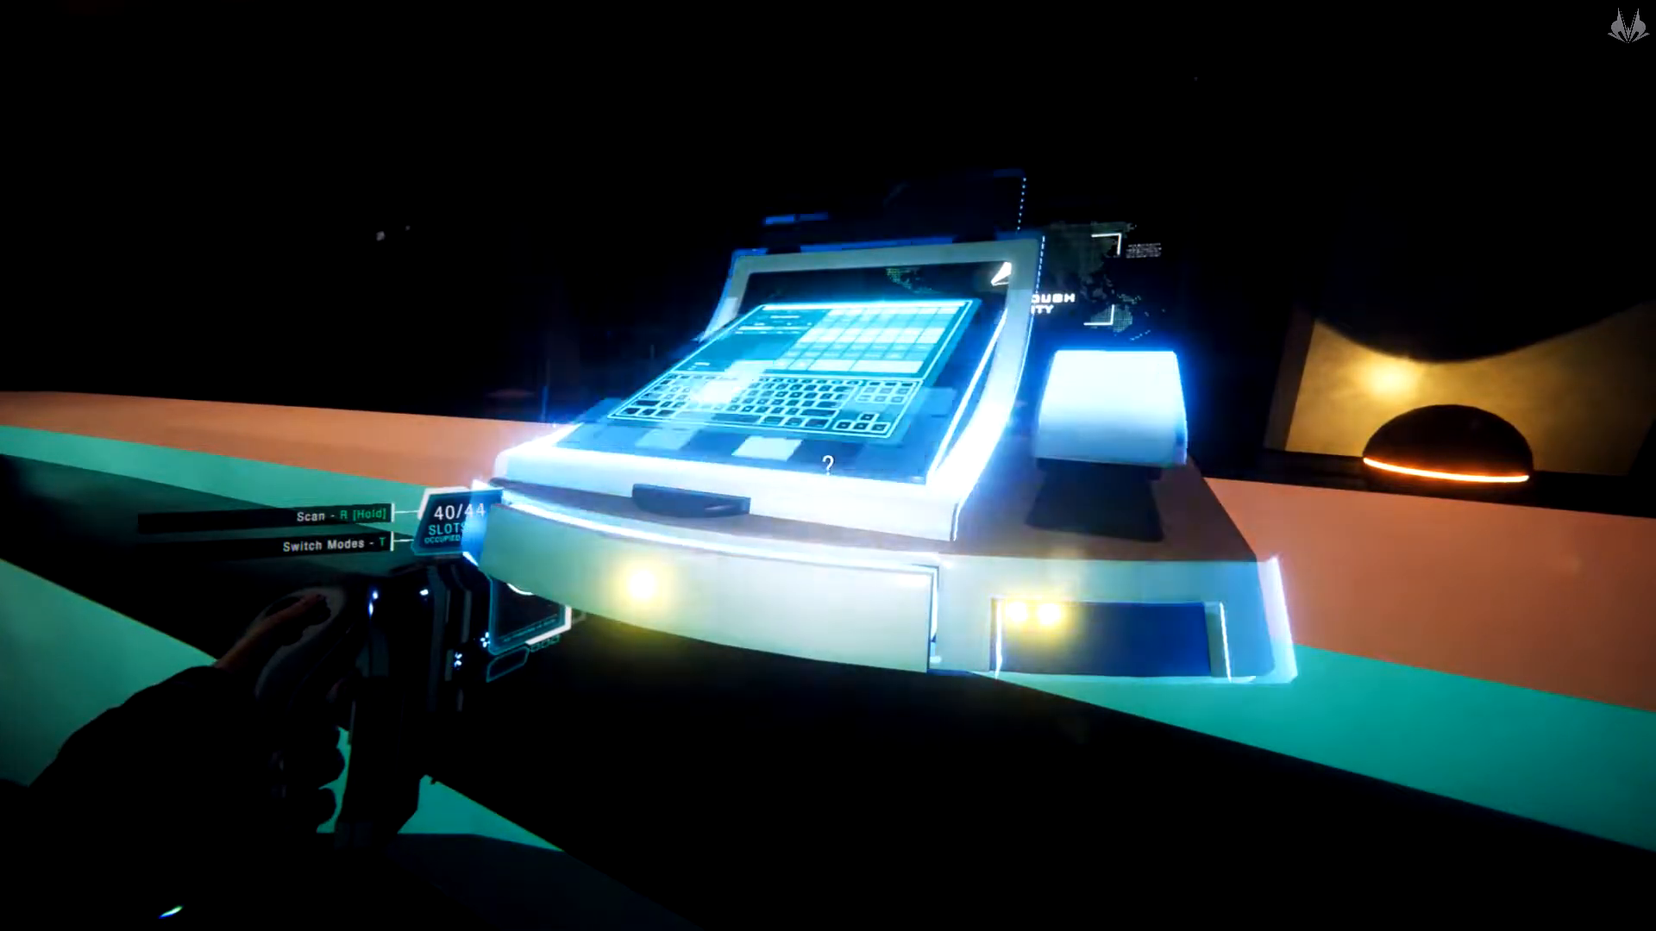
pyautogui.moveTo(828, 466)
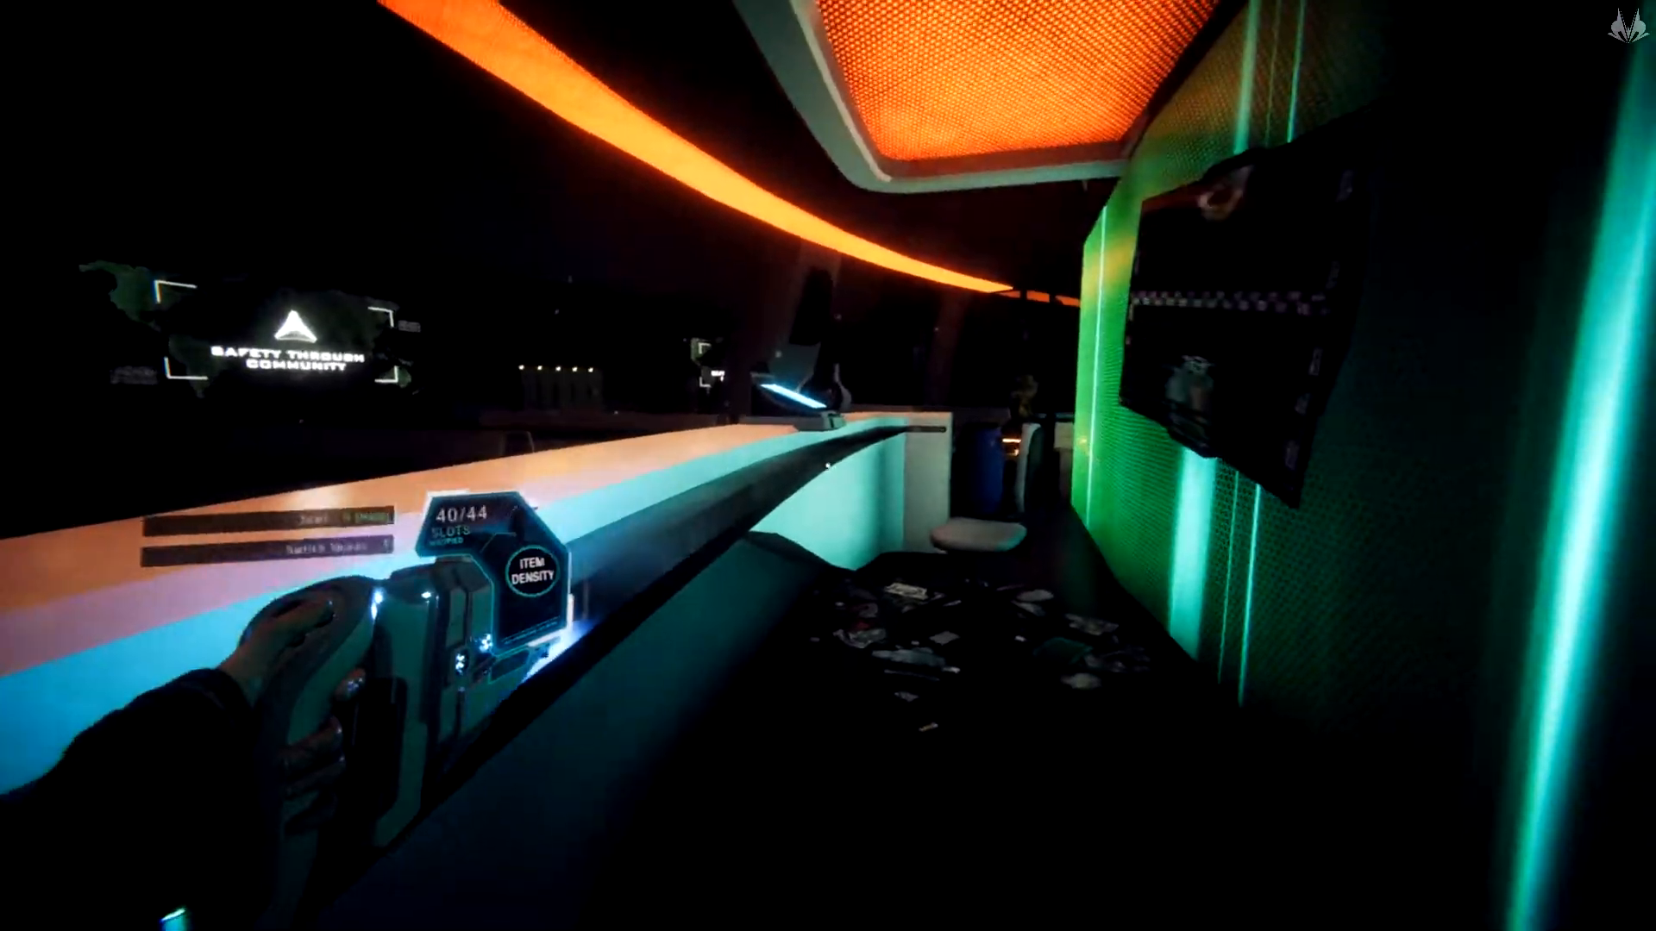
pyautogui.moveTo(828, 466)
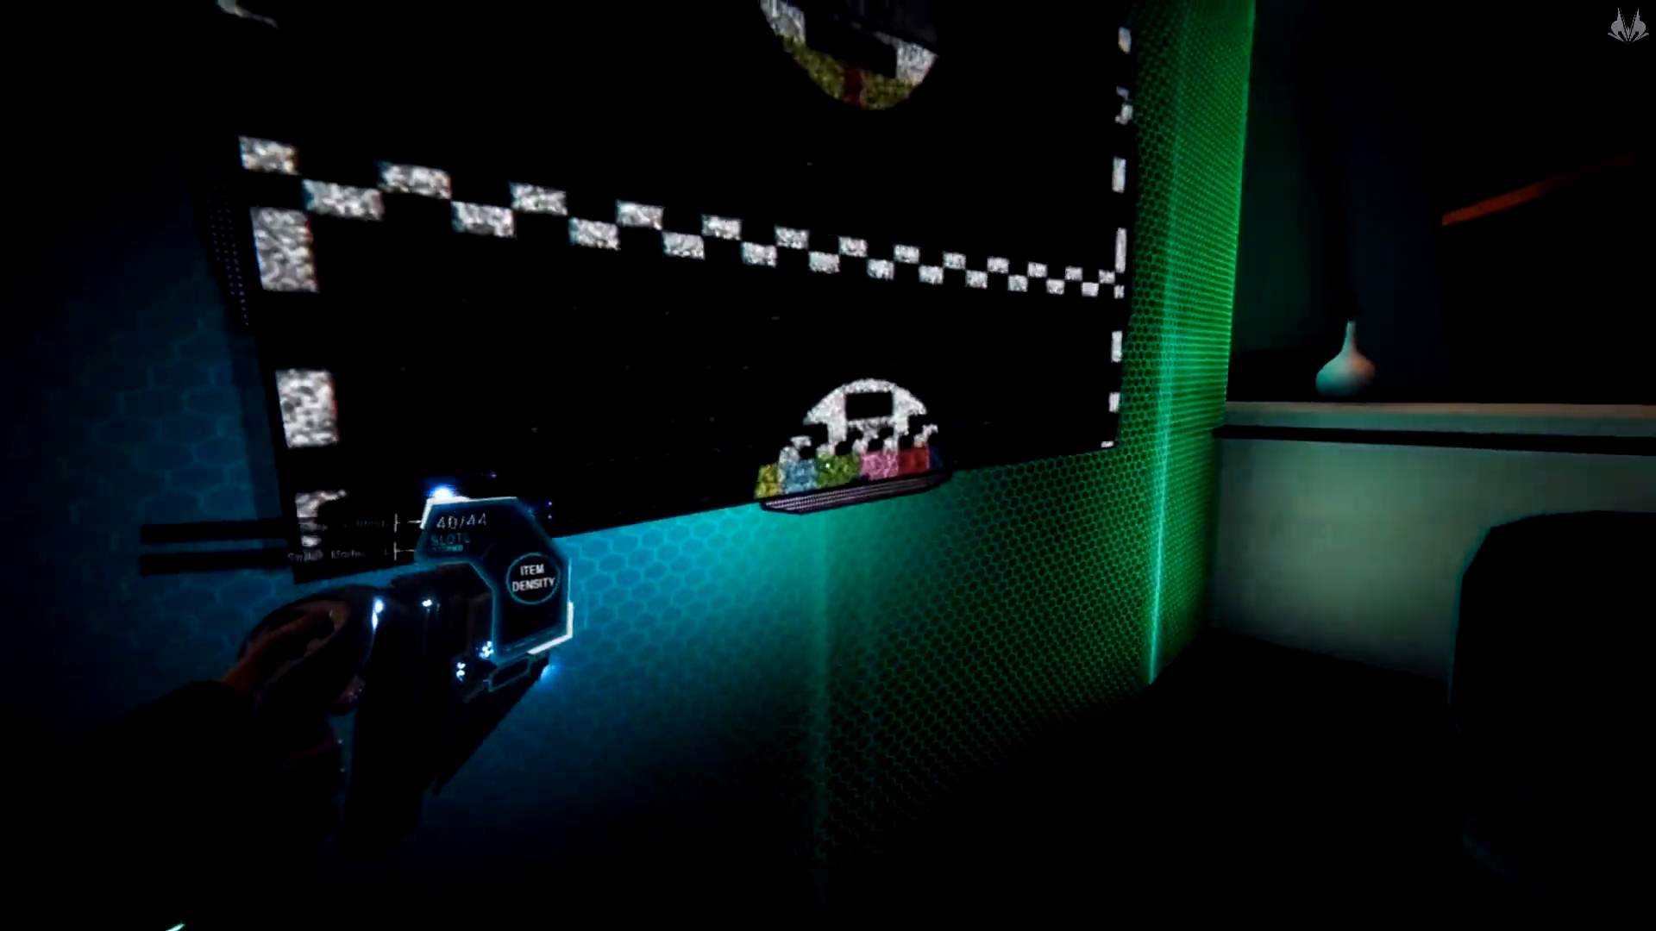
pyautogui.moveTo(827, 465)
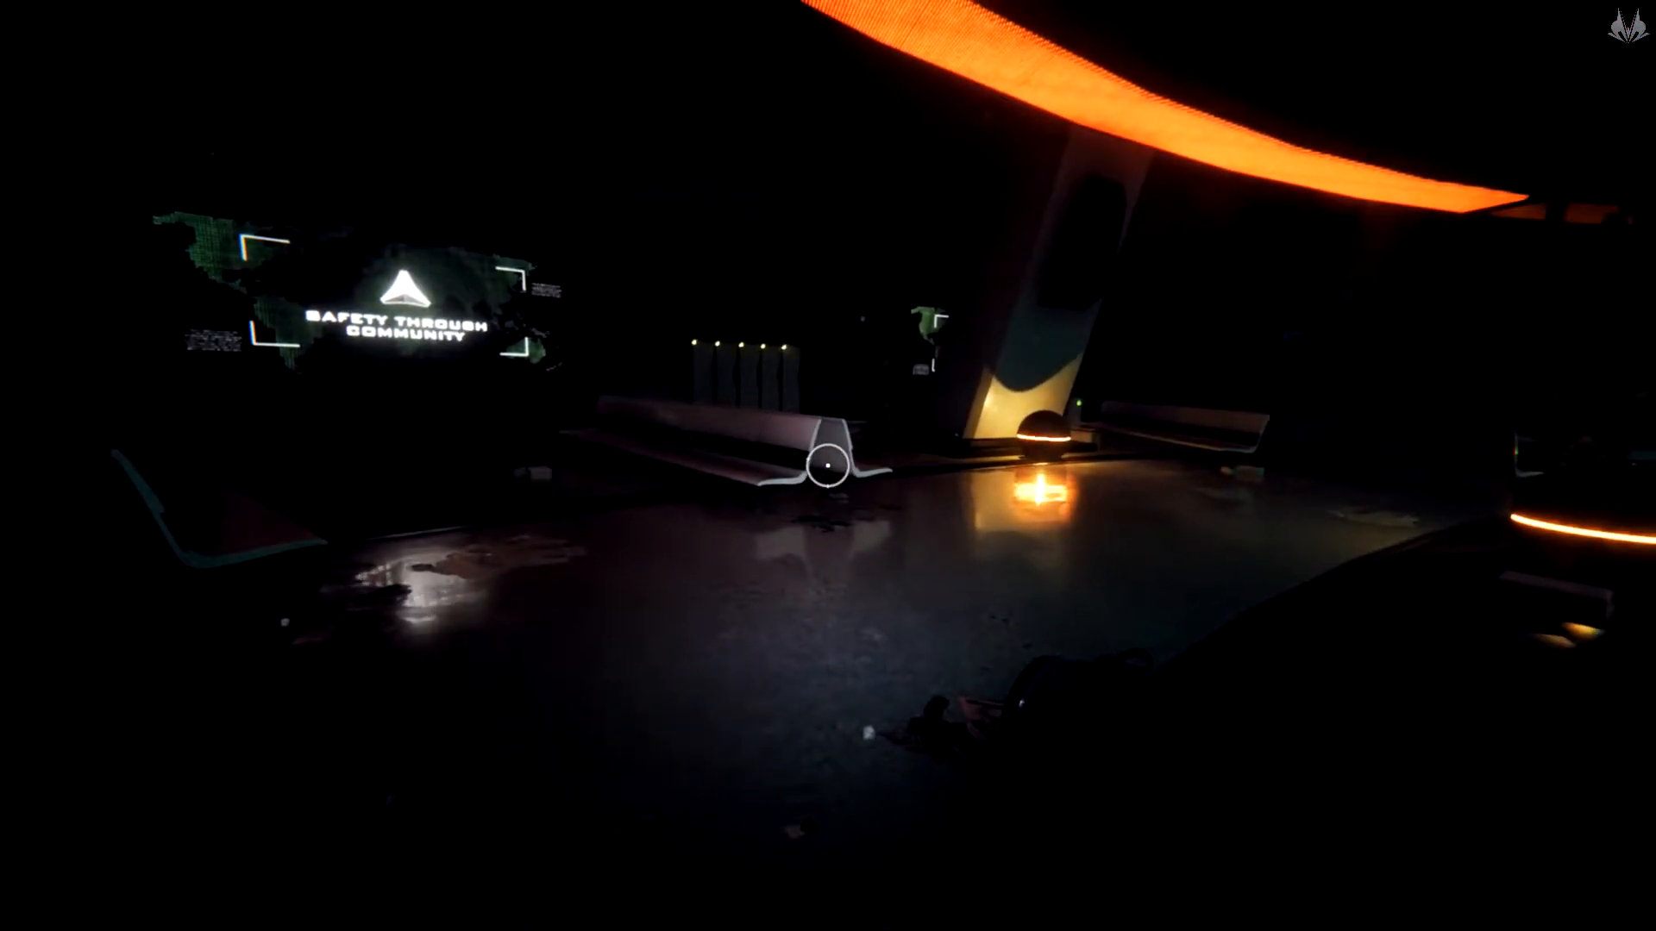
pyautogui.moveTo(828, 466)
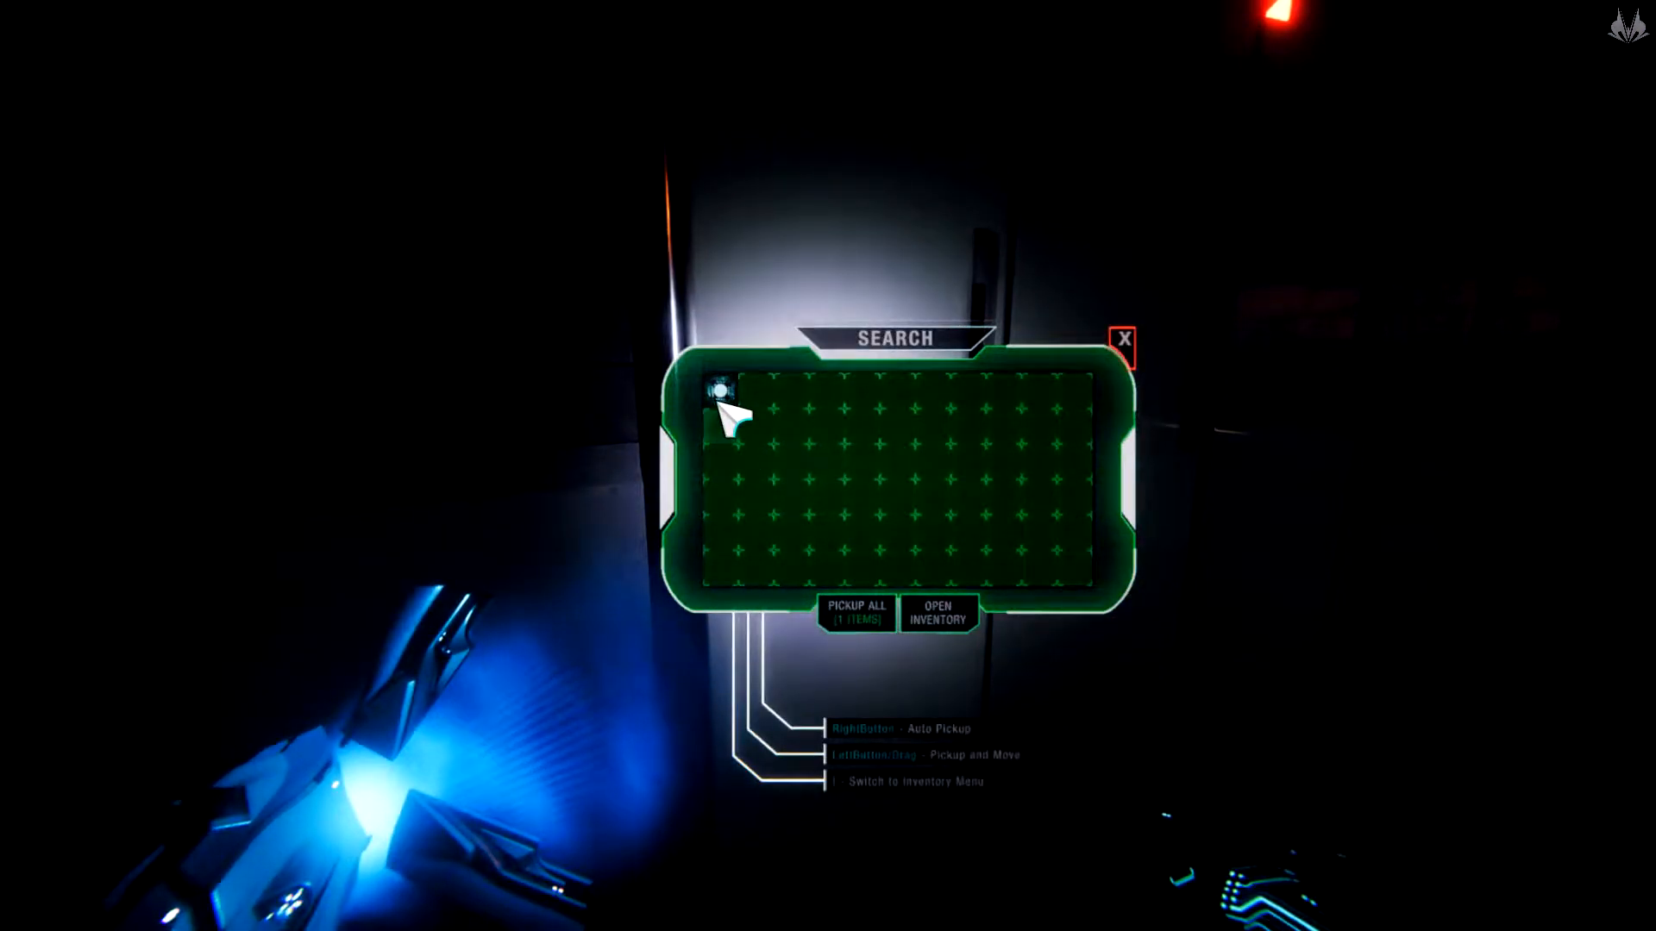
pyautogui.moveTo(722, 407)
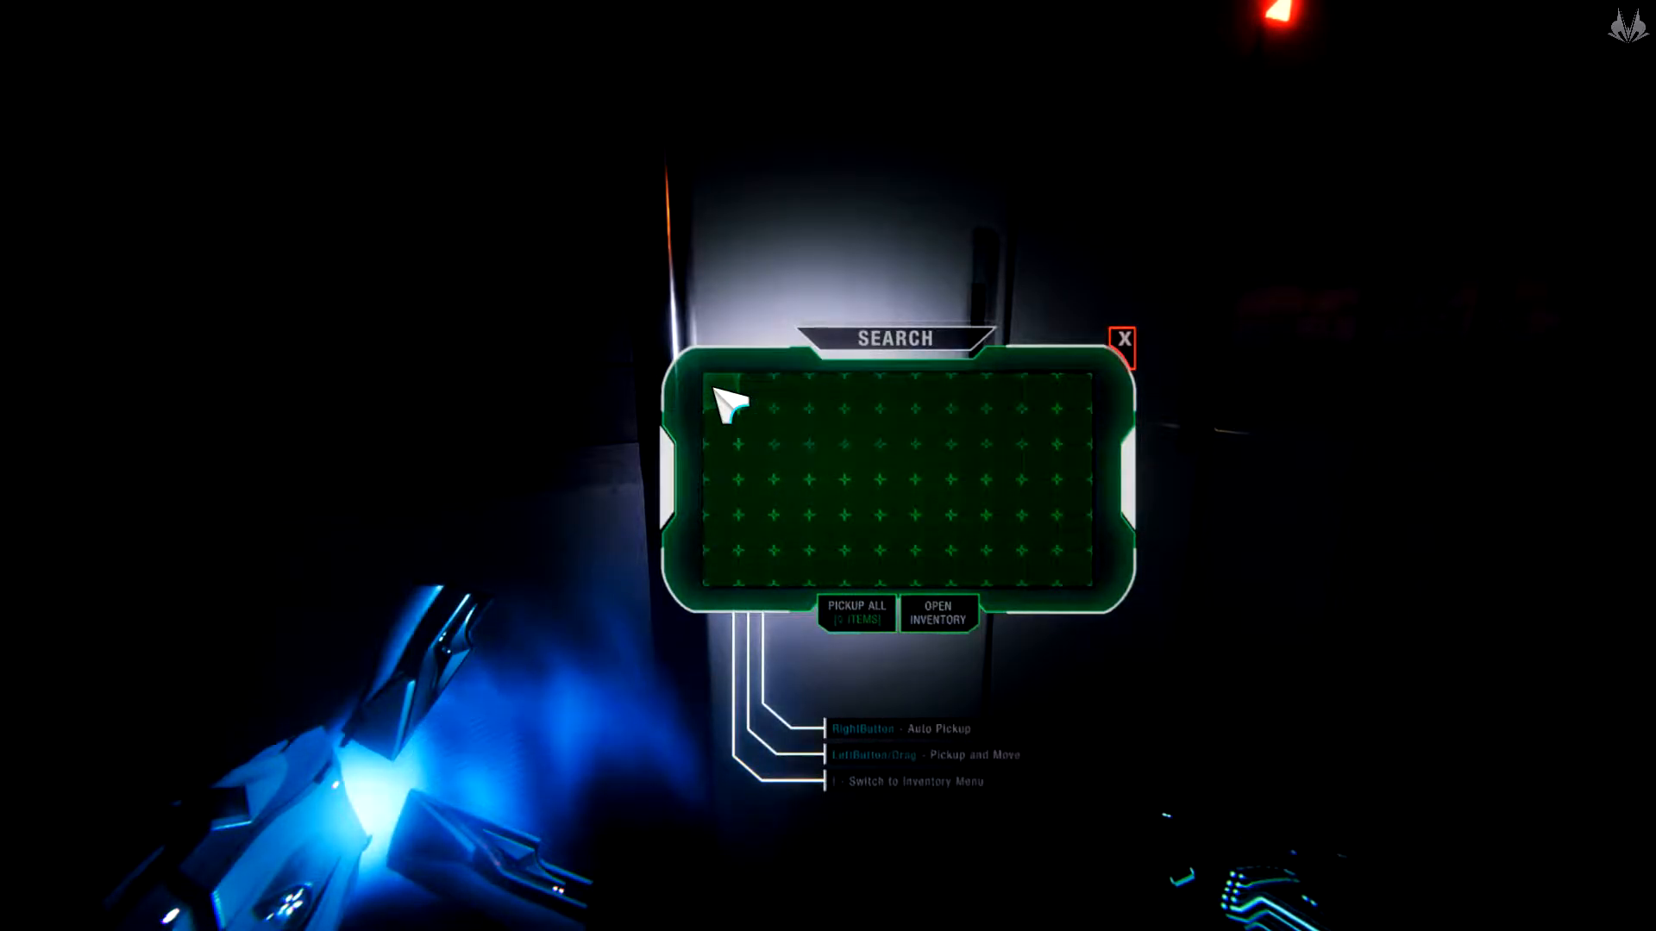
# Take the container's single item, leaving its search grid empty
pyautogui.click(937, 613)
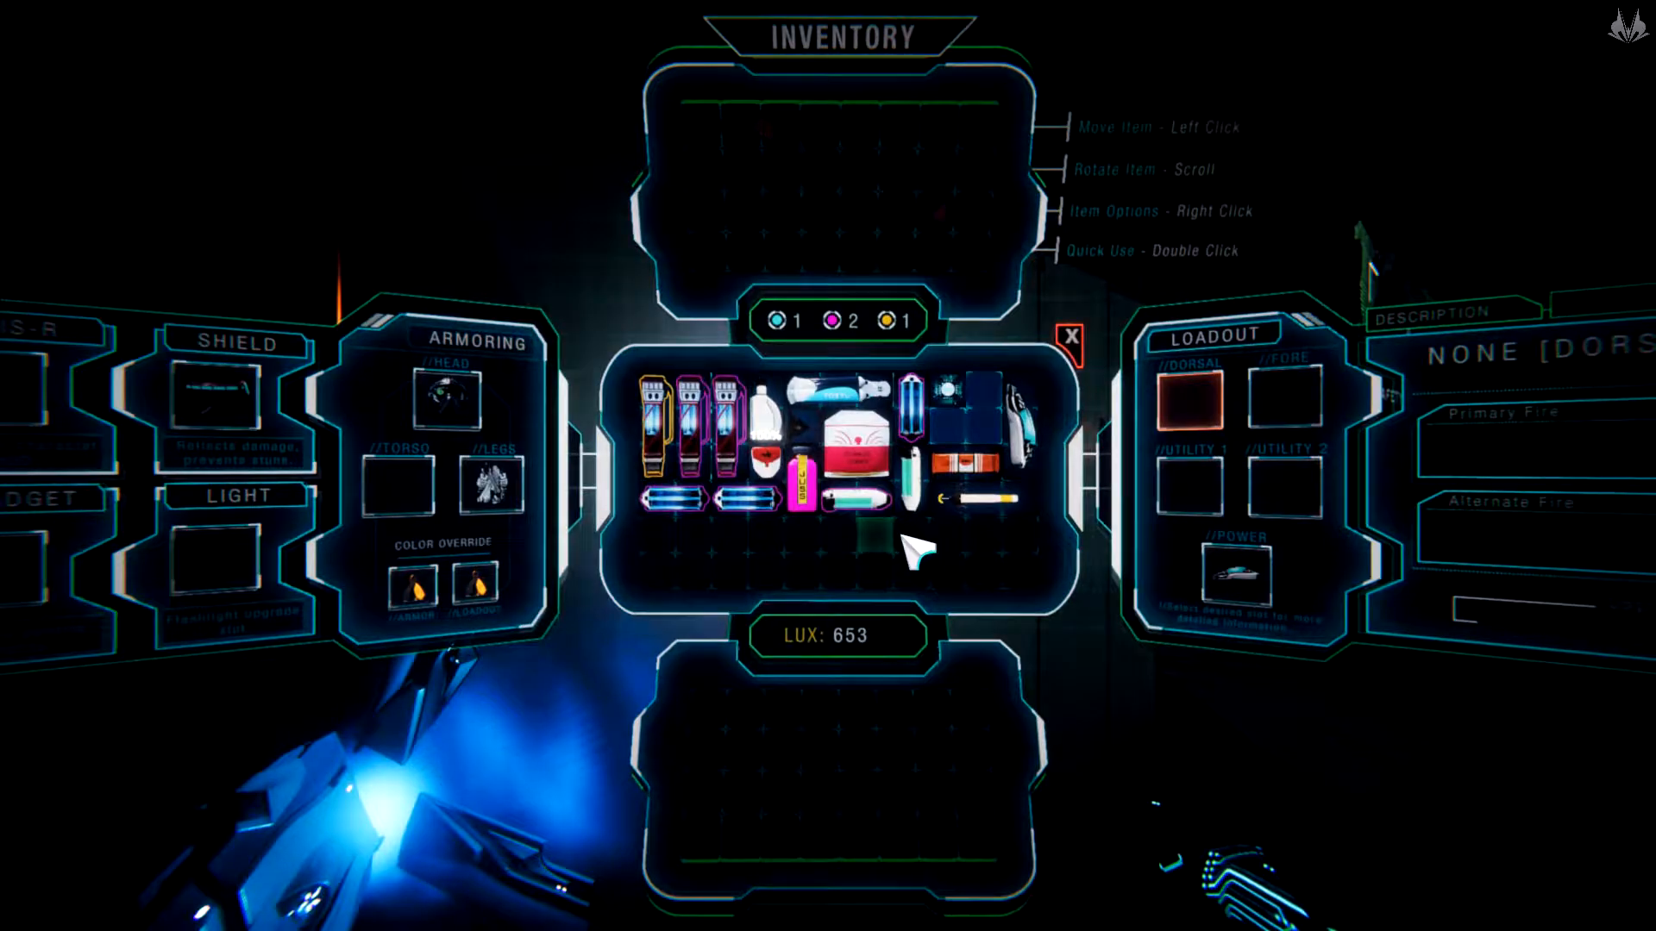
pyautogui.moveTo(946, 397)
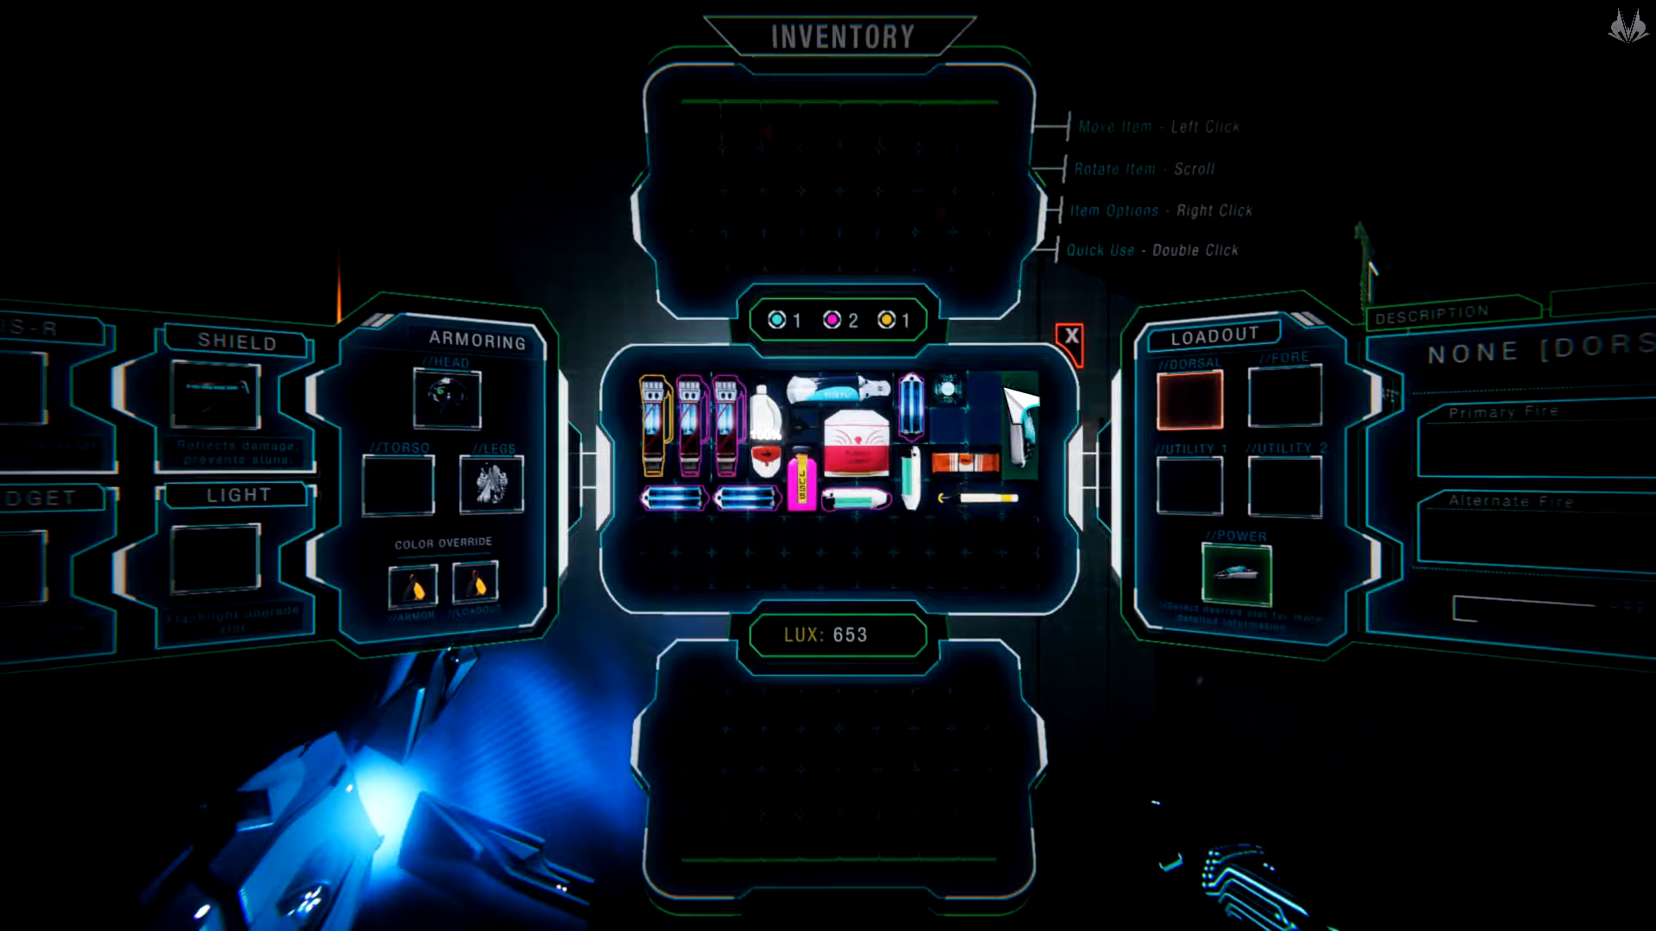
pyautogui.moveTo(945, 397)
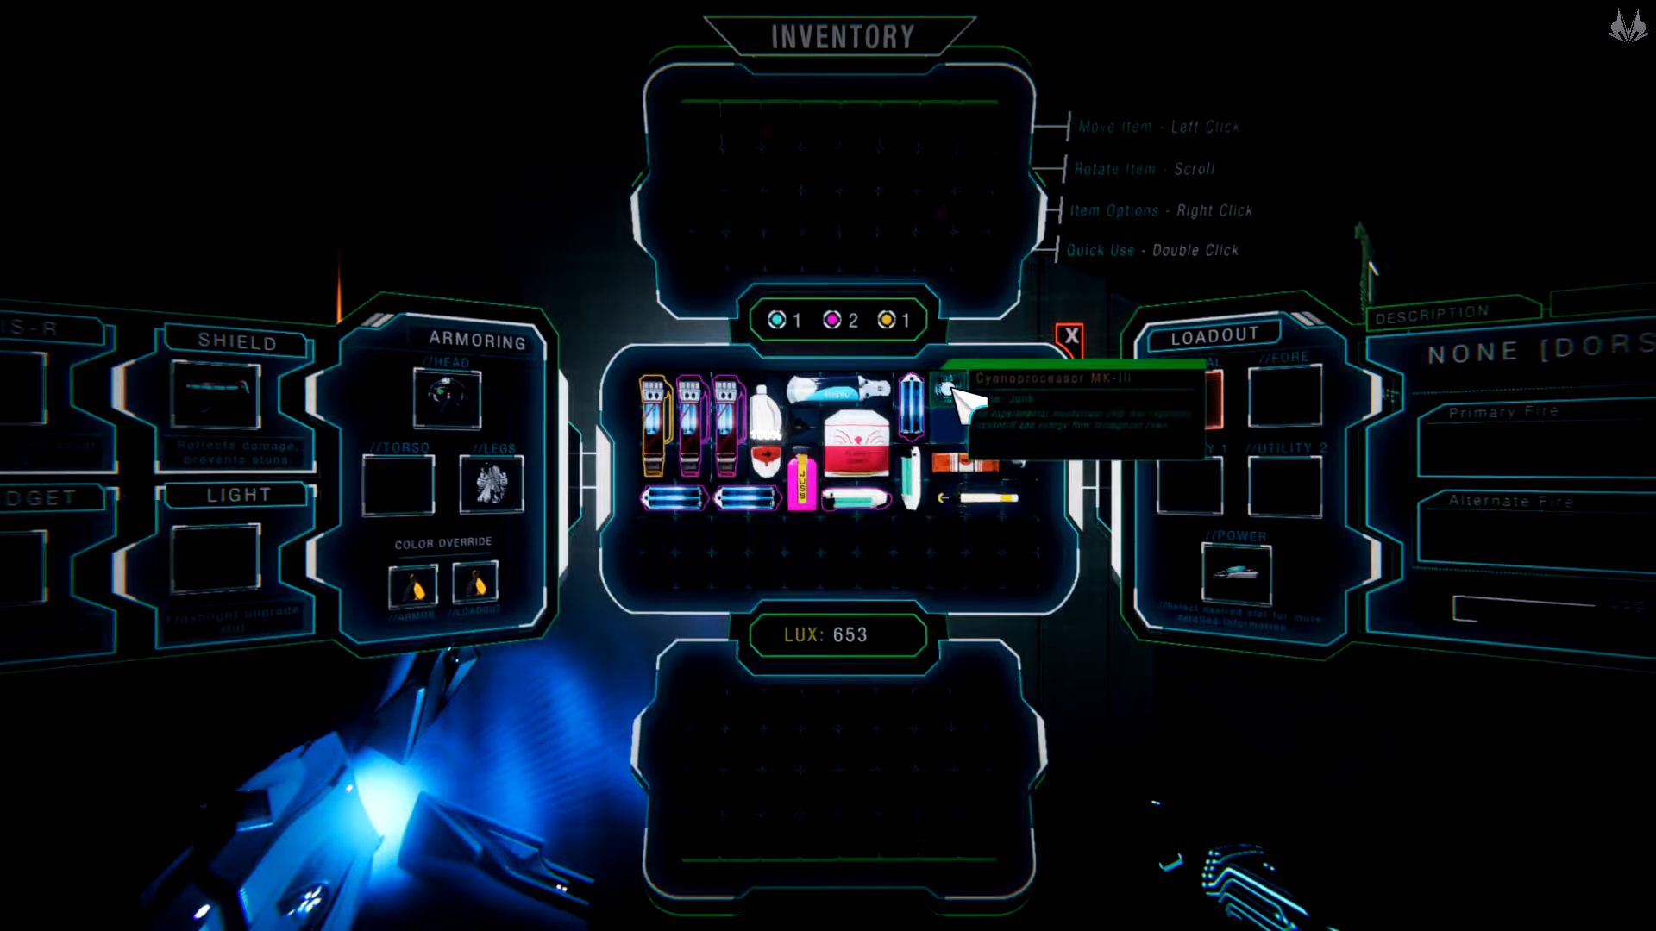
pyautogui.moveTo(999, 427)
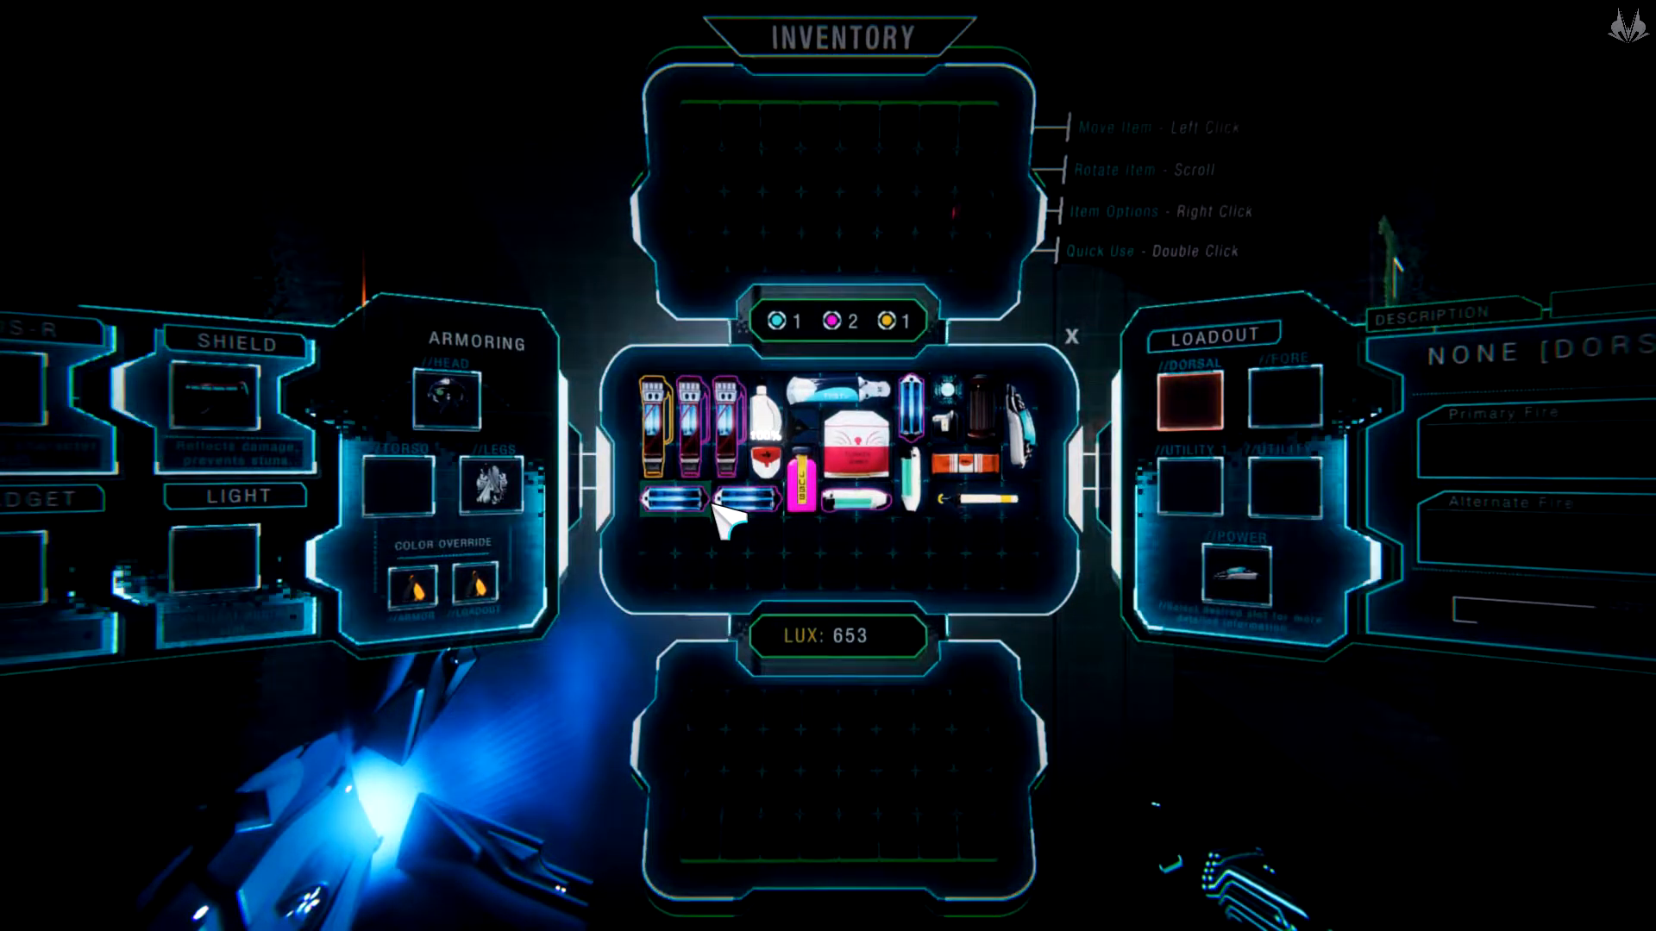
pyautogui.moveTo(802, 433)
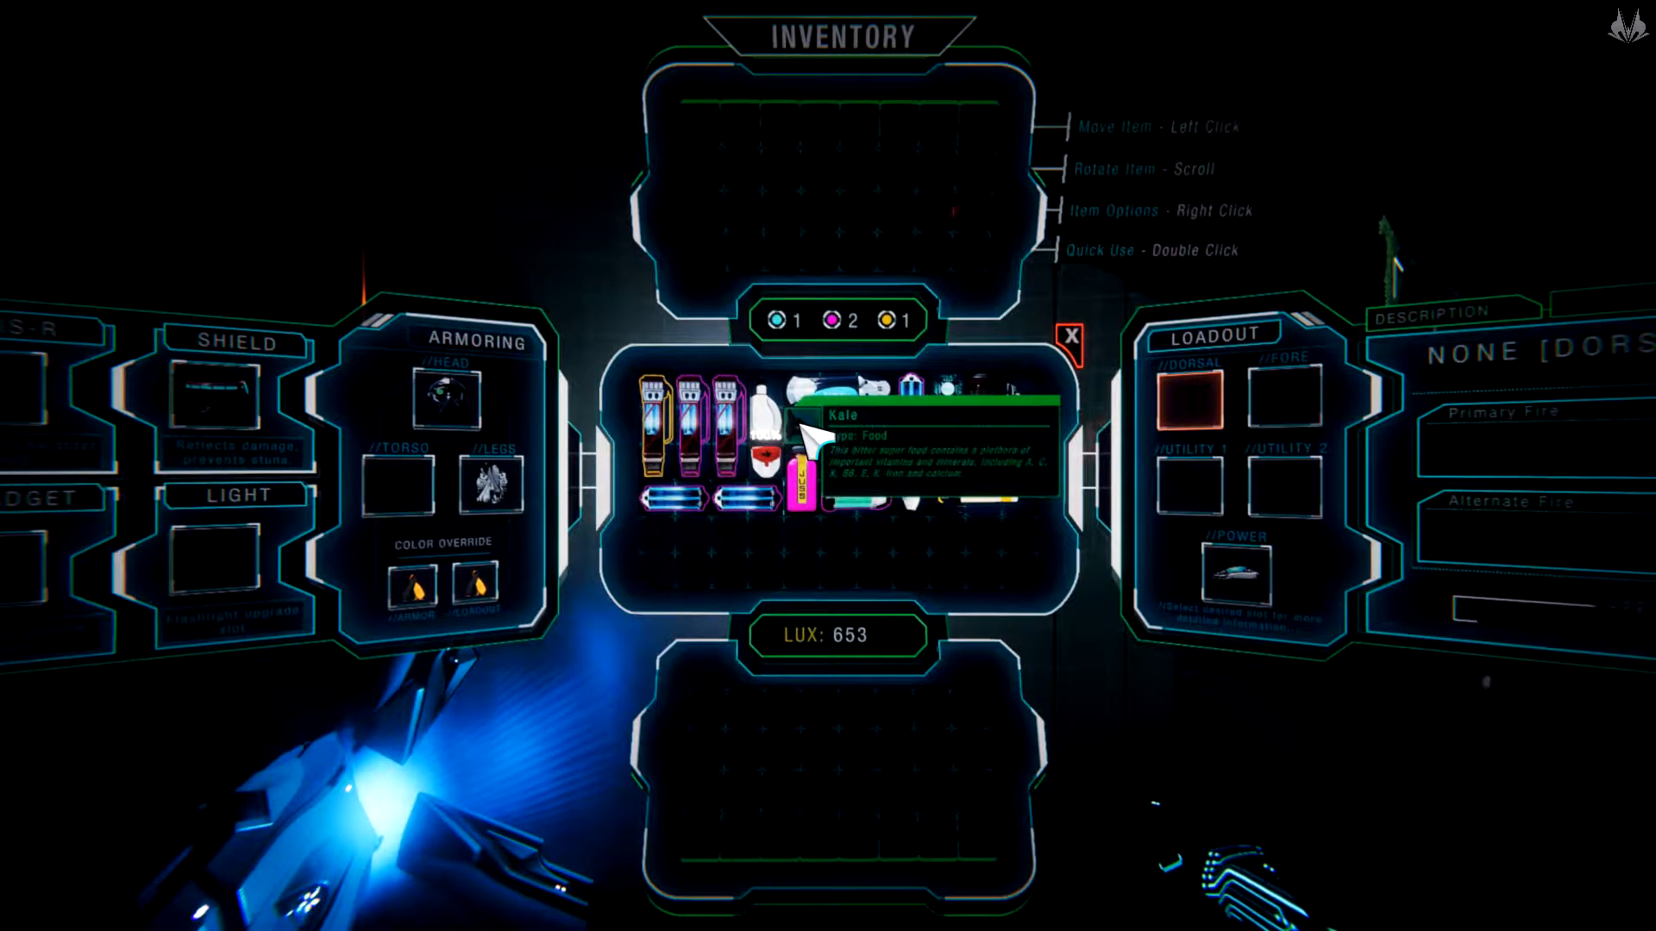
pyautogui.moveTo(950, 427)
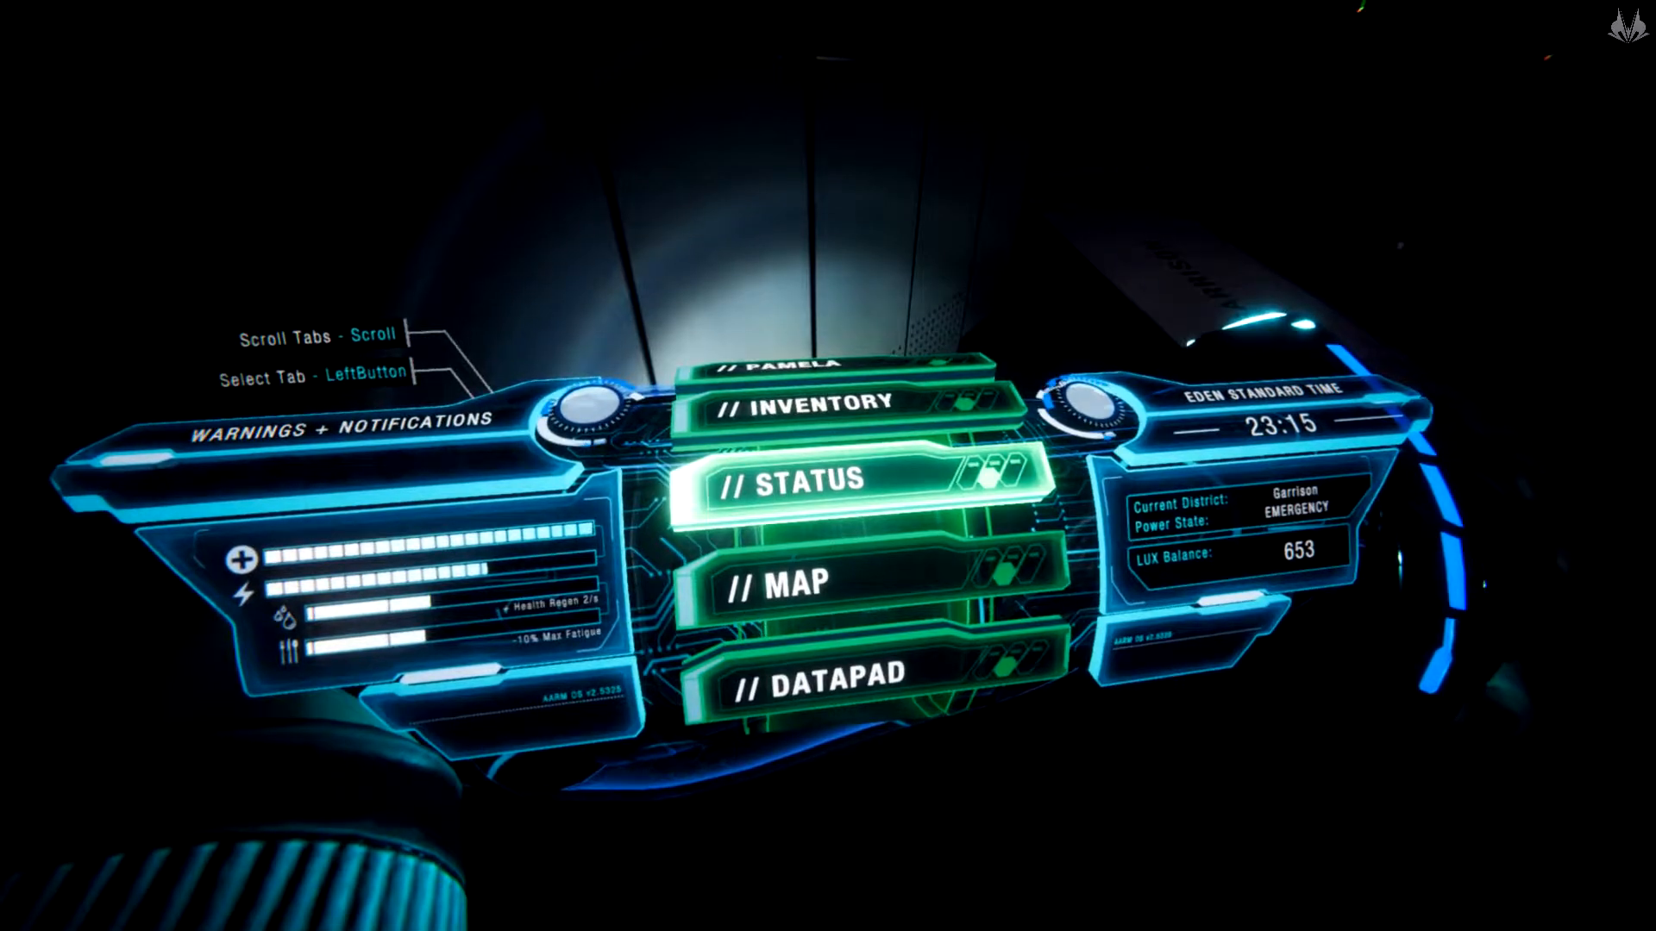
# Equip the flashlight upgrade into the Light slot from the wrist-menu inventory
pyautogui.click(806, 402)
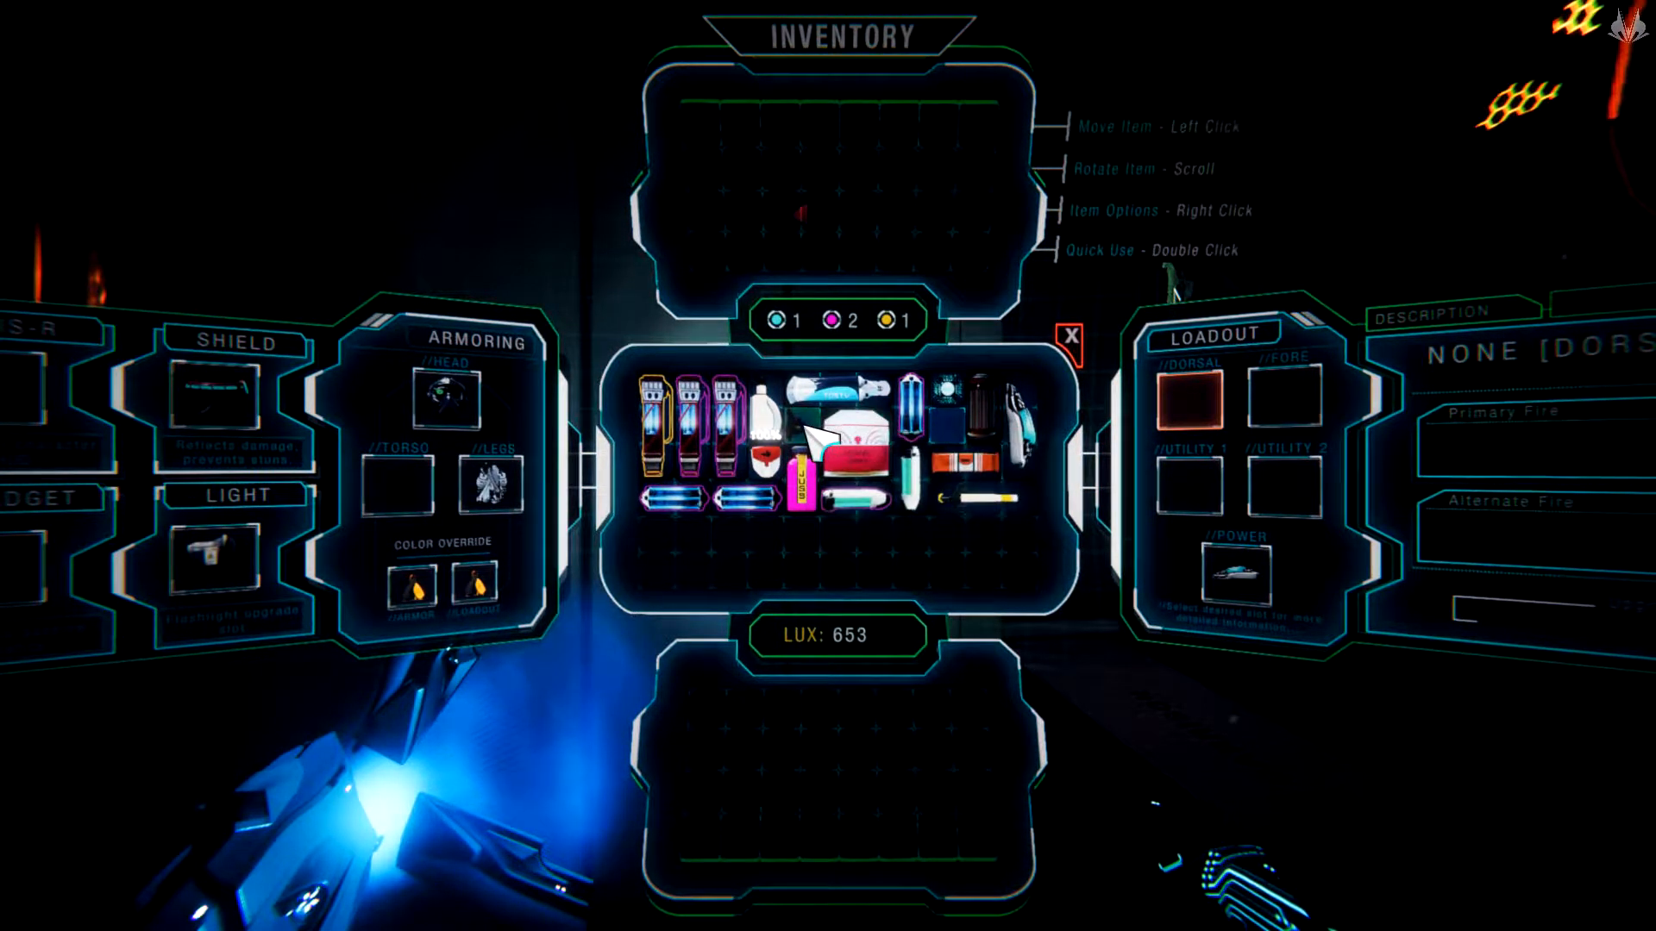
pyautogui.rightClick(845, 433)
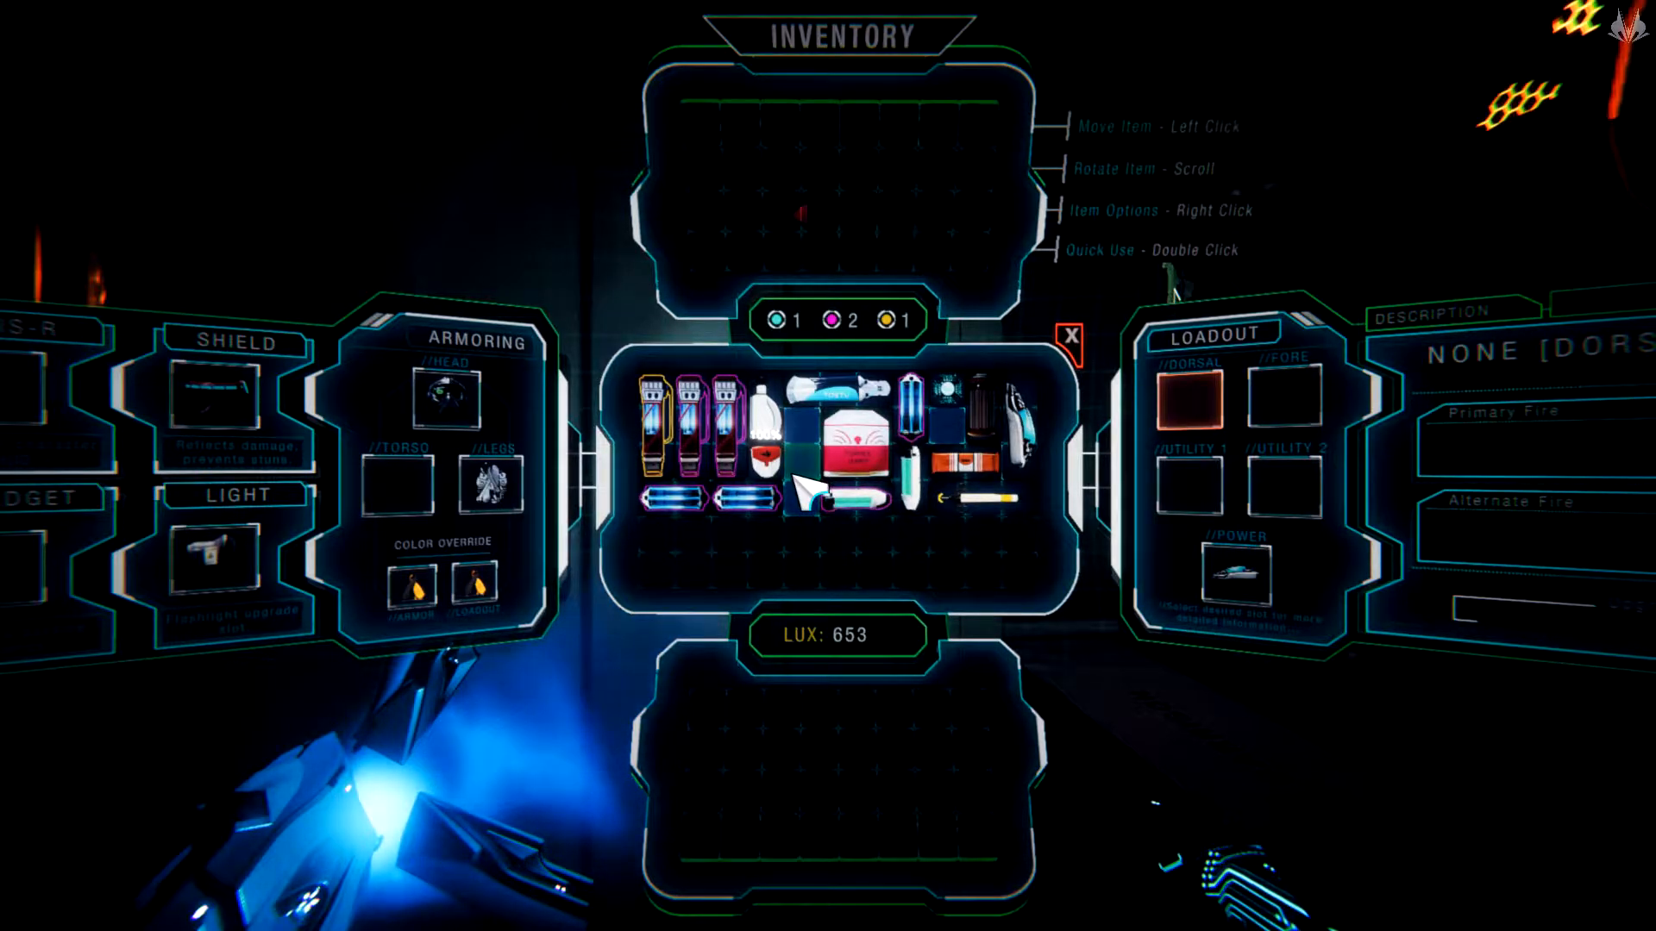
pyautogui.moveTo(845, 459)
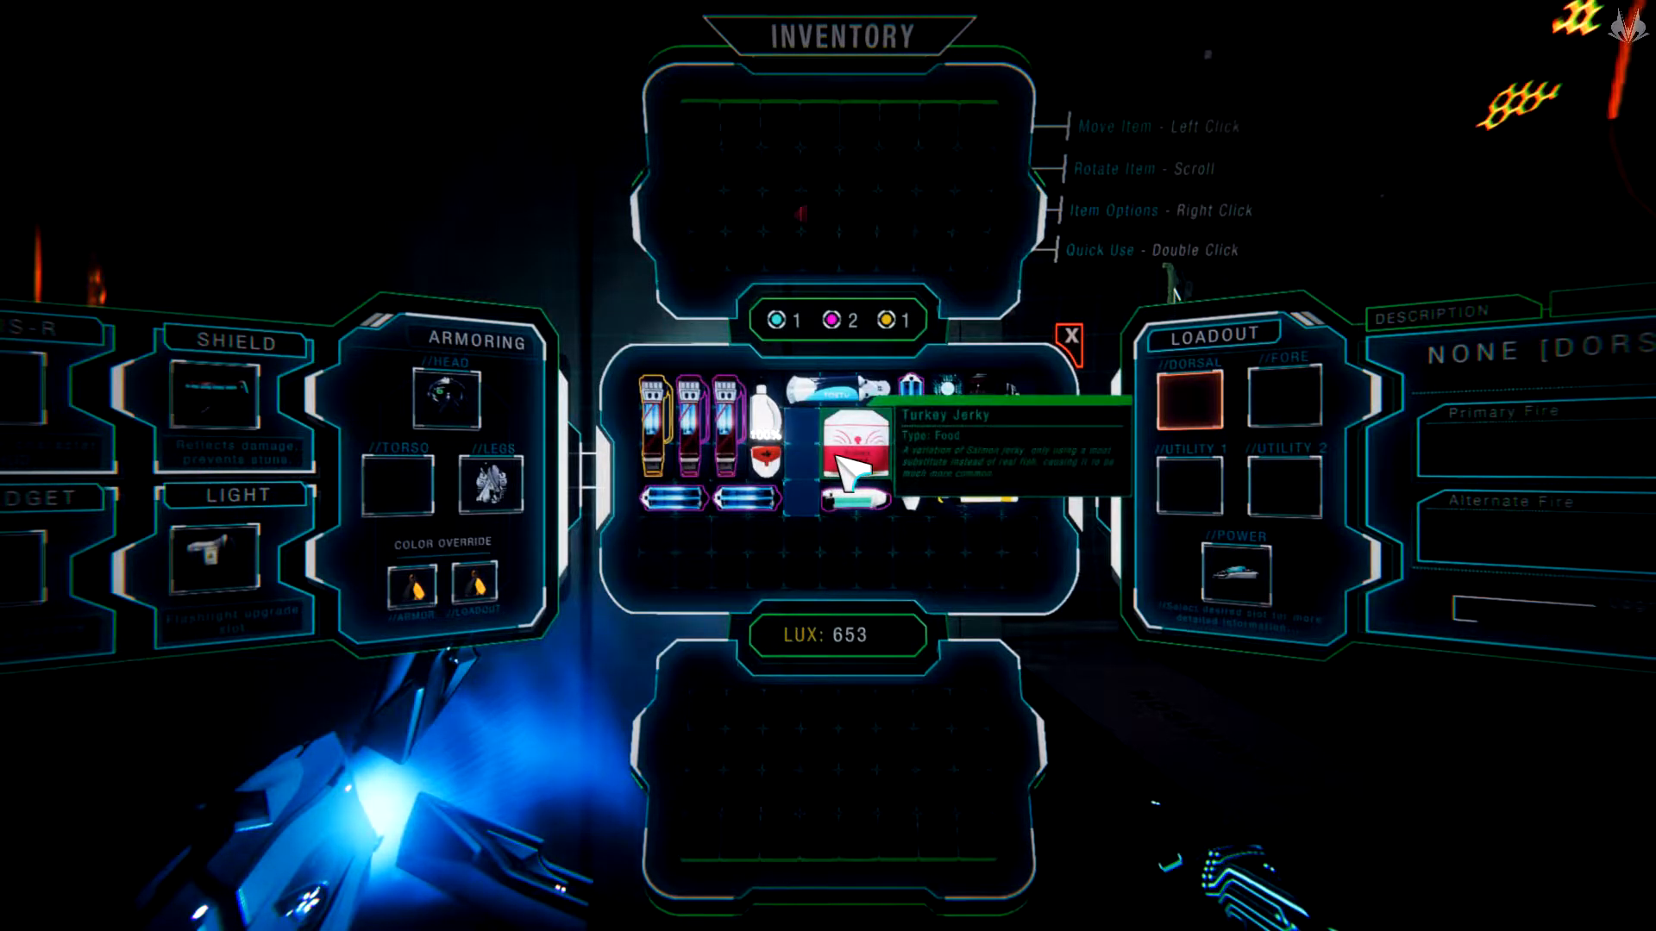
pyautogui.moveTo(756, 497)
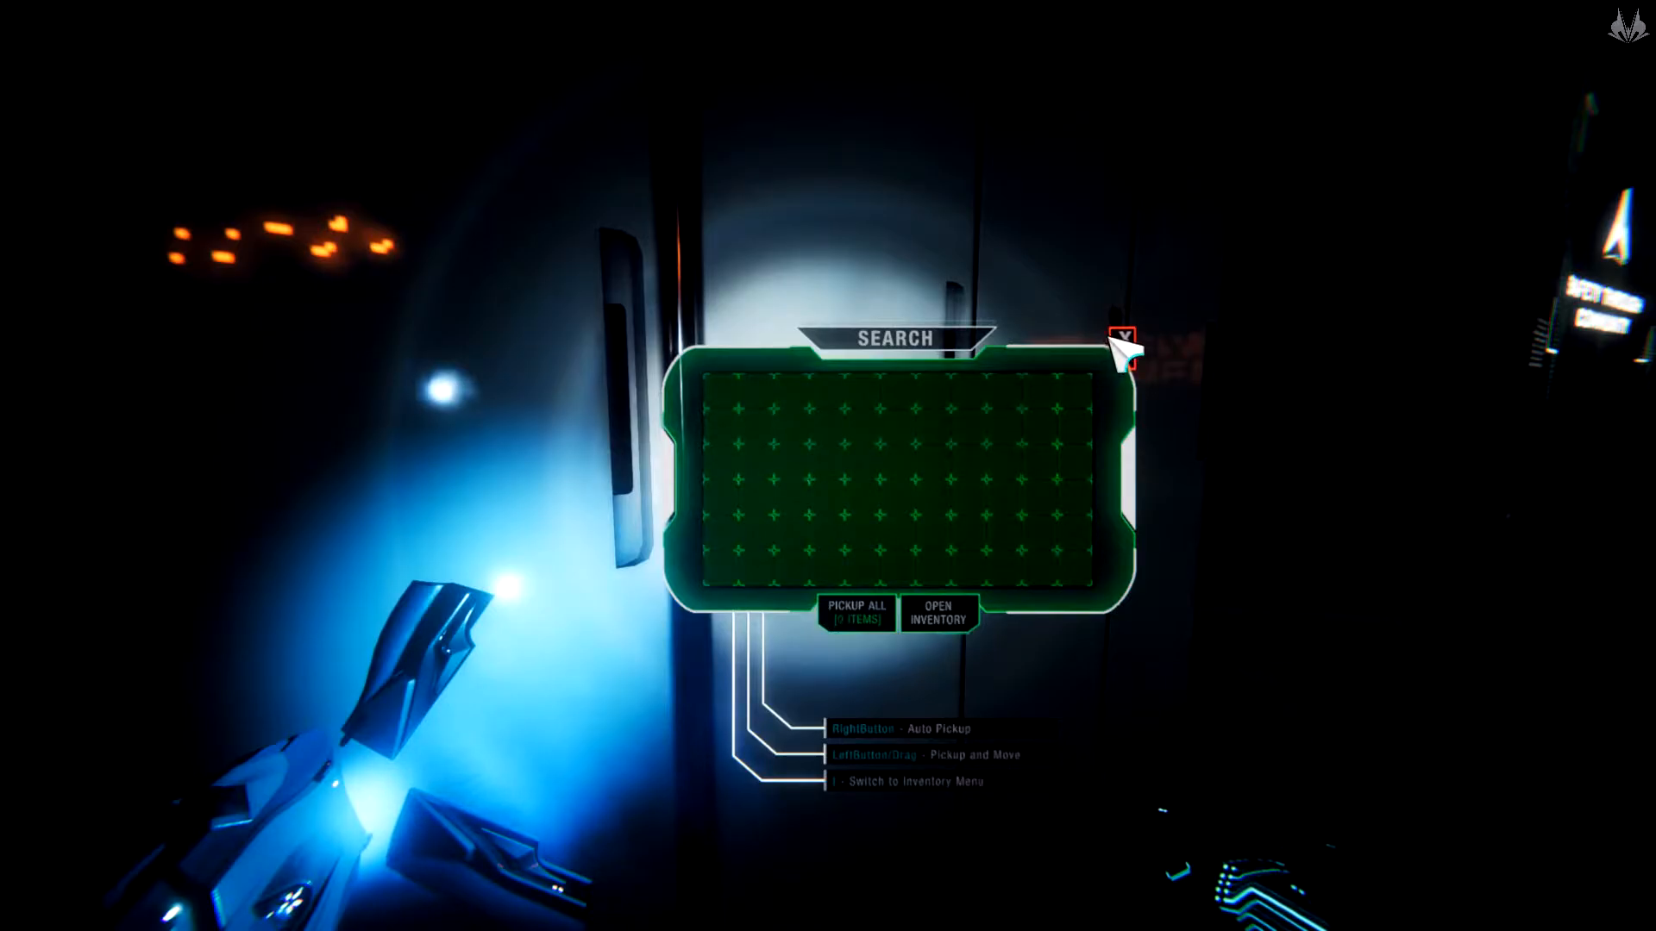
# Close the empty container's search panel
pyautogui.click(938, 614)
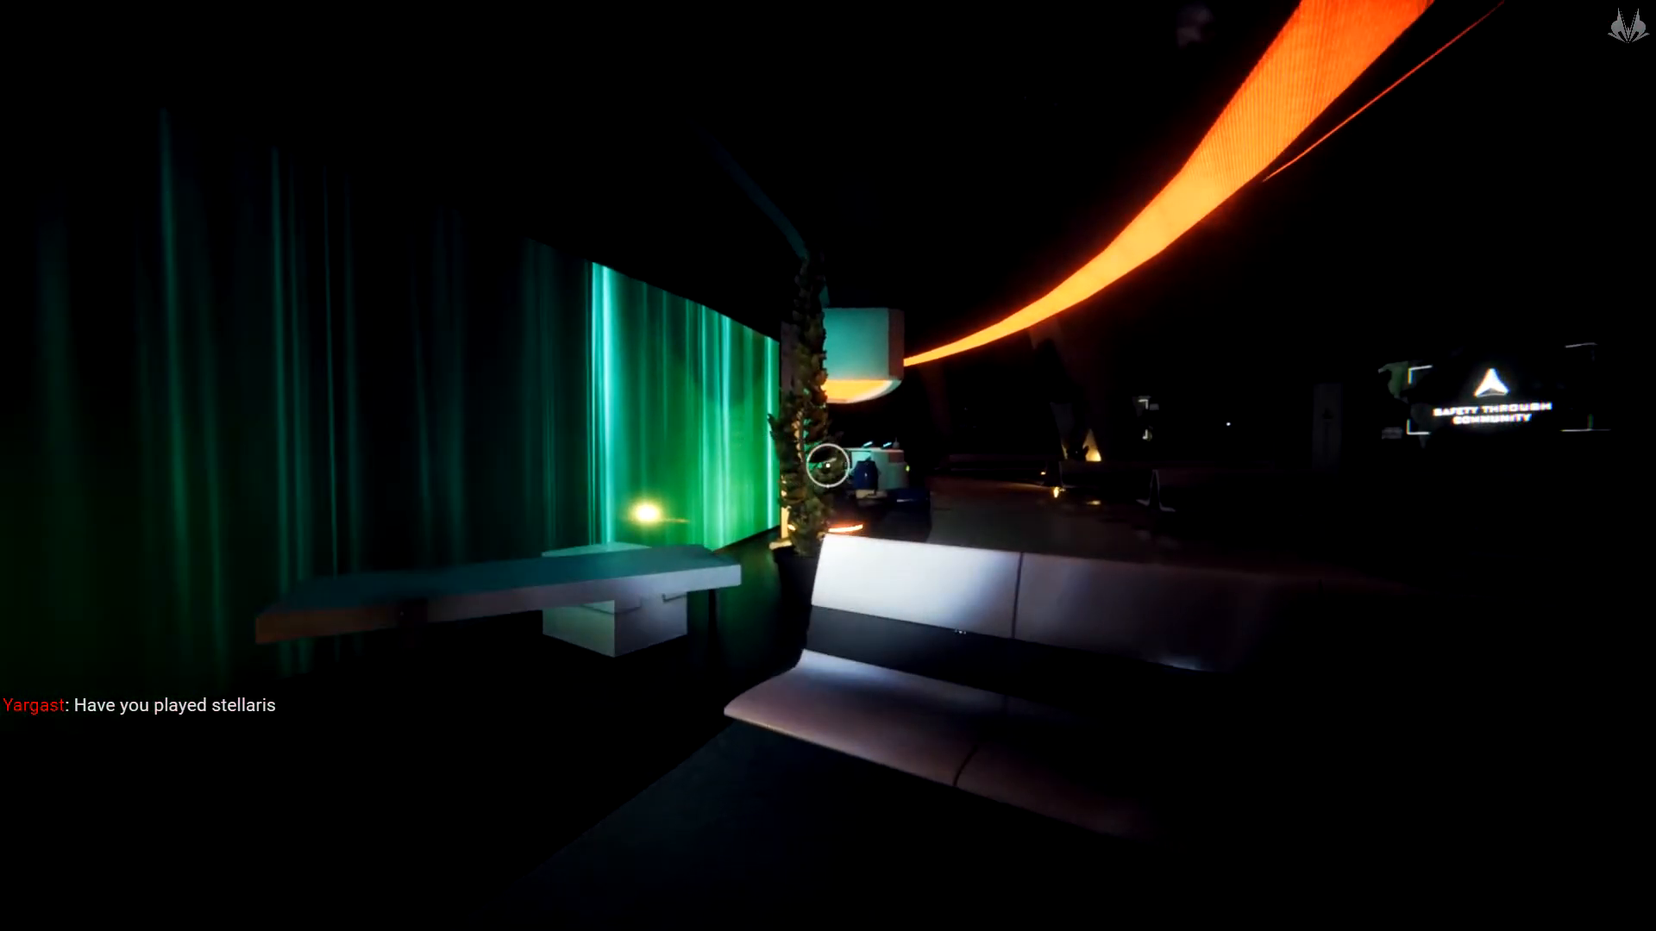
pyautogui.moveTo(827, 465)
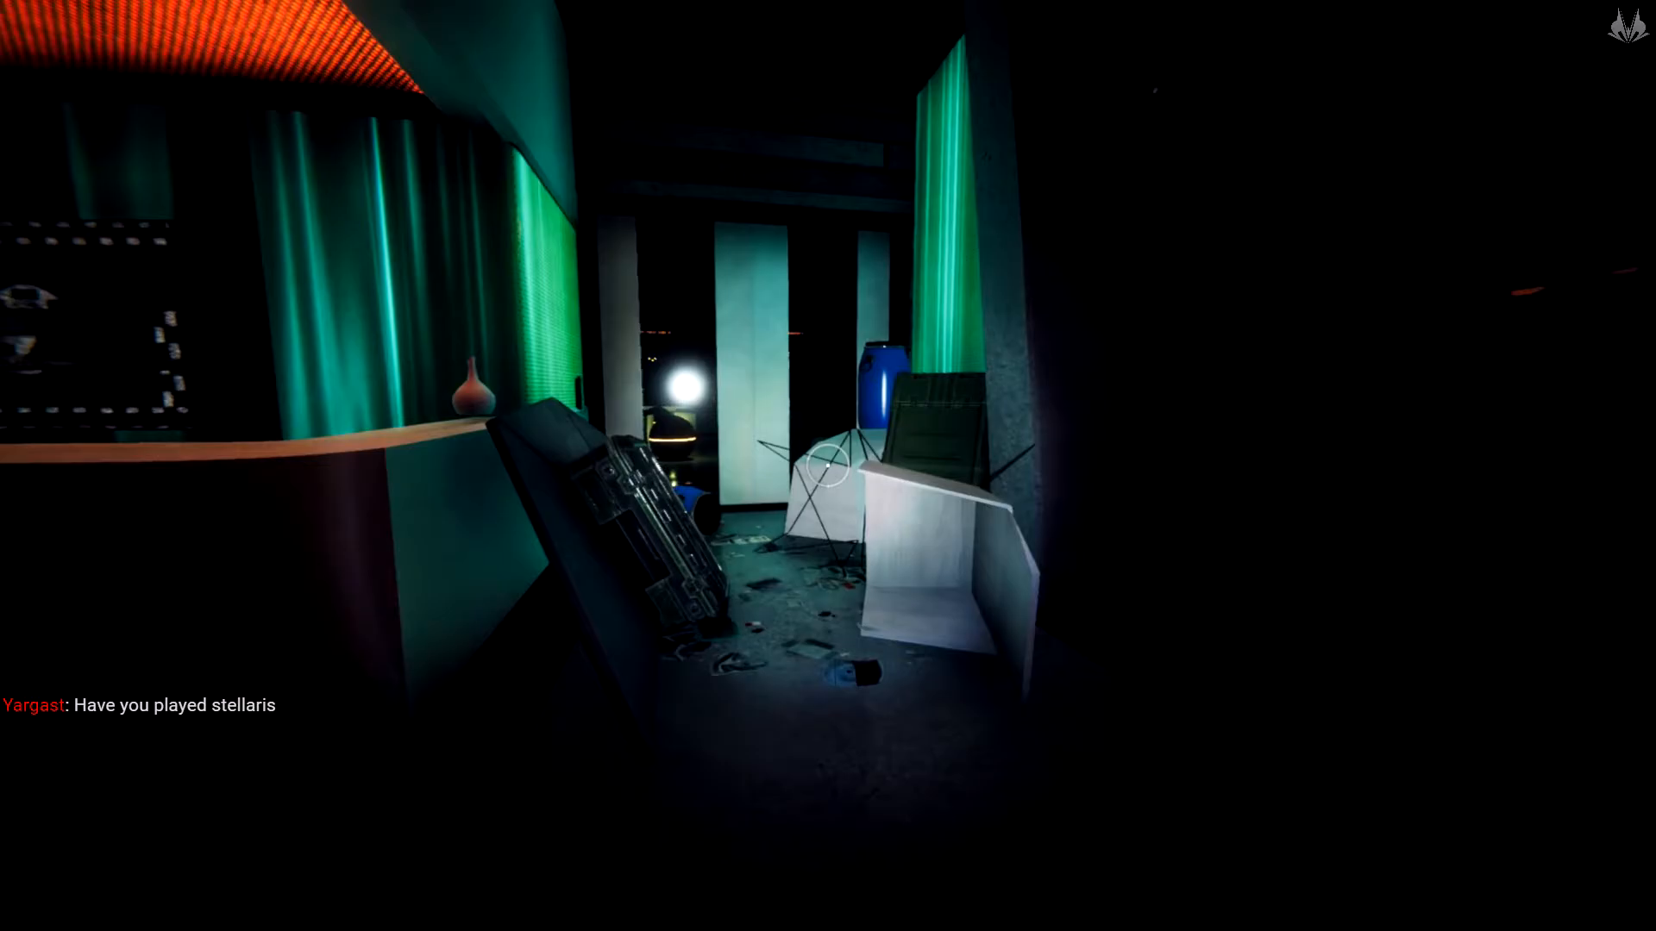
pyautogui.moveTo(828, 466)
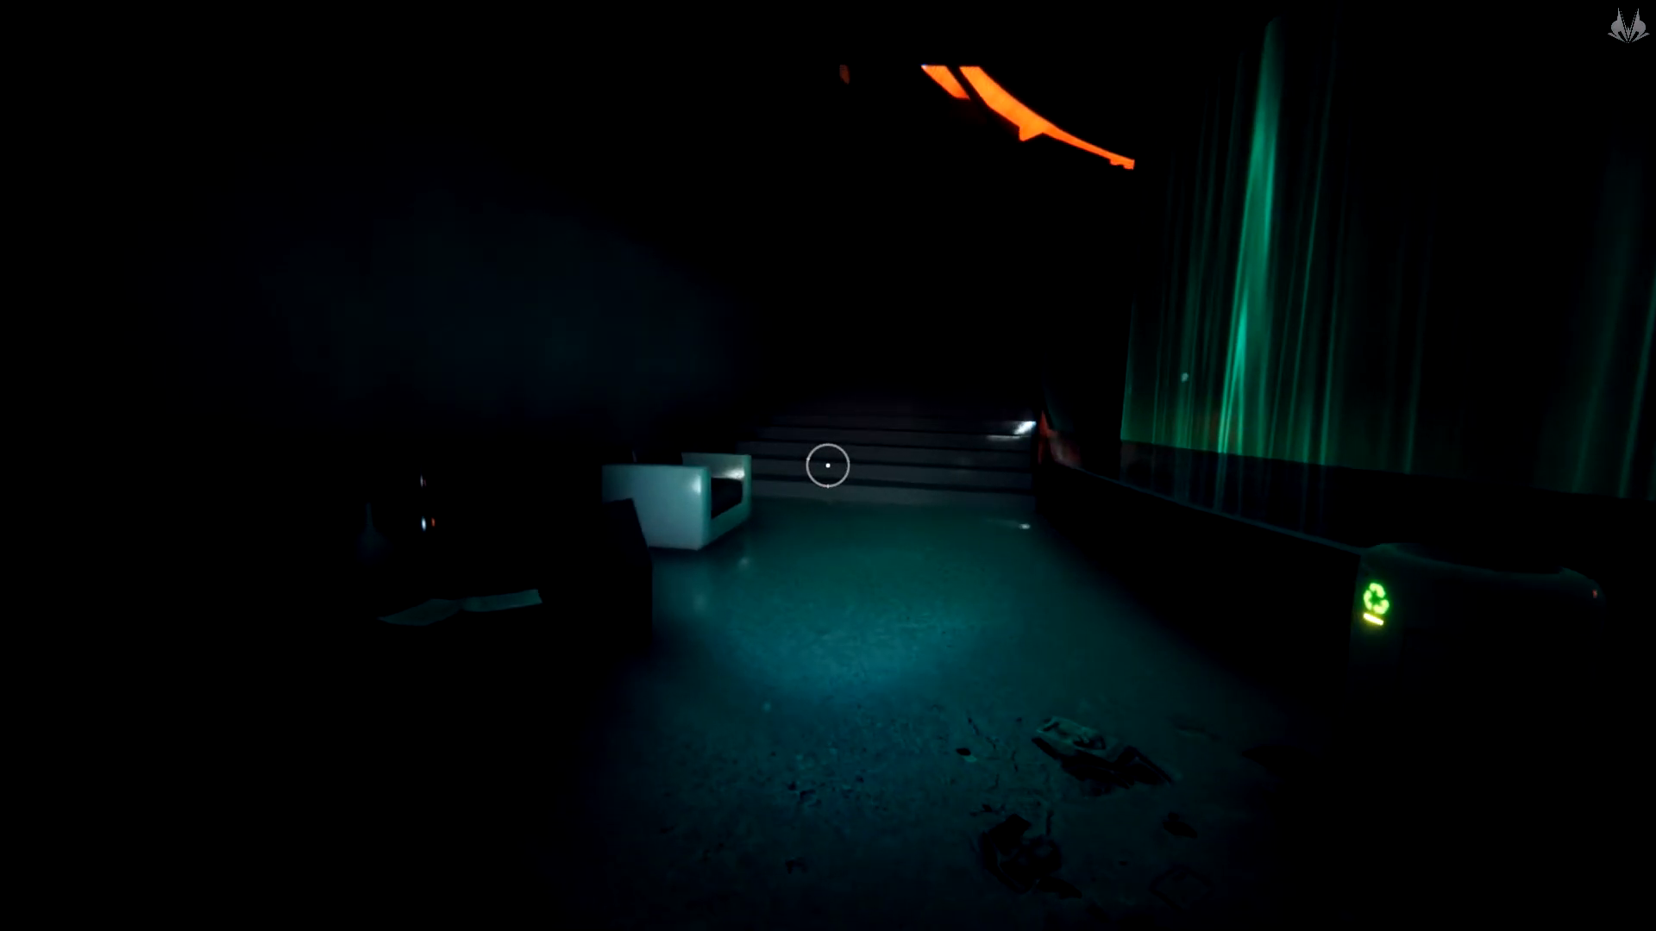
pyautogui.moveTo(828, 464)
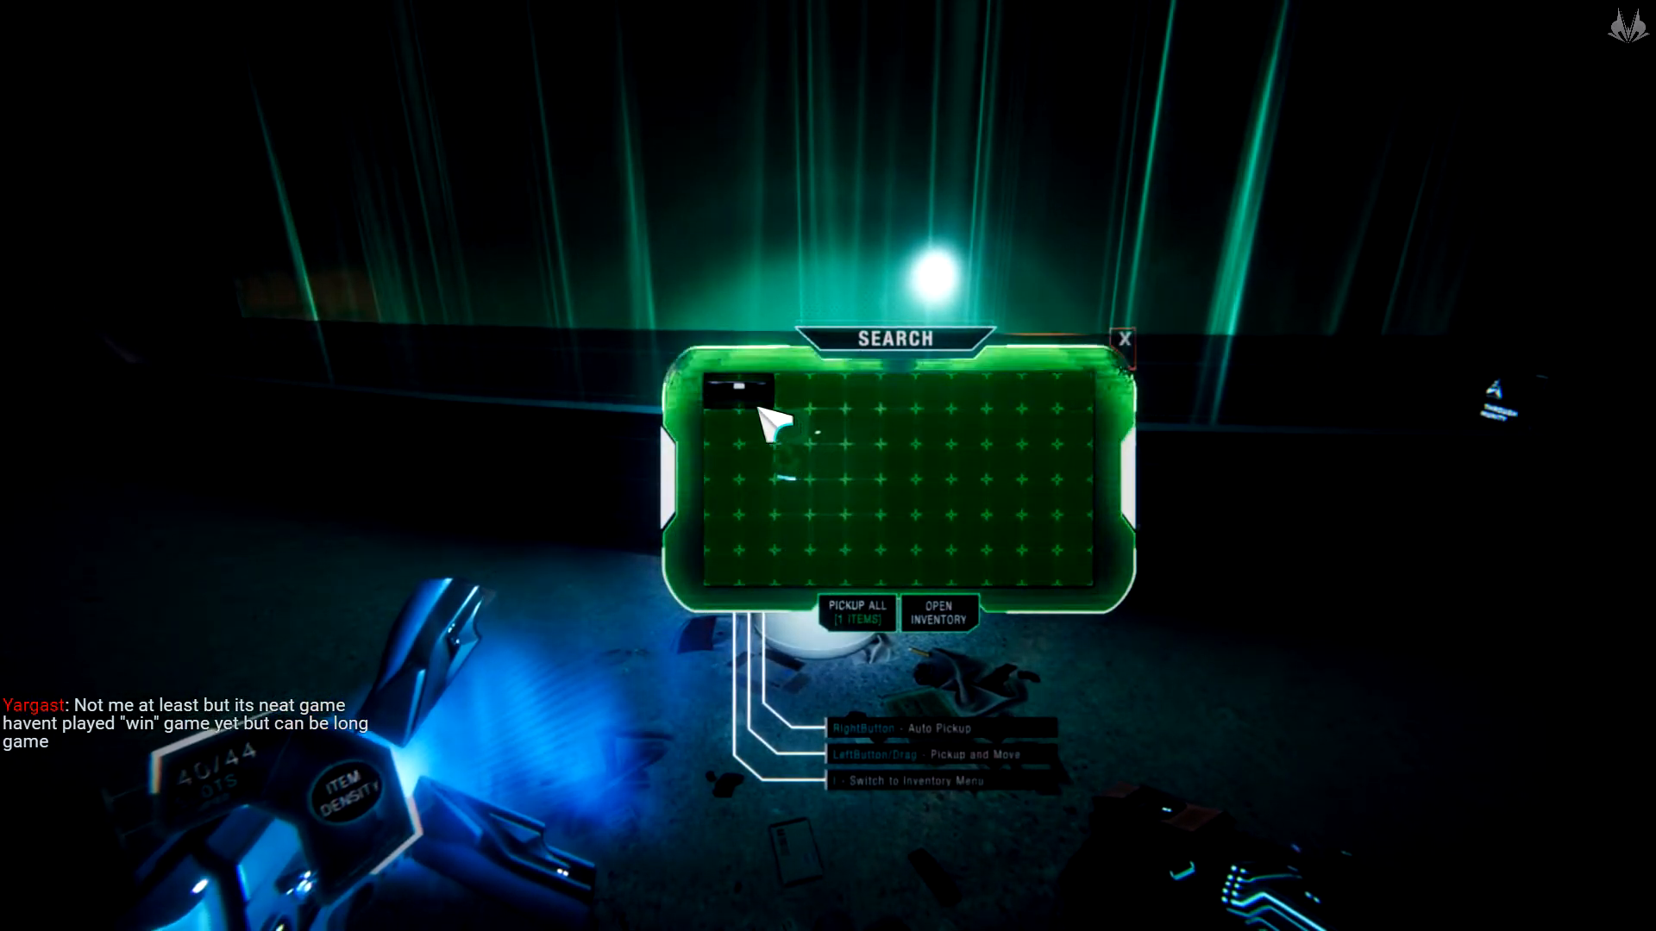
pyautogui.moveTo(750, 418)
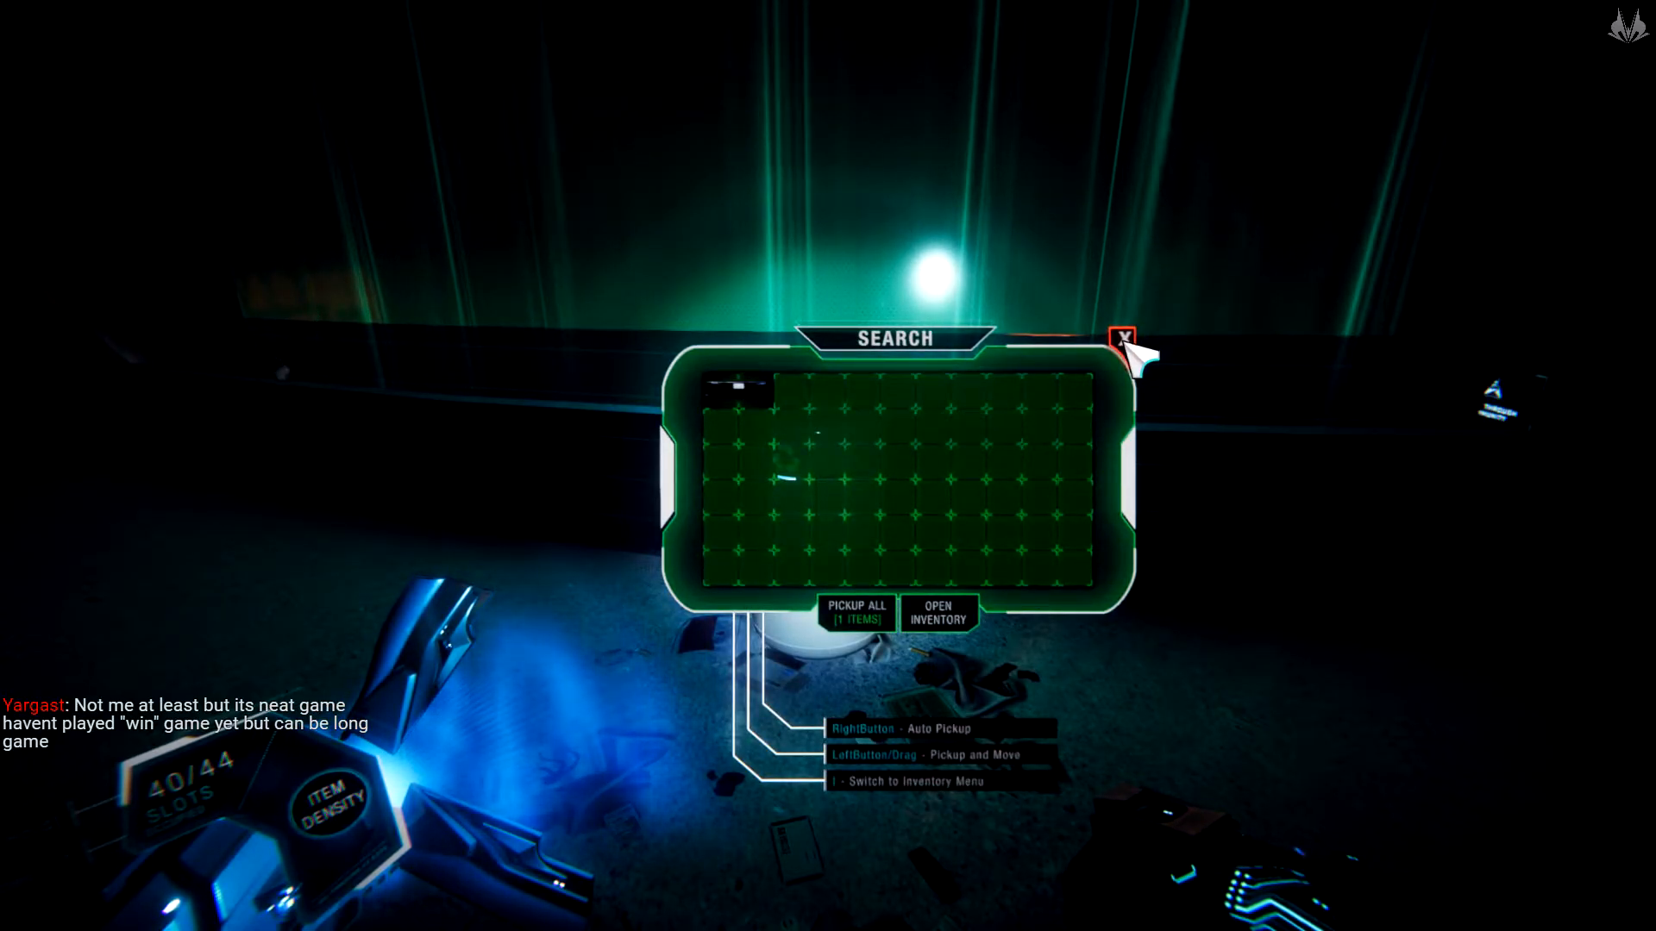
# Close the container's search panel after checking its one item
pyautogui.click(1125, 340)
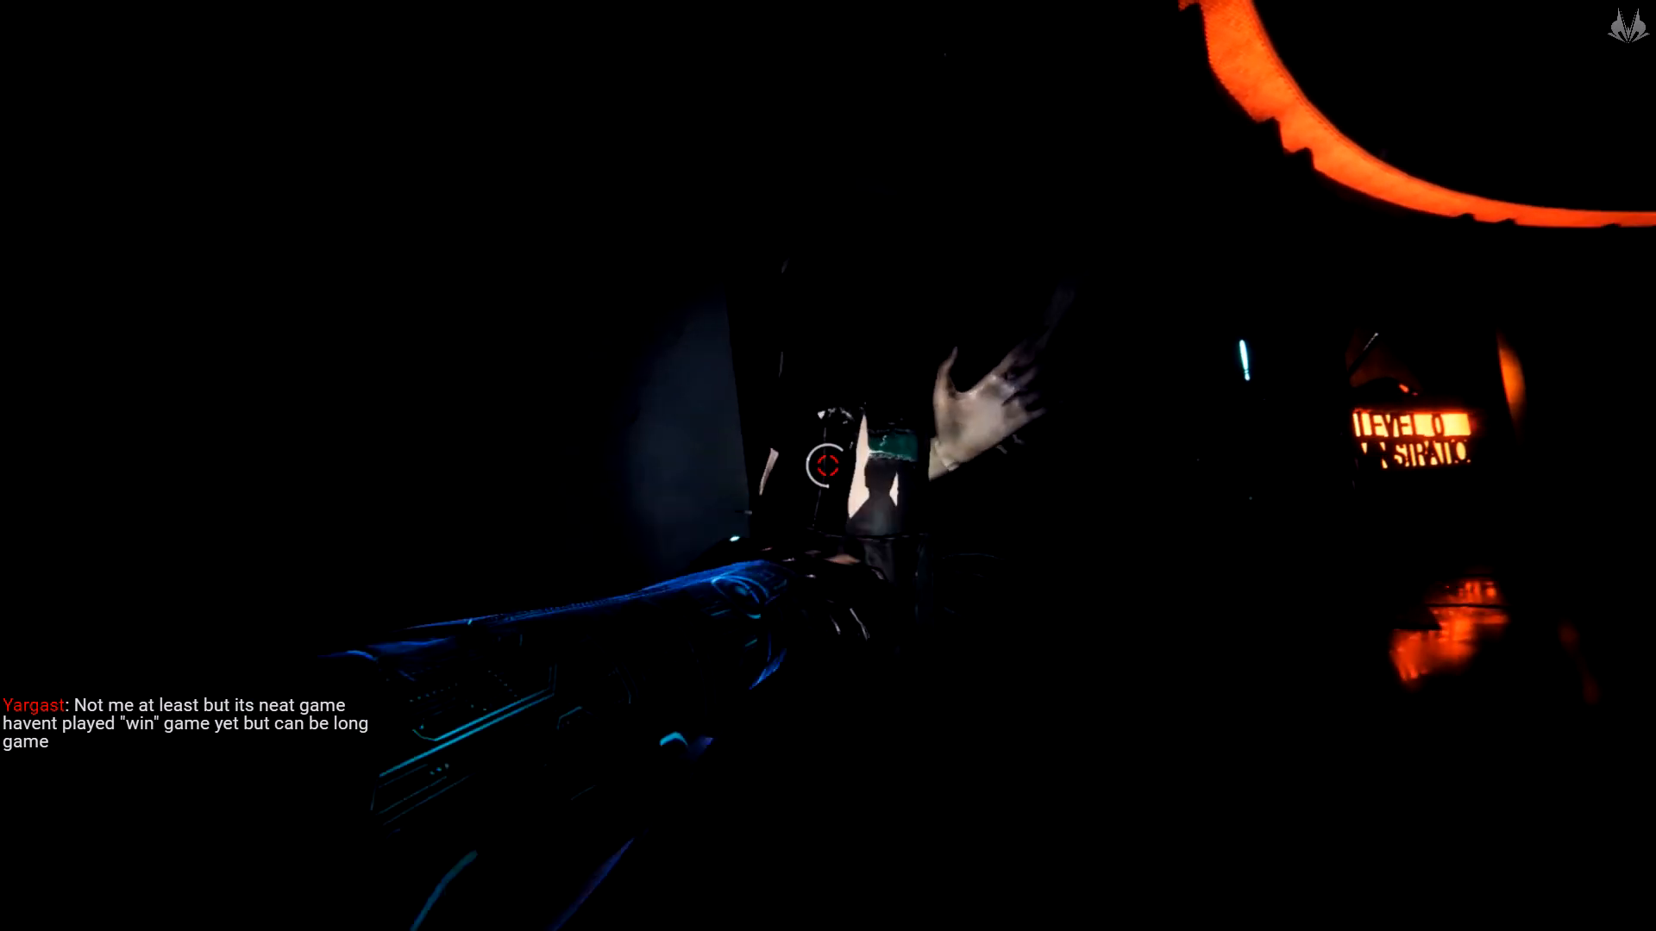
pyautogui.moveTo(828, 466)
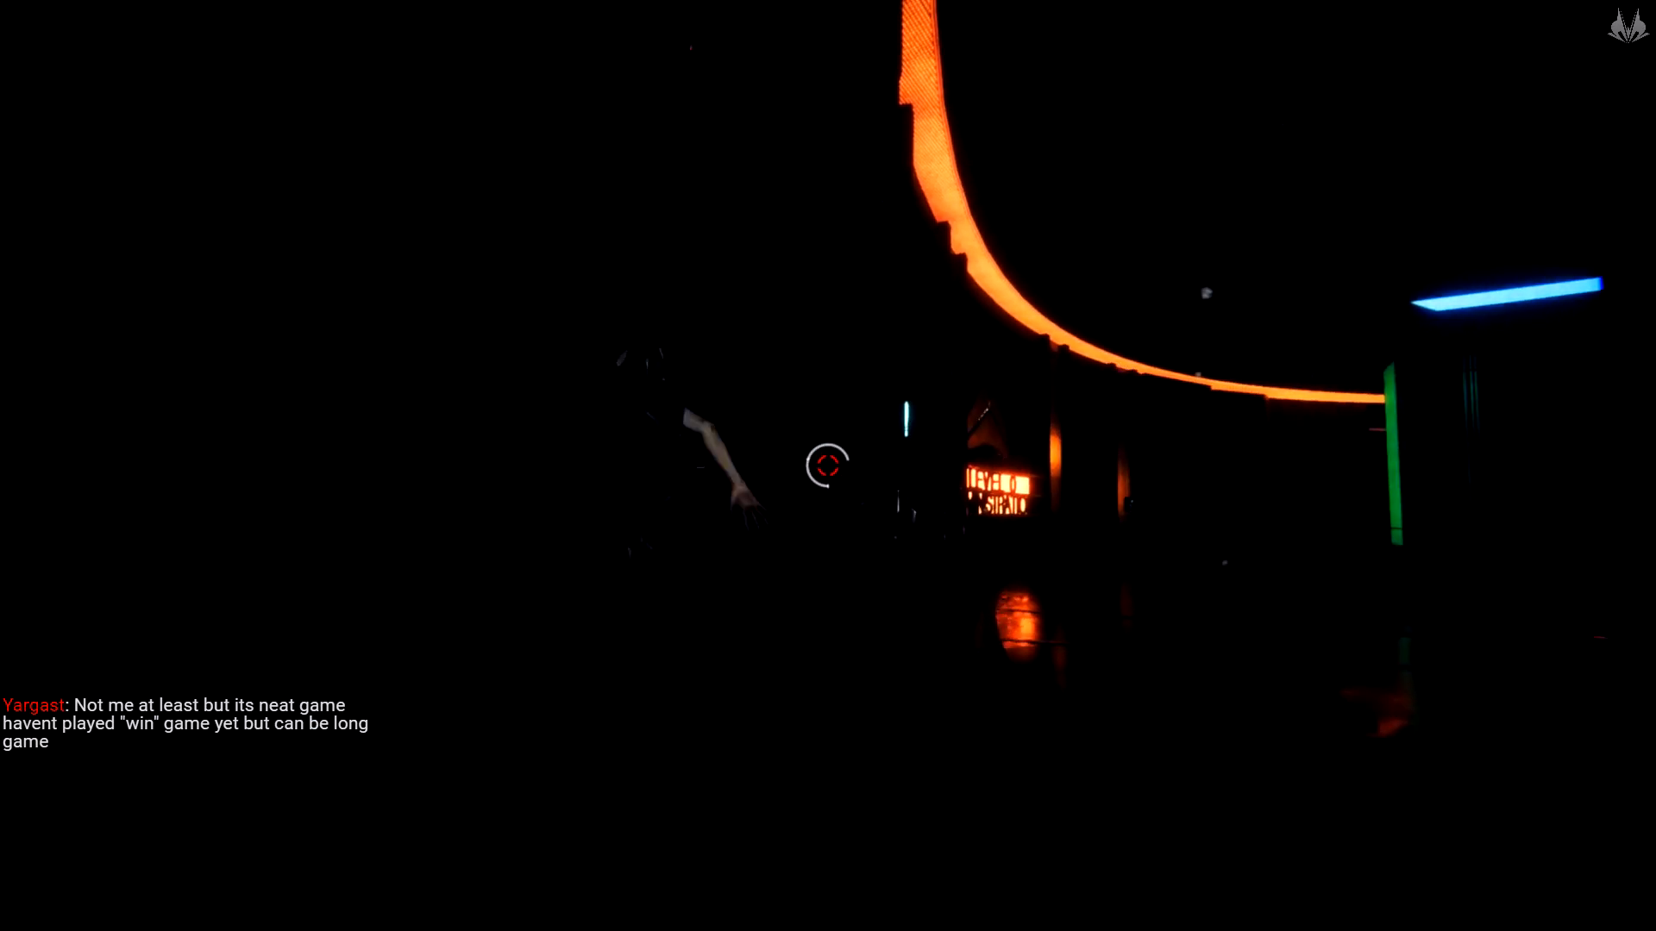